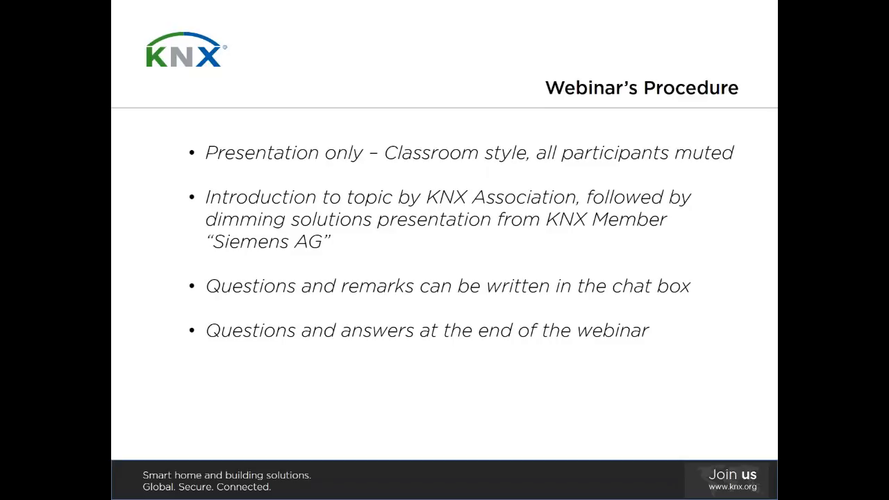
mouse_move(128, 414)
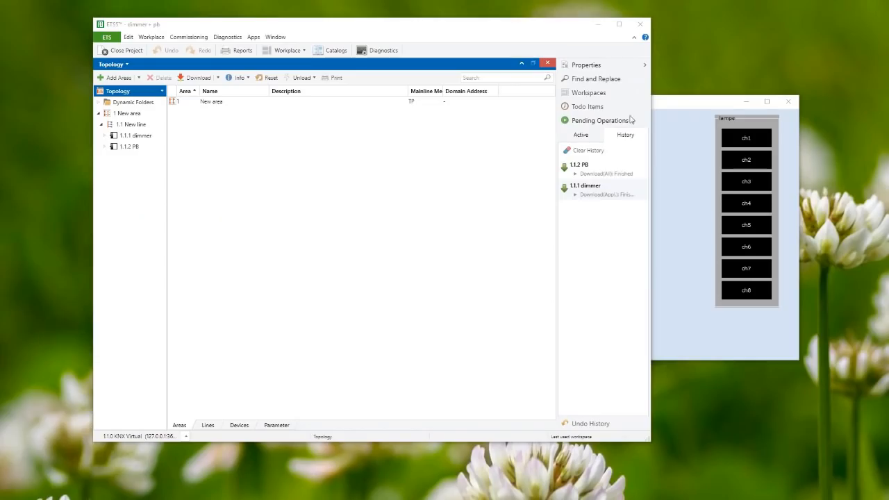
mouse_move(425, 125)
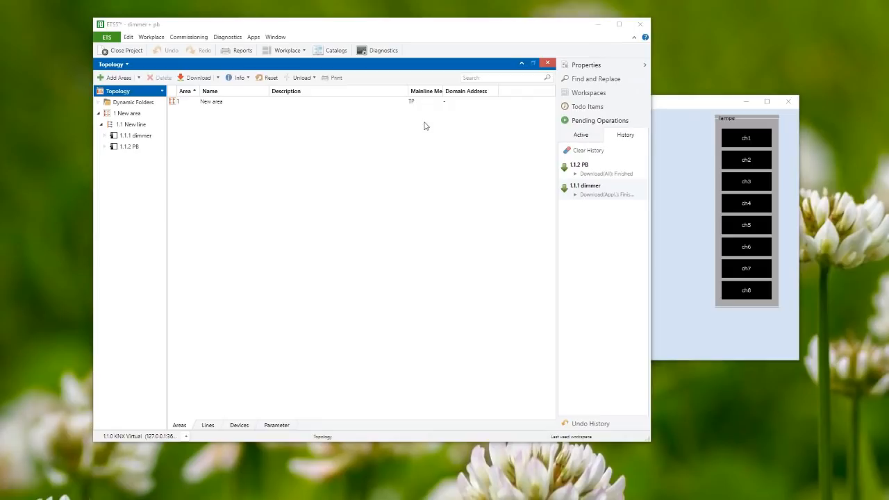
mouse_move(516, 6)
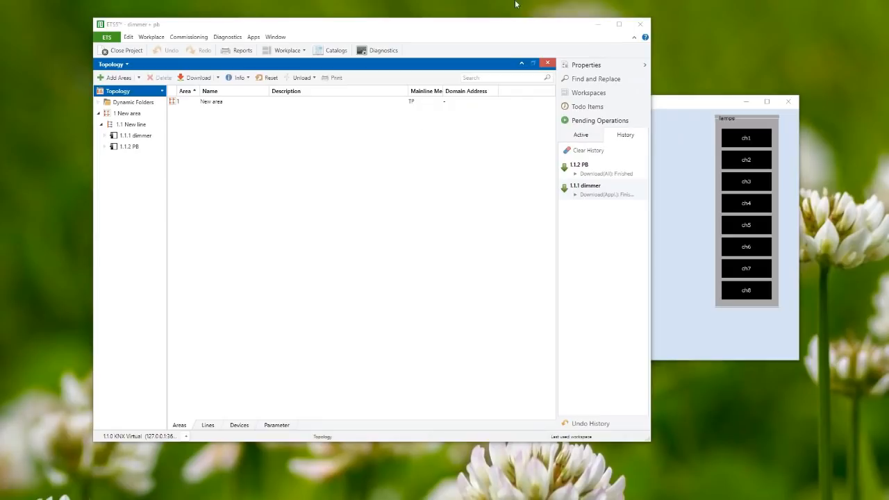
mouse_move(522, 55)
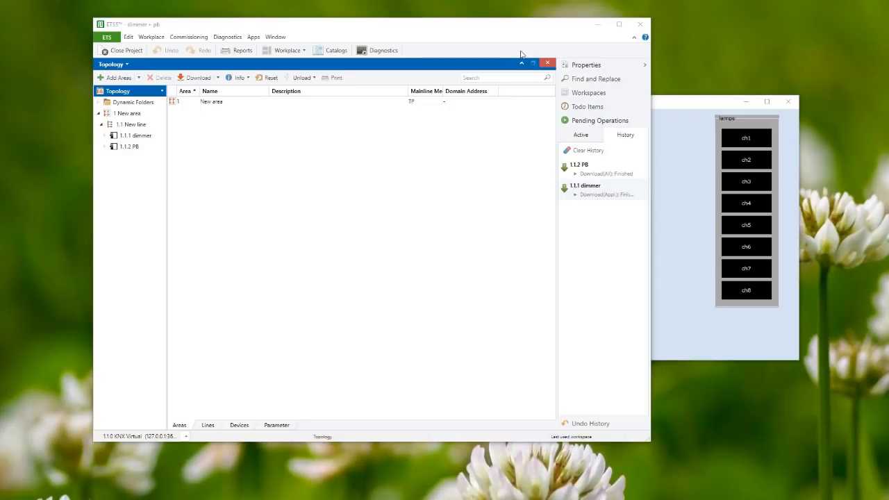
mouse_move(619, 143)
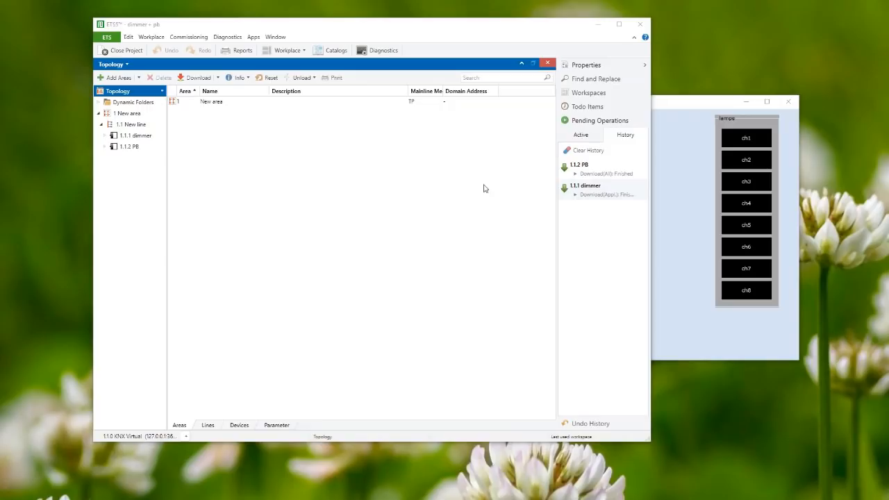
mouse_move(708, 109)
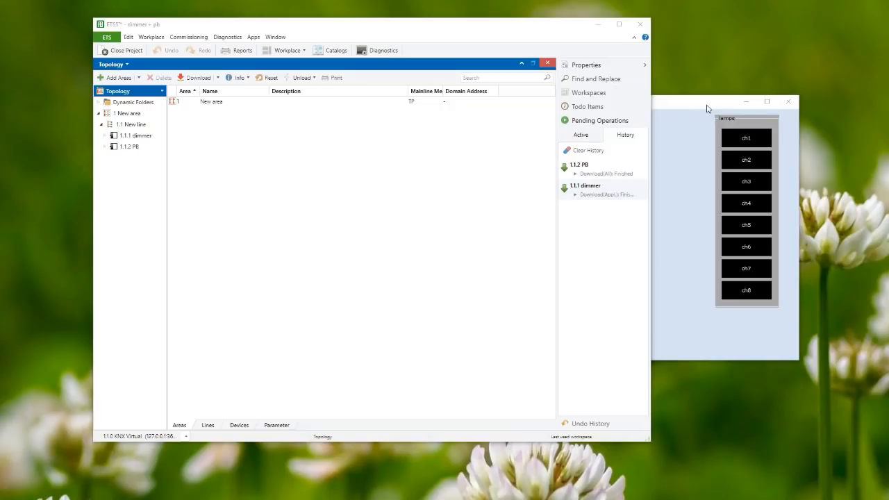
mouse_move(702, 106)
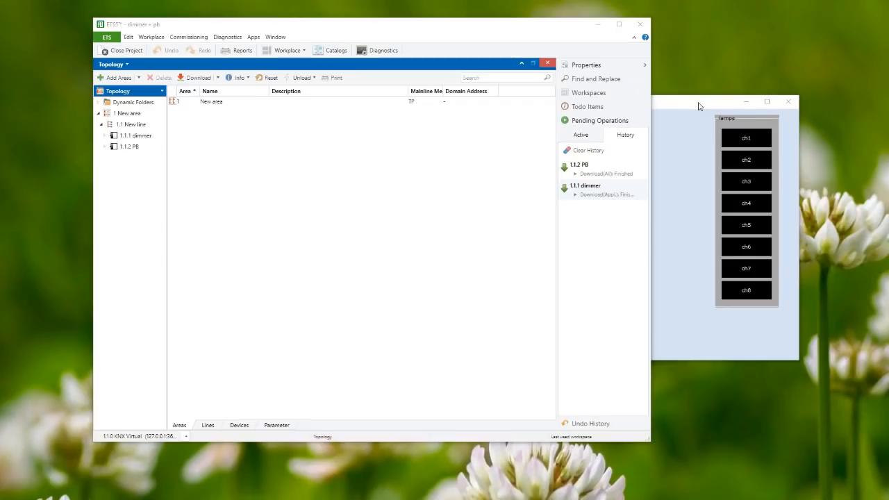
mouse_move(699, 107)
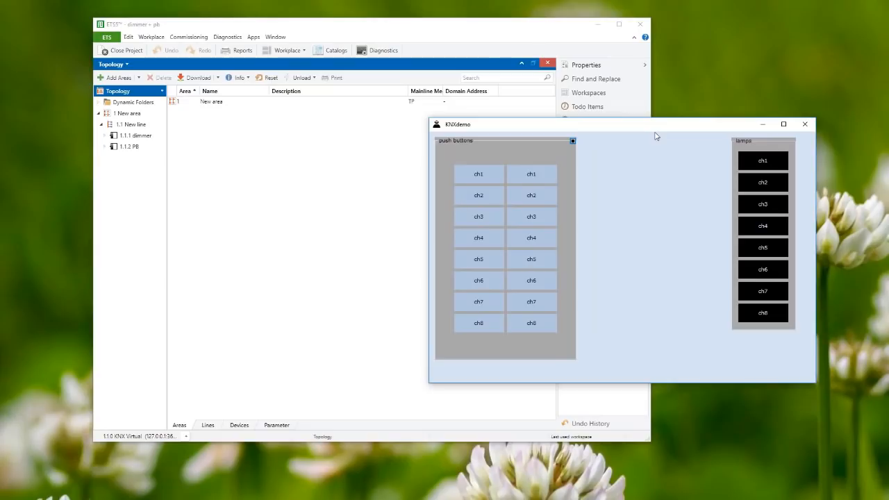
mouse_move(665, 131)
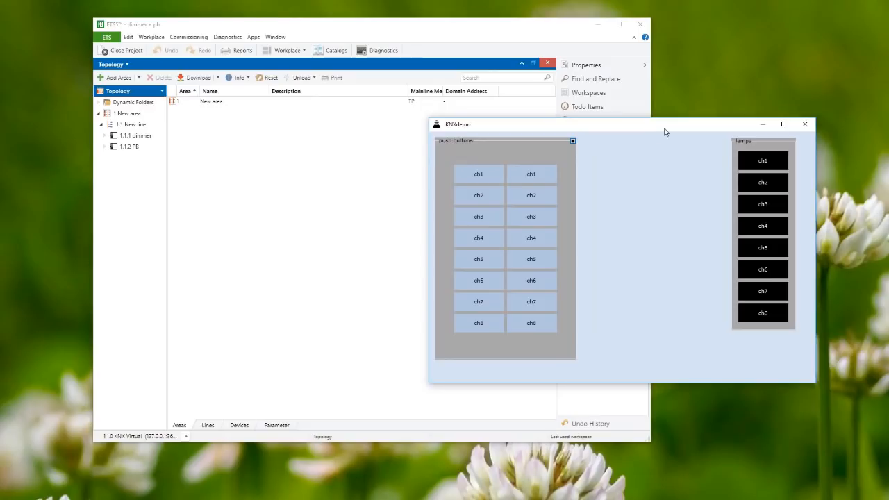
mouse_move(475, 145)
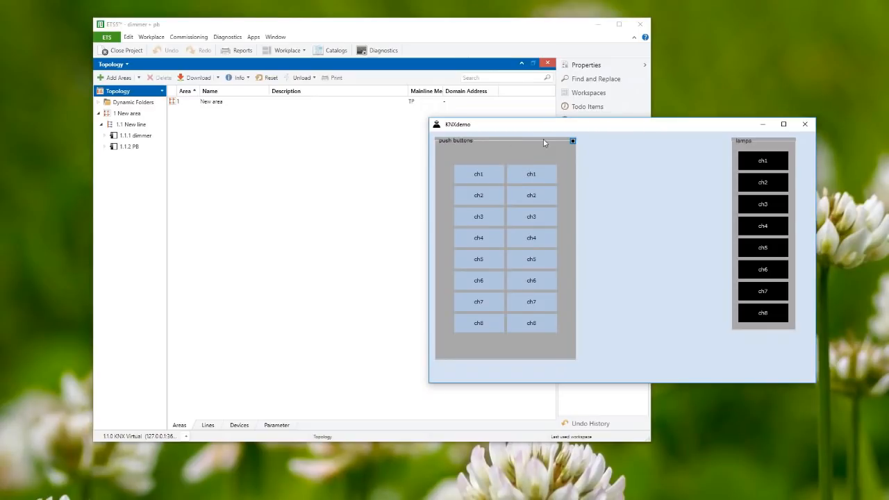
mouse_move(553, 358)
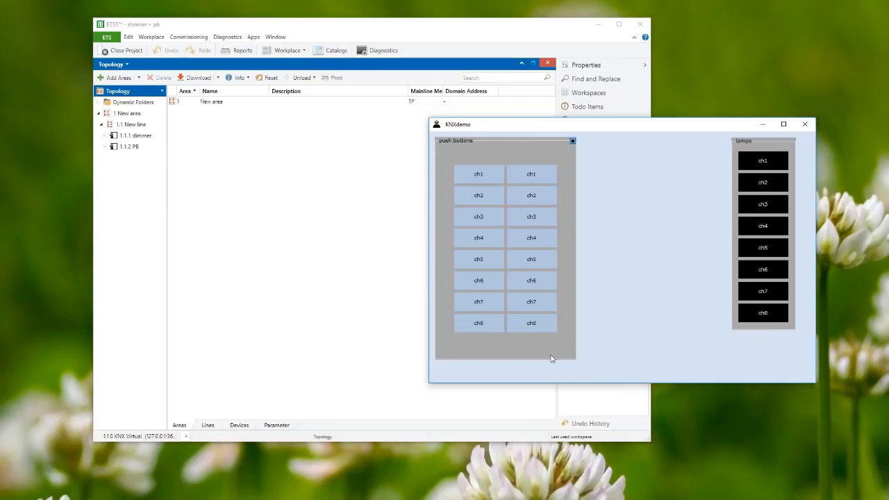
mouse_move(552, 344)
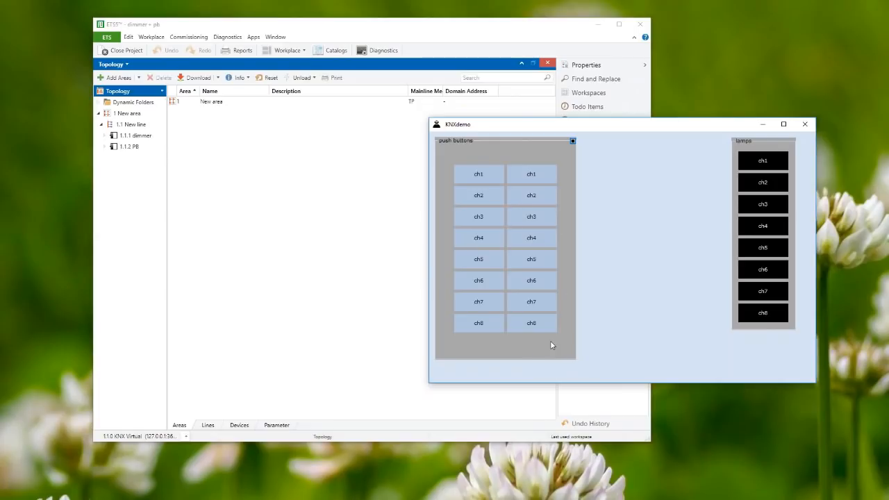
mouse_move(562, 347)
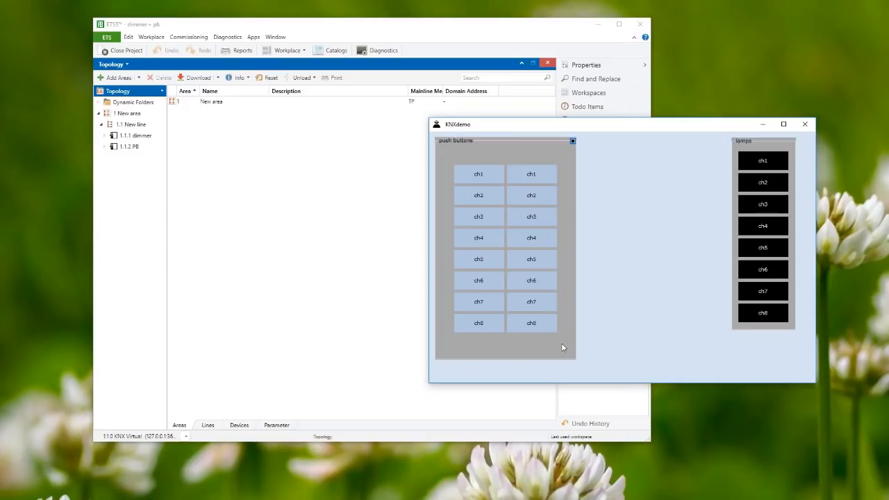
mouse_move(653, 317)
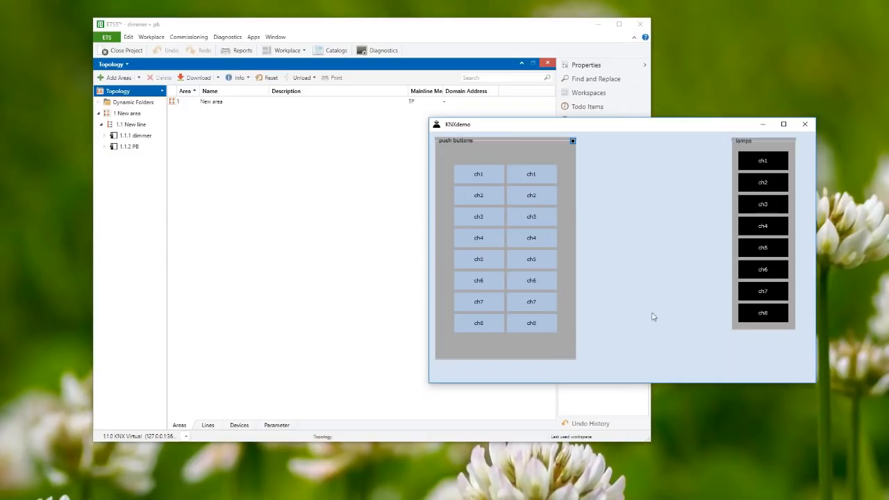
mouse_move(749, 143)
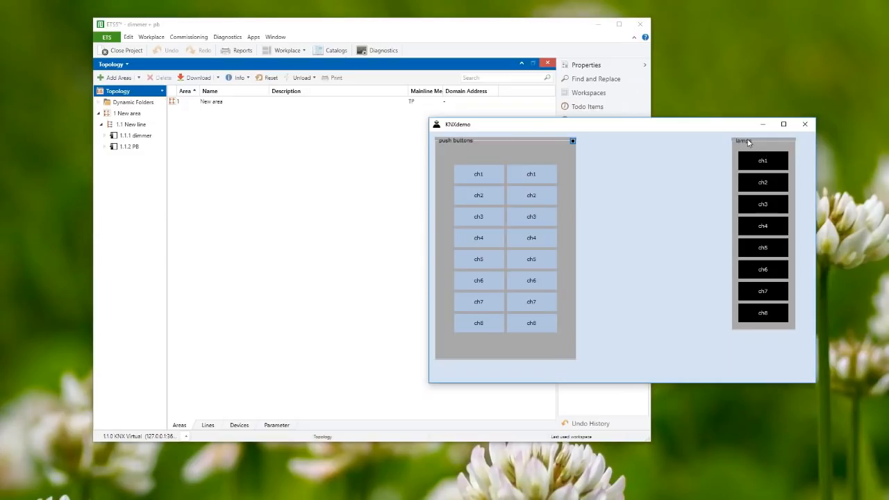
mouse_move(733, 271)
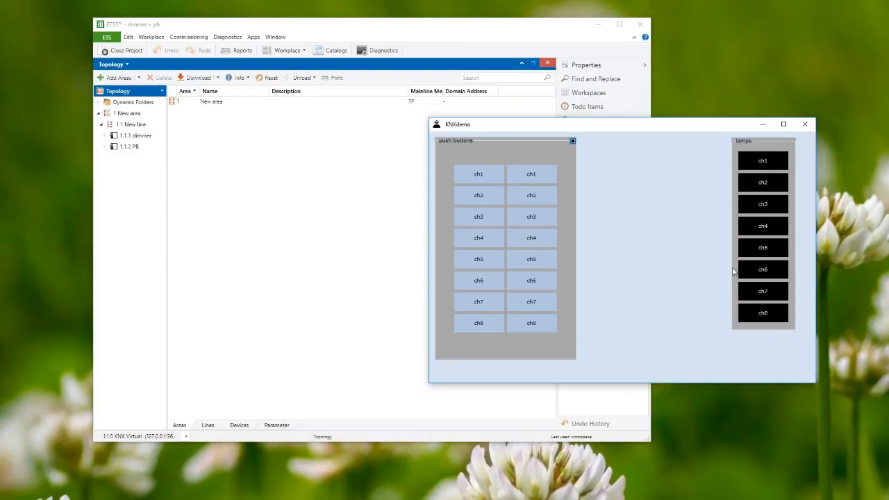
mouse_move(692, 386)
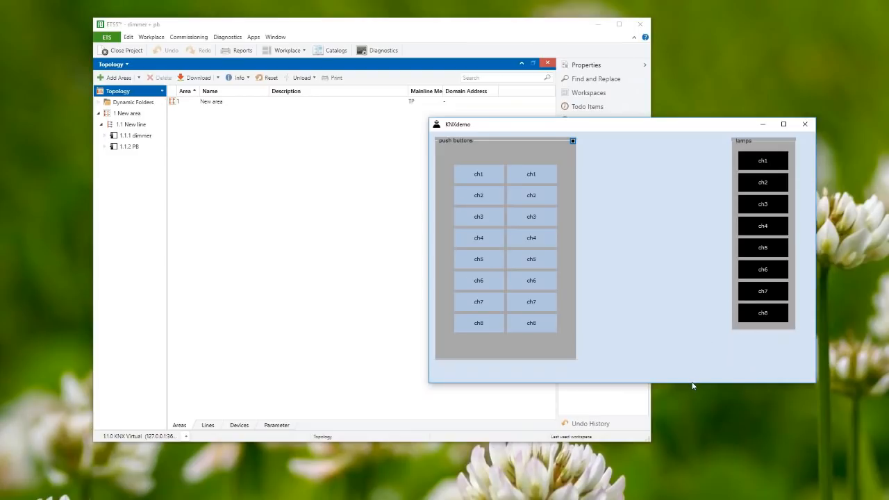
mouse_move(708, 384)
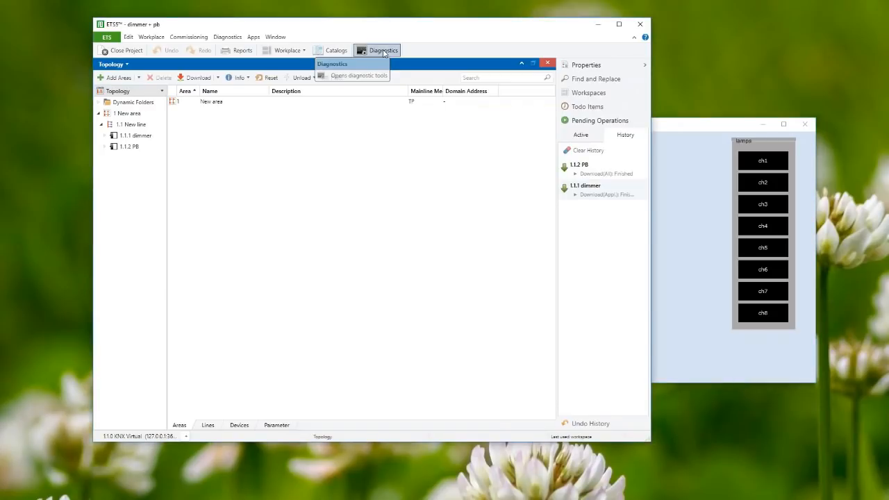
Step: Start the Group Monitor from Diagnostics so bus telegrams are recorded
click(358, 75)
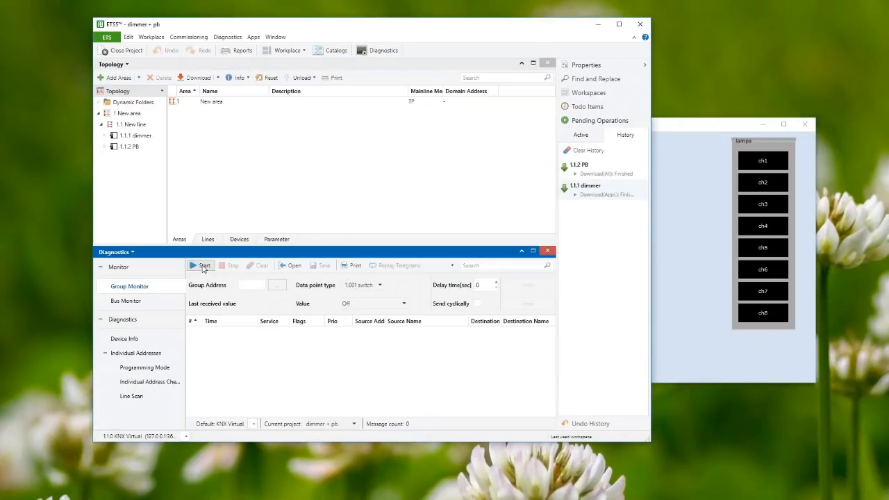
click(200, 265)
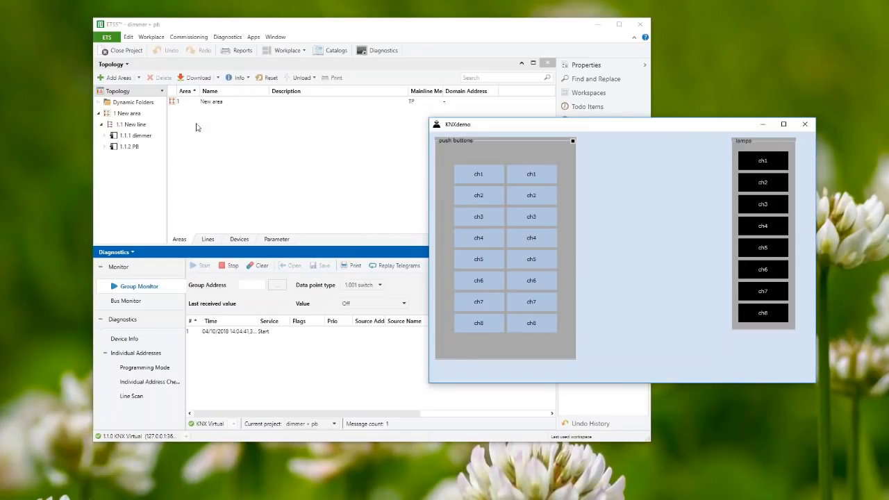
mouse_move(562, 184)
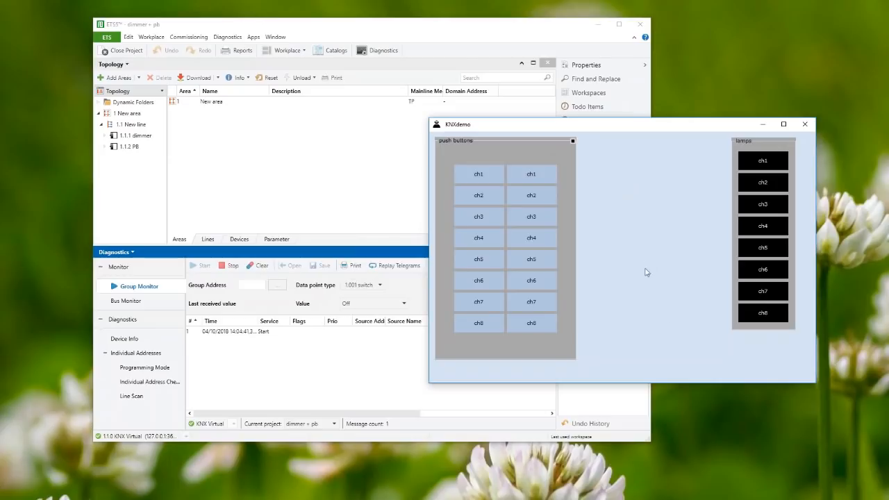
mouse_move(653, 350)
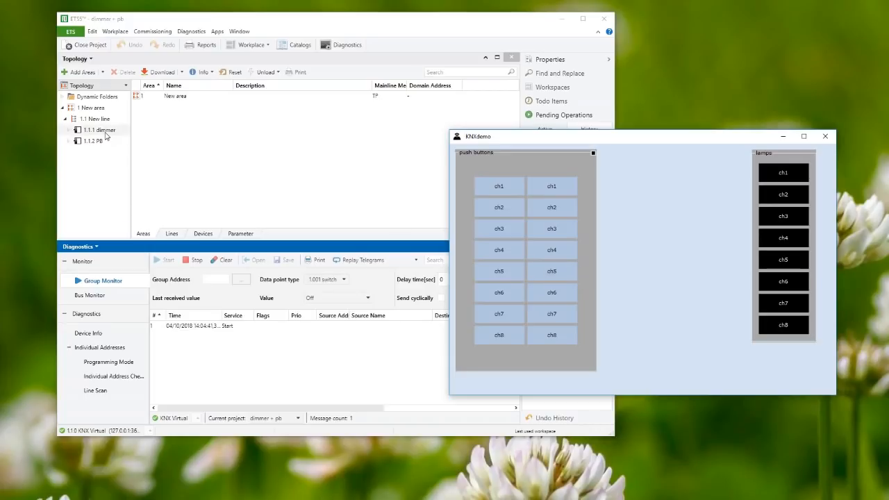
mouse_move(104, 136)
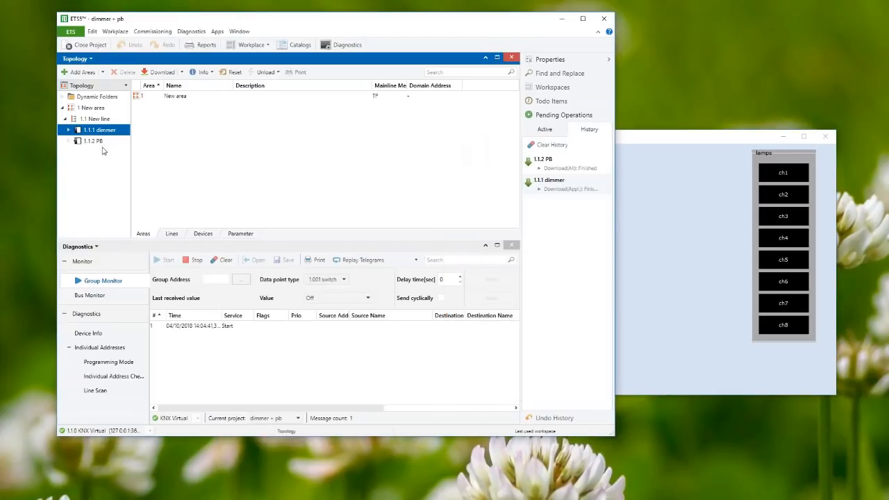
Step: Show the 1.1.1 dimmer's group objects and expand the channels of the dimmer and 1.1.2 PB
click(104, 130)
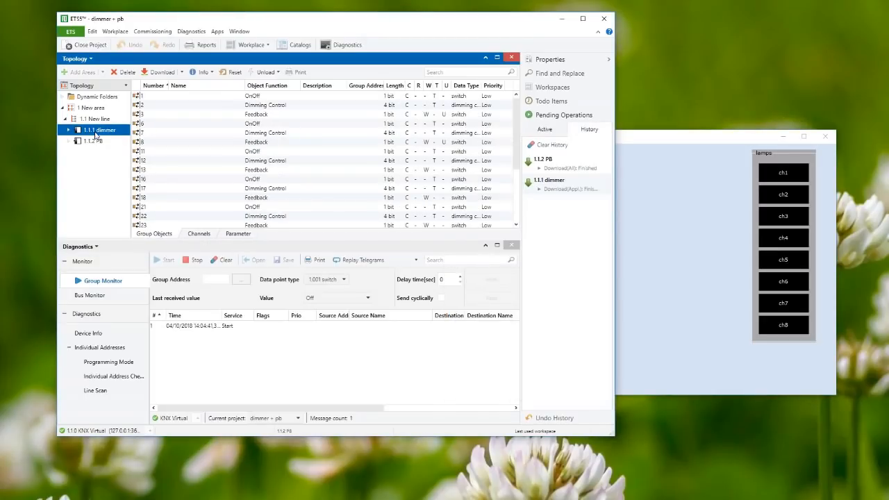
click(67, 131)
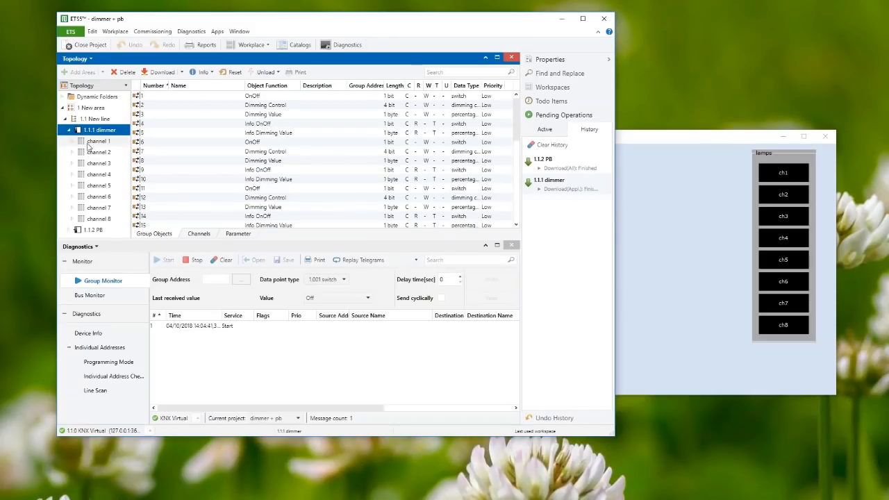
click(68, 131)
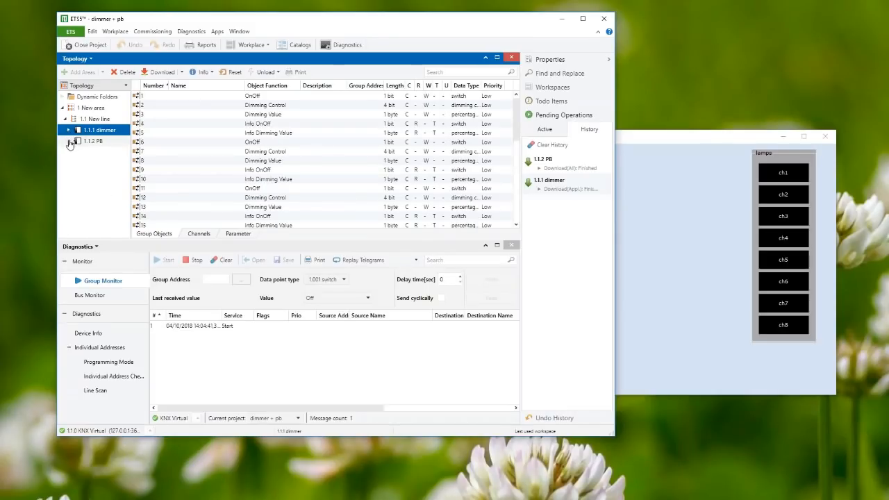
click(69, 142)
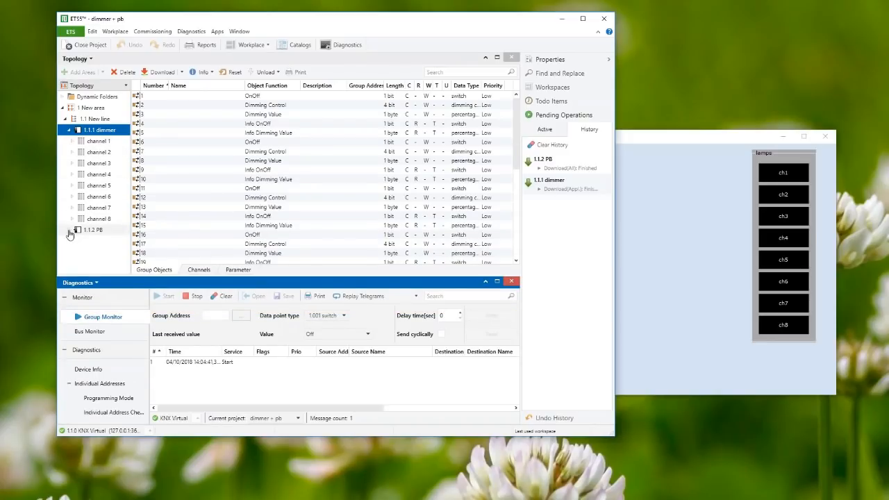
click(73, 231)
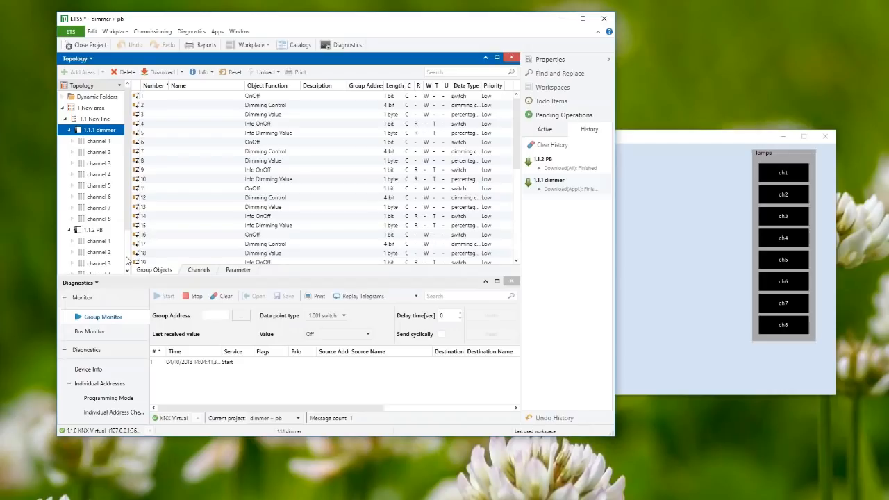
click(99, 141)
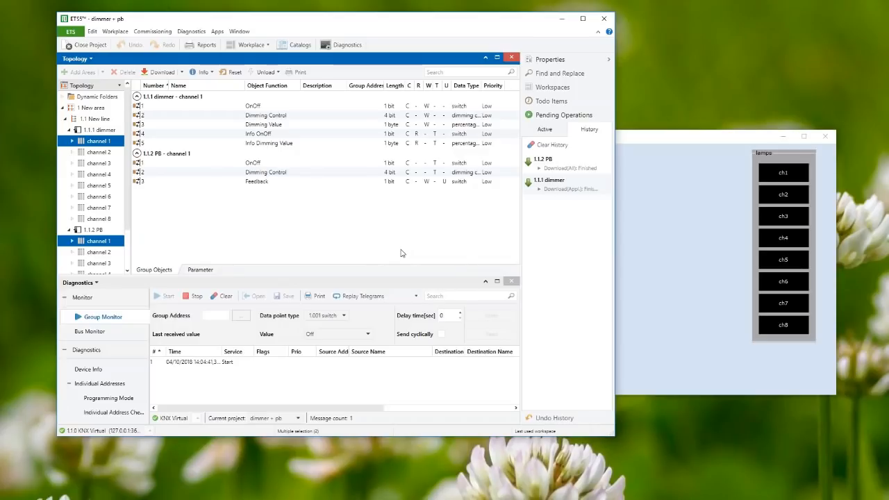
mouse_move(168, 103)
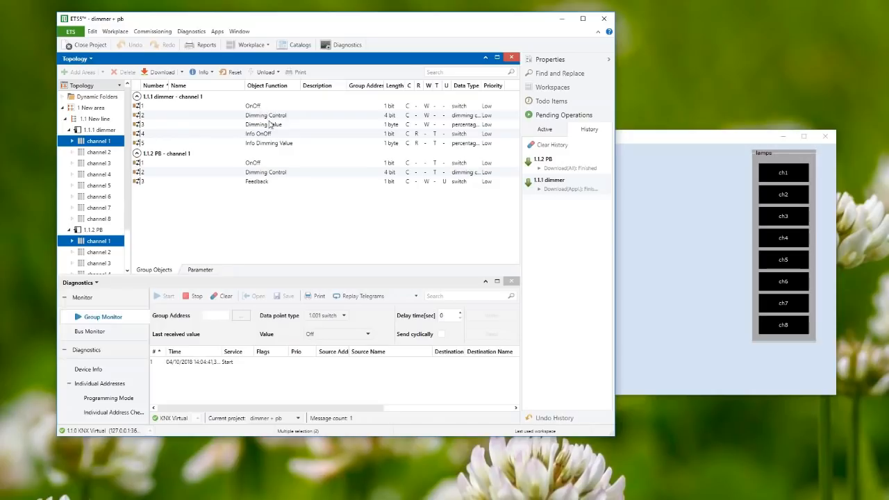
mouse_move(272, 127)
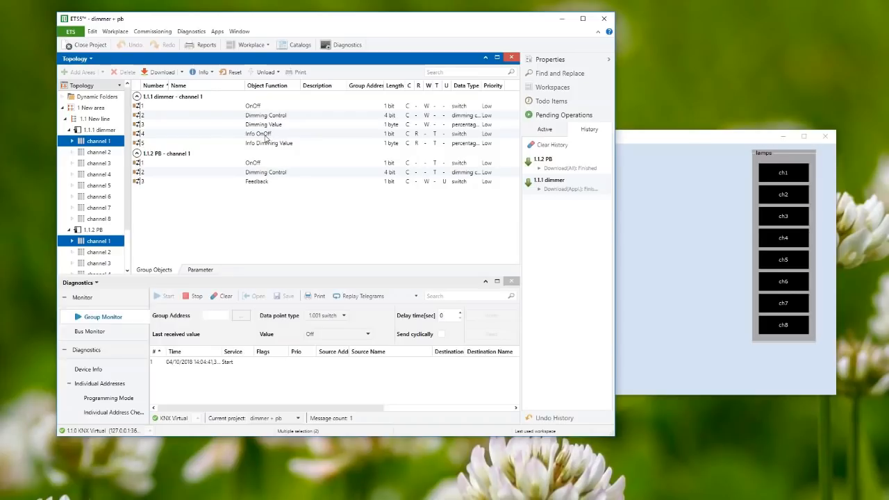
mouse_move(267, 146)
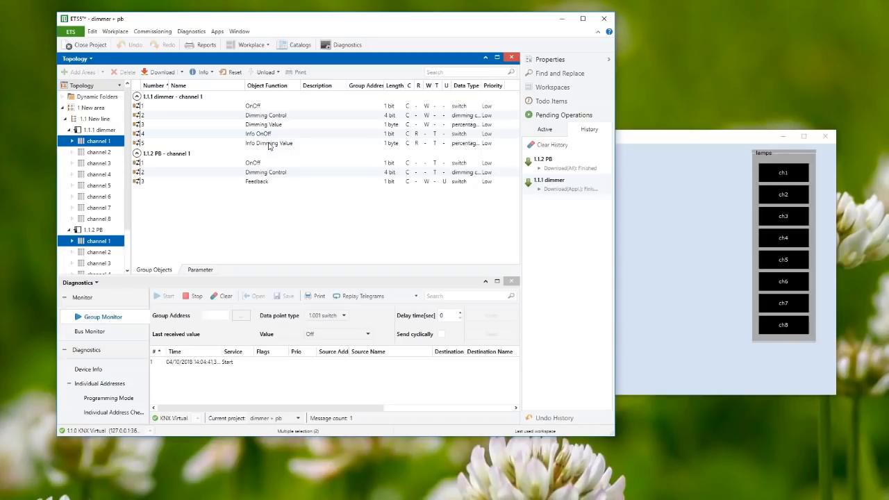
mouse_move(223, 188)
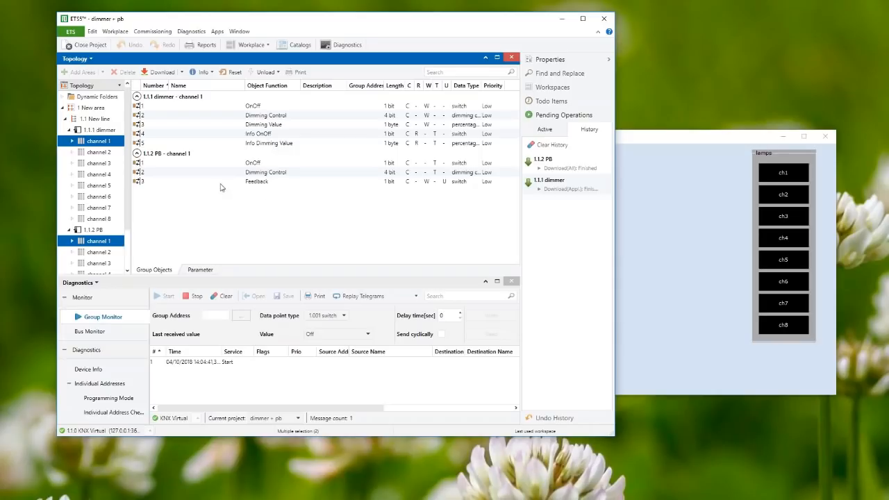
mouse_move(258, 170)
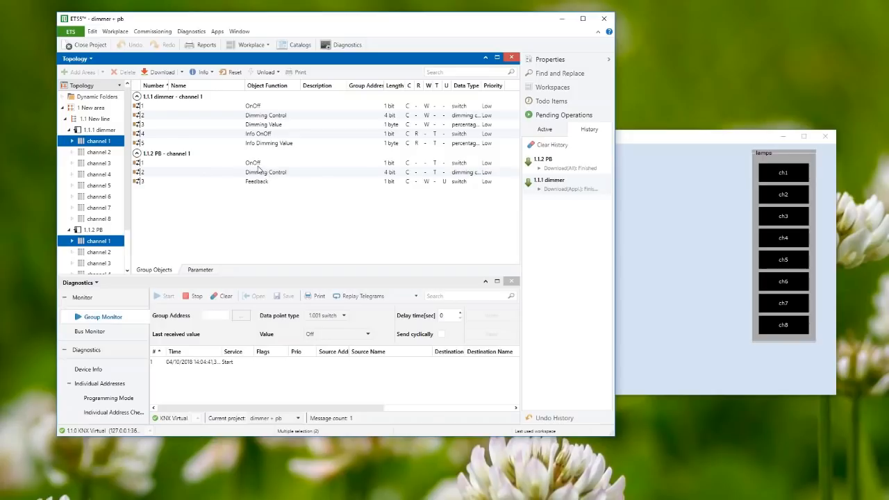
mouse_move(258, 178)
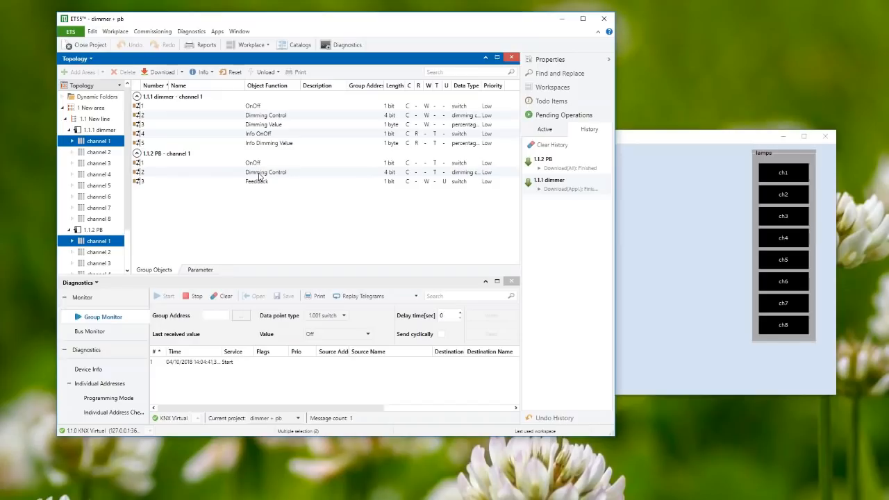
mouse_move(264, 192)
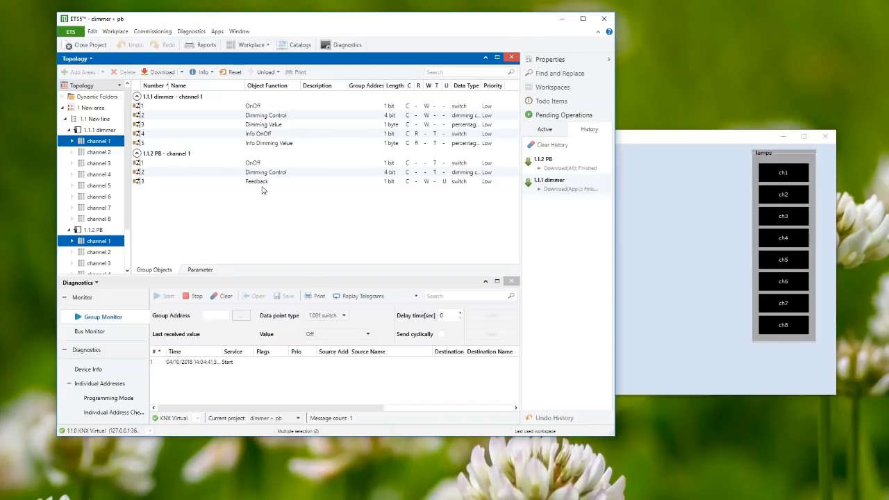
mouse_move(410, 114)
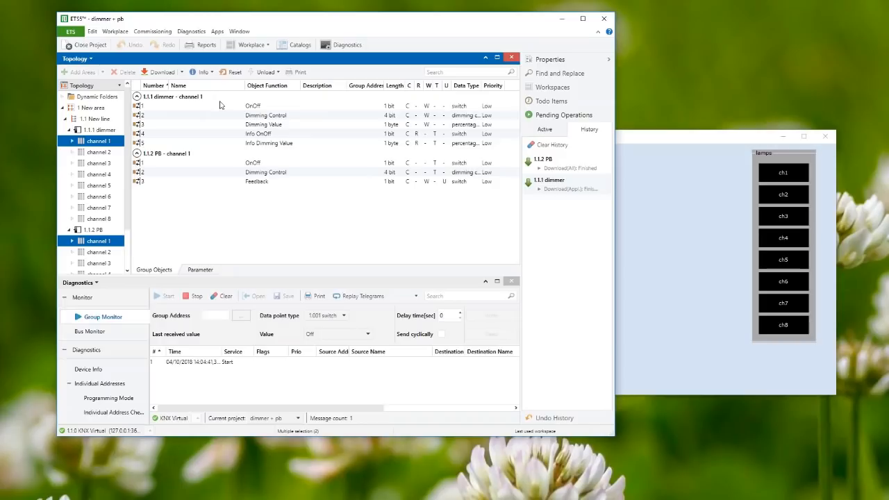
mouse_move(257, 110)
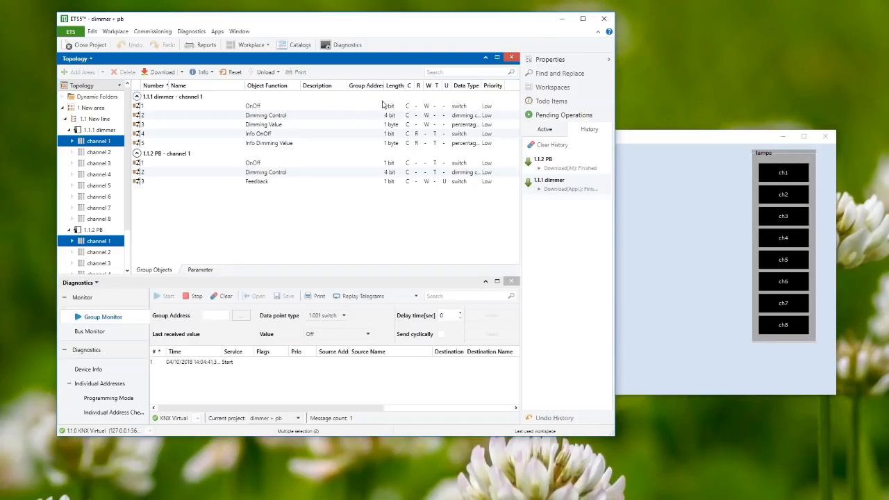
mouse_move(282, 117)
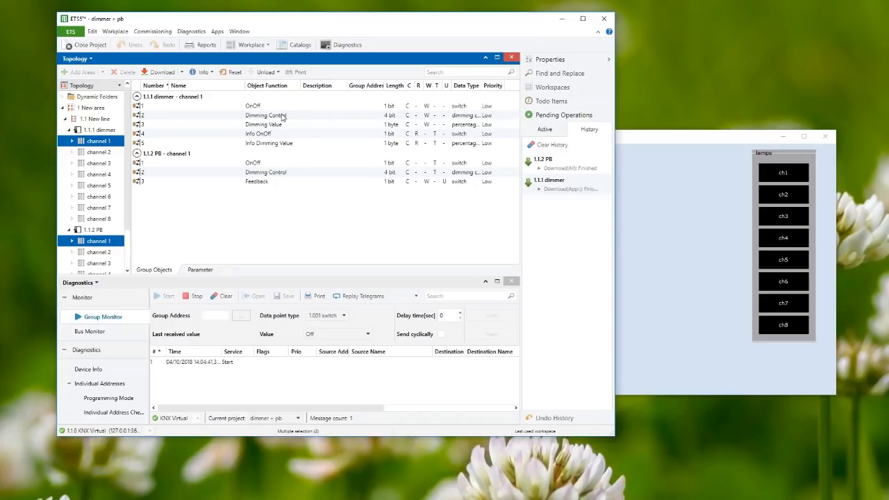
mouse_move(281, 119)
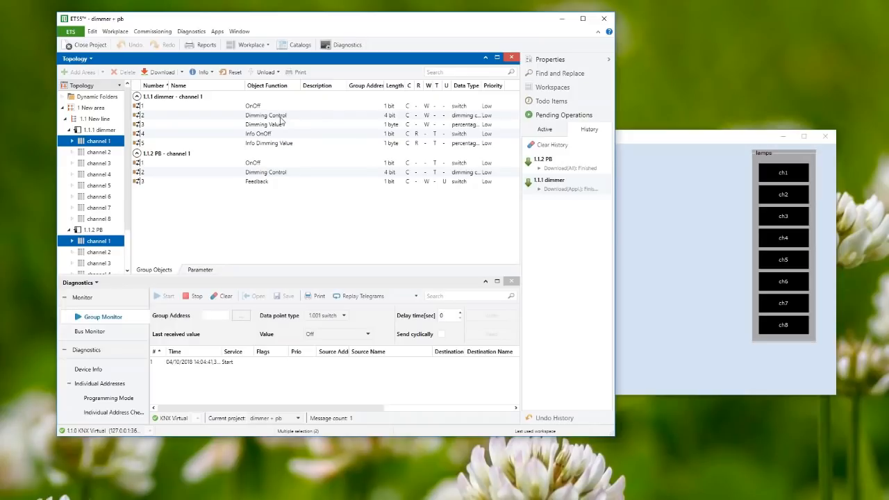
mouse_move(350, 118)
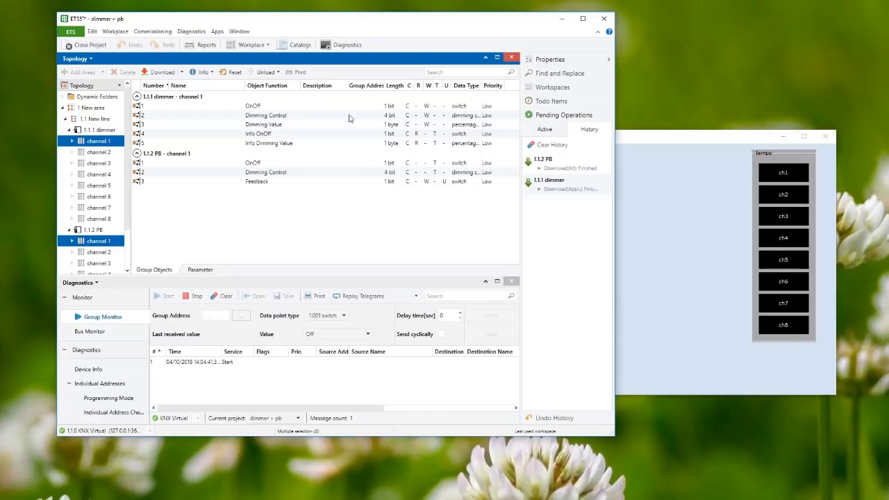
mouse_move(395, 116)
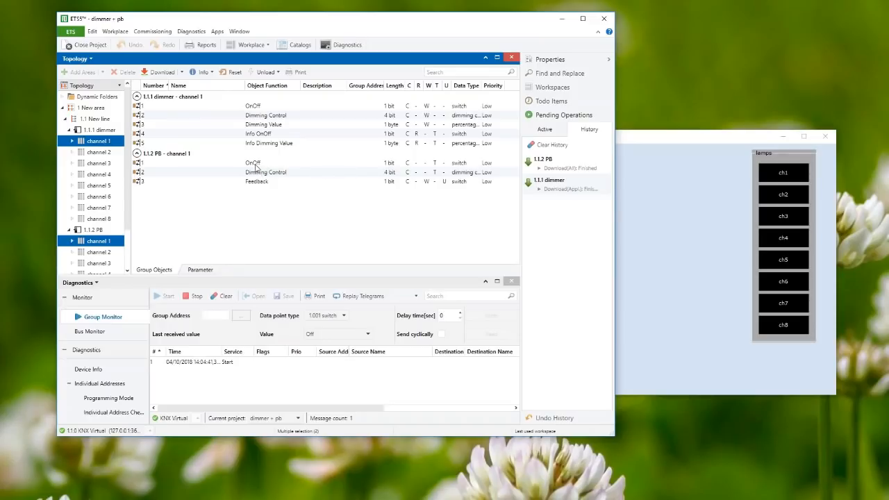
mouse_move(273, 169)
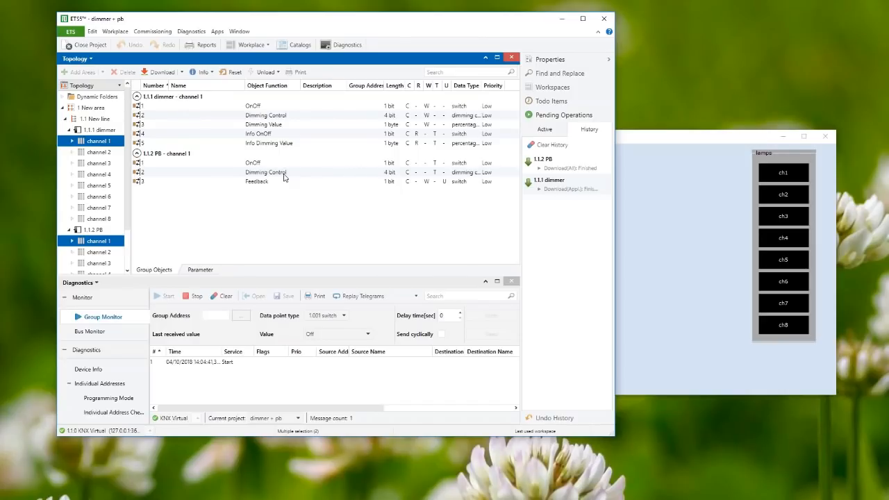
mouse_move(266, 191)
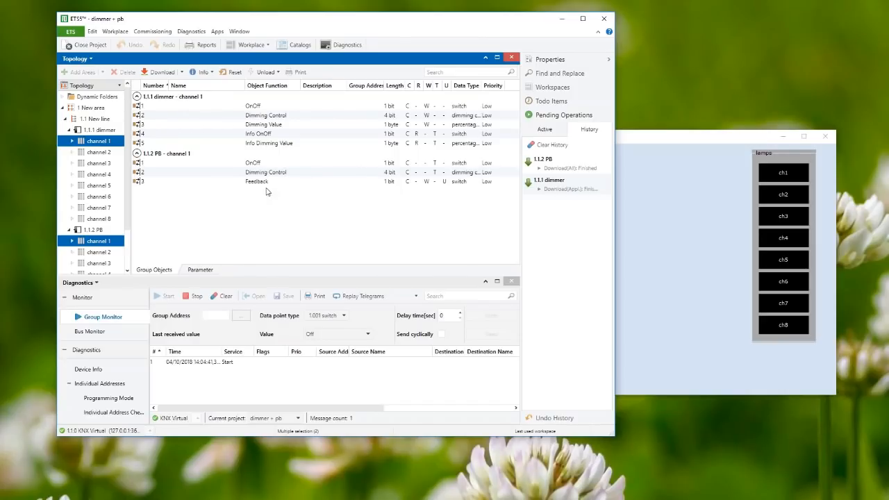
mouse_move(405, 213)
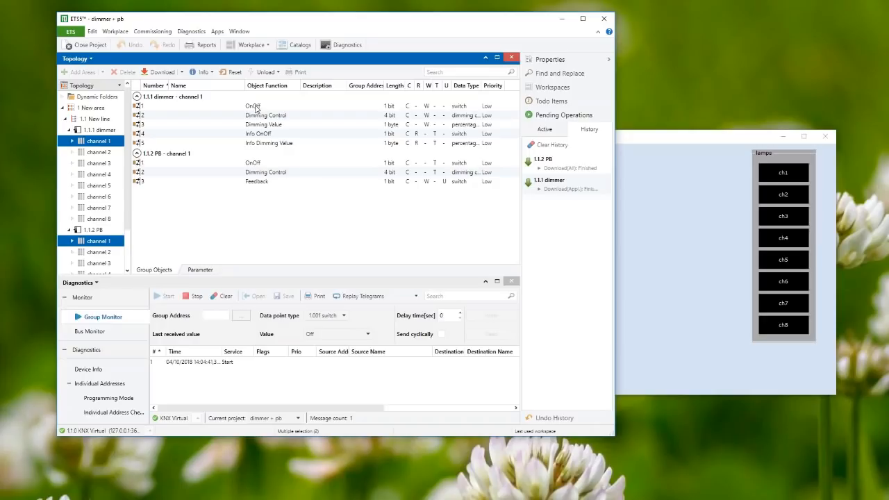
Step: Link both ch1 On/Off objects (dimmer and push button) to existing group address 0/1/1
click(253, 105)
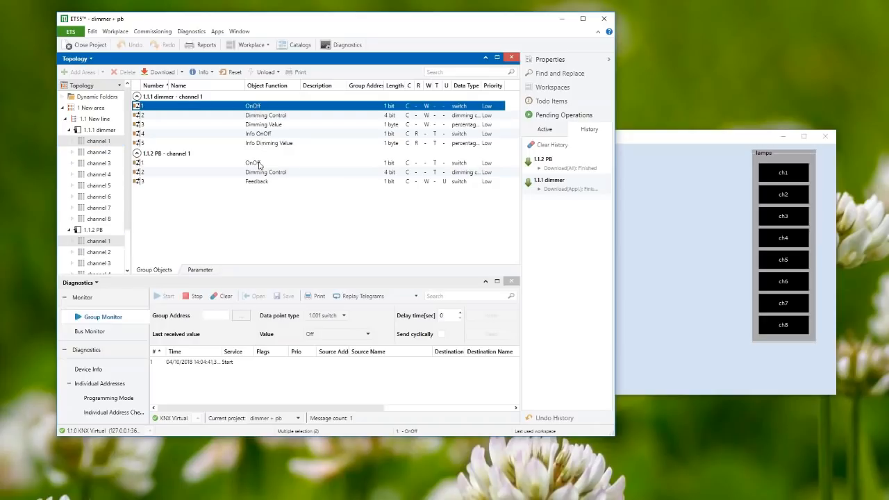
click(253, 163)
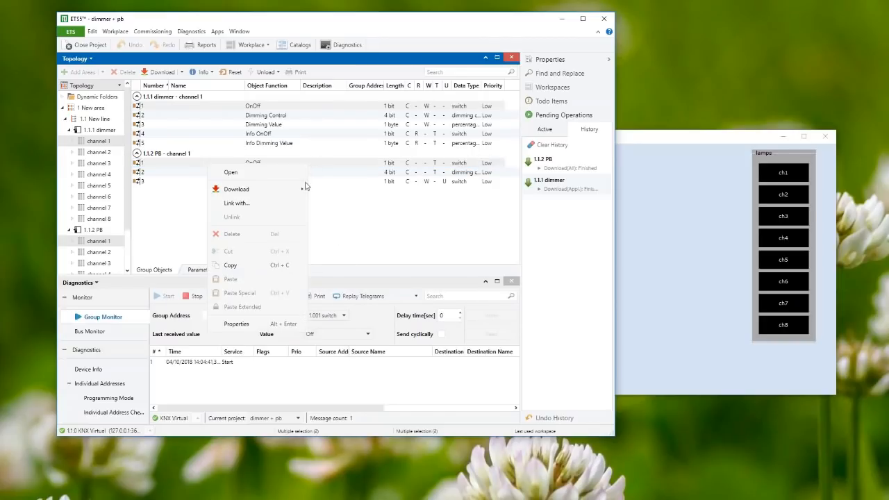
click(236, 203)
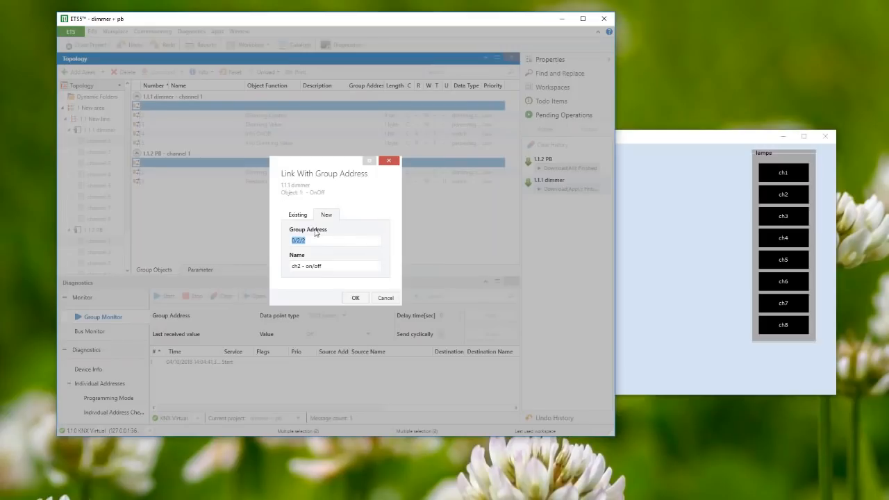
click(297, 214)
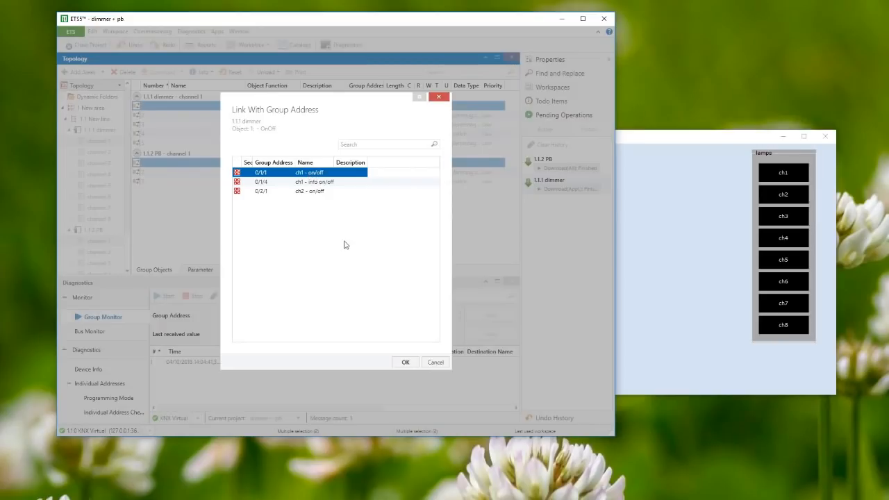
mouse_move(406, 361)
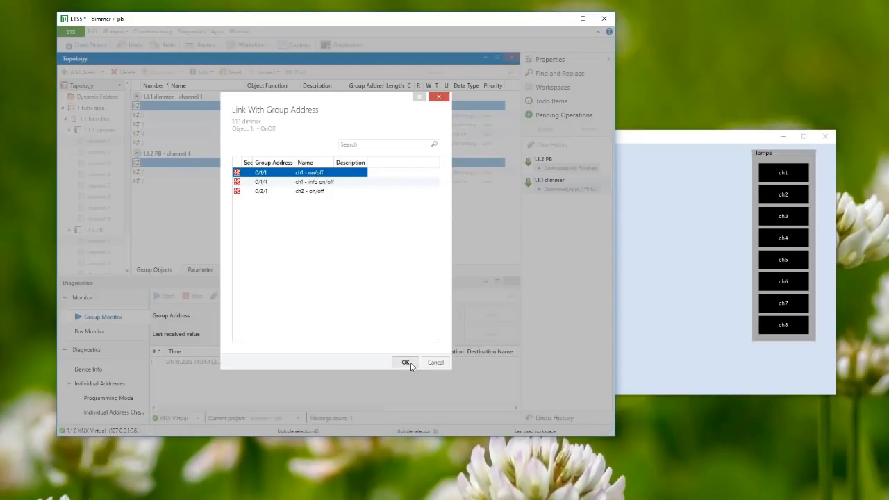
click(405, 361)
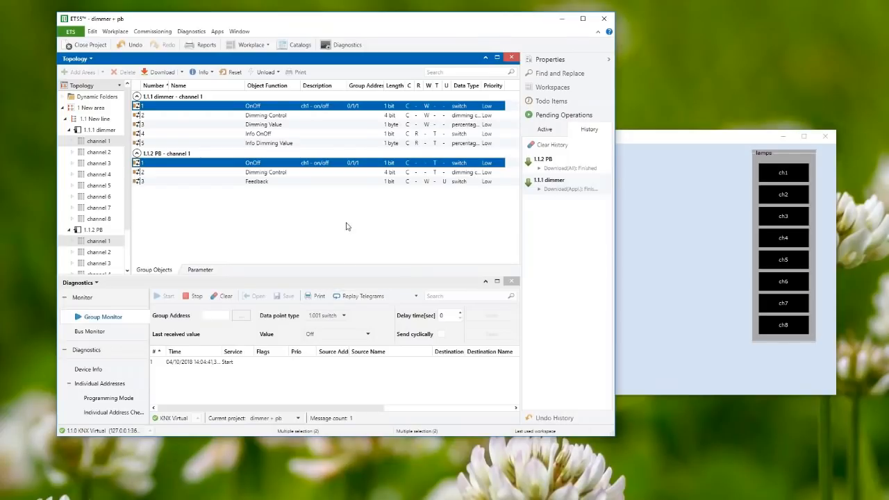
mouse_move(328, 252)
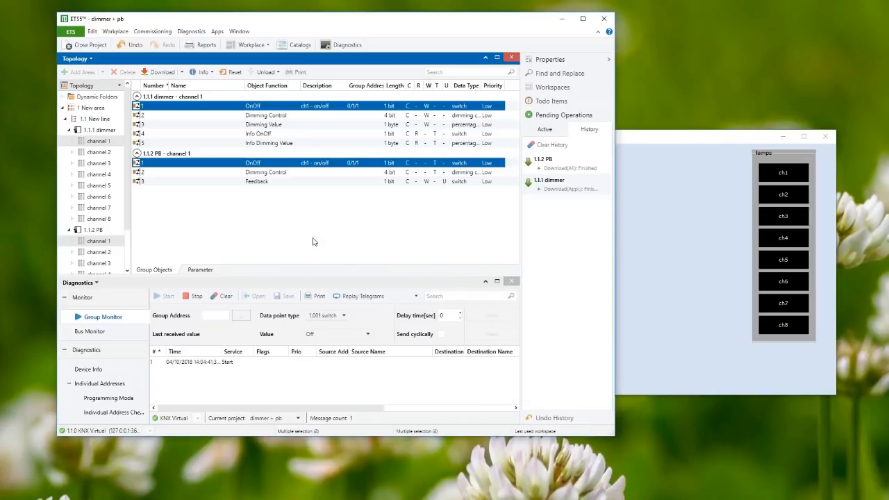
mouse_move(672, 143)
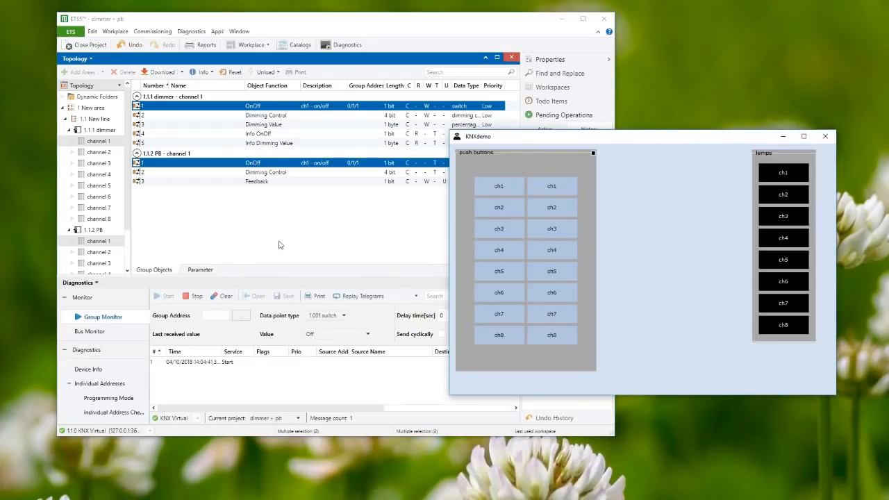
mouse_move(619, 233)
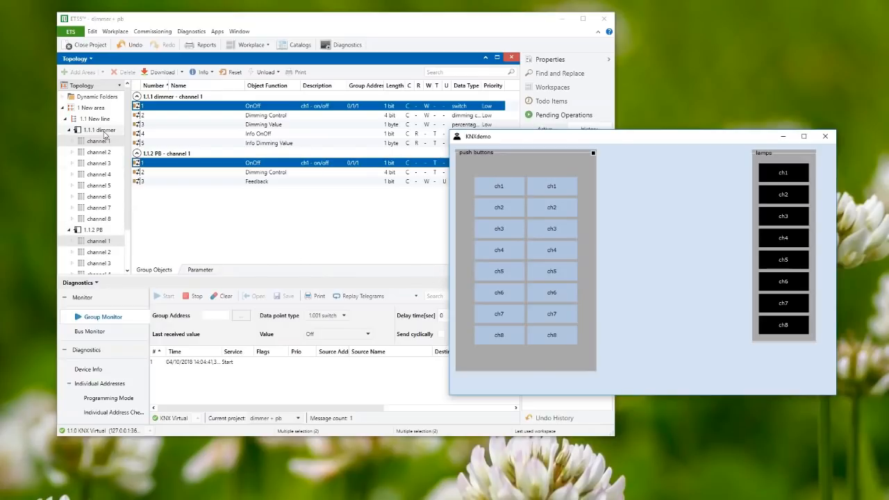
Step: Download the application to the 1.1.1 dimmer, then select the 1.1.2 PB device
right_click(97, 130)
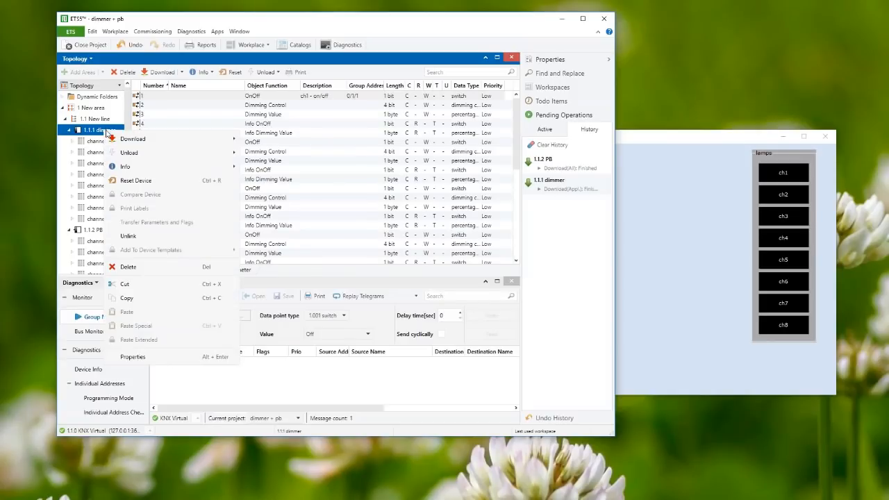
click(132, 139)
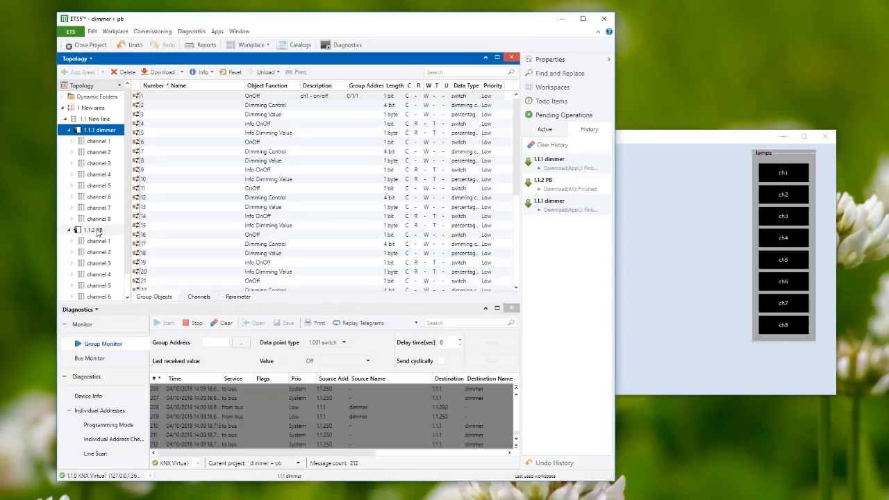
click(91, 230)
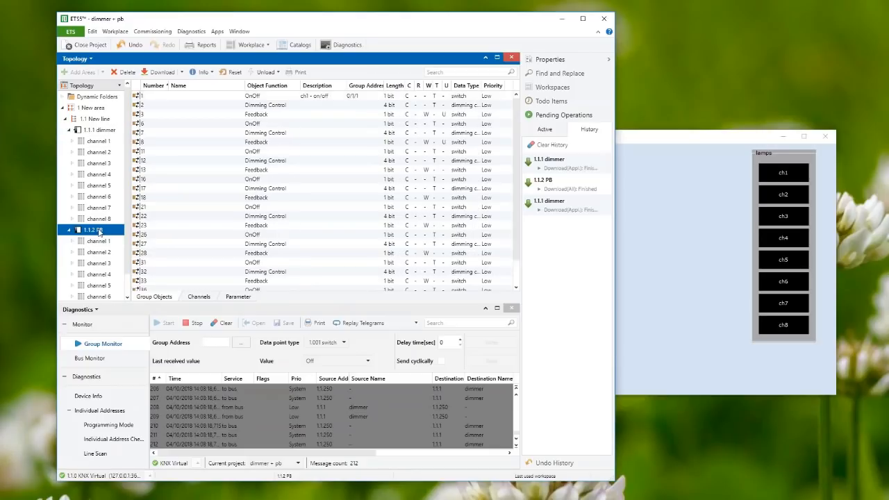
Step: Download the application to 1.1.2 PB and clear the Group Monitor's telegram list
right_click(95, 230)
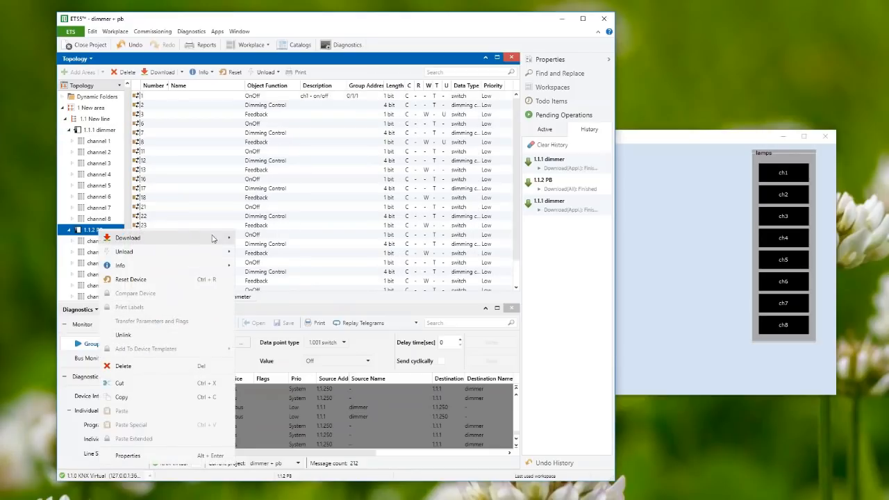
mouse_move(128, 237)
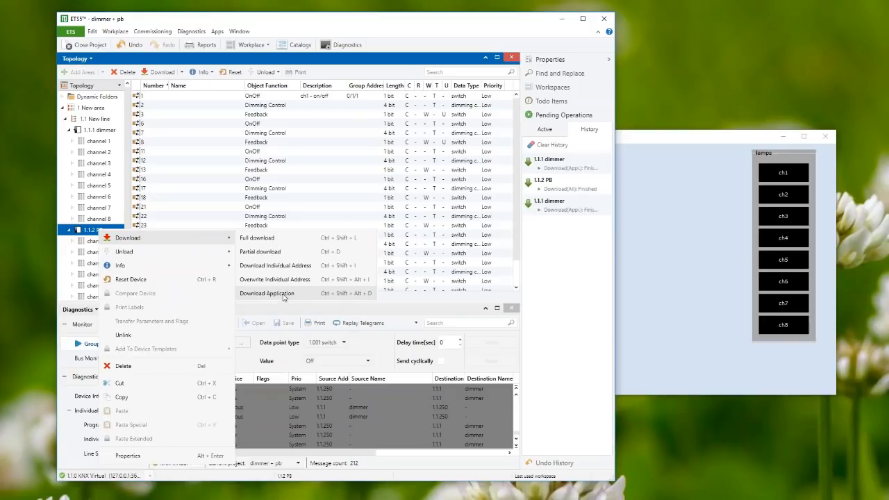
click(267, 293)
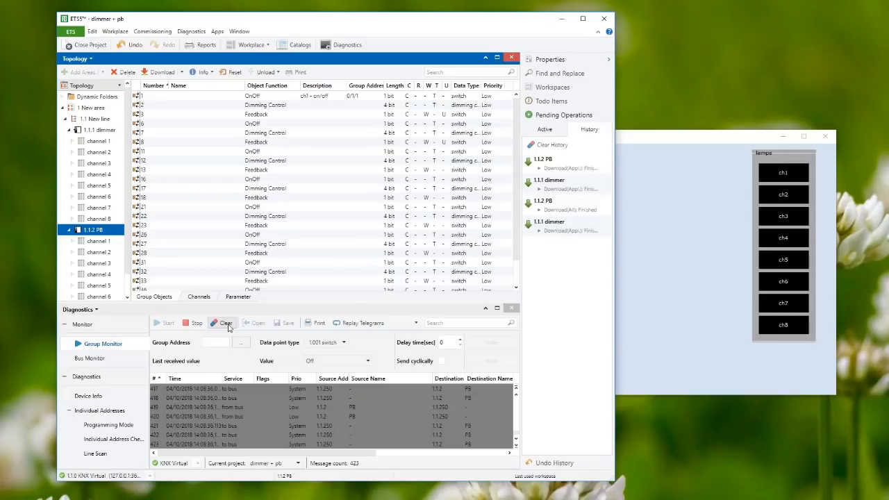
click(225, 322)
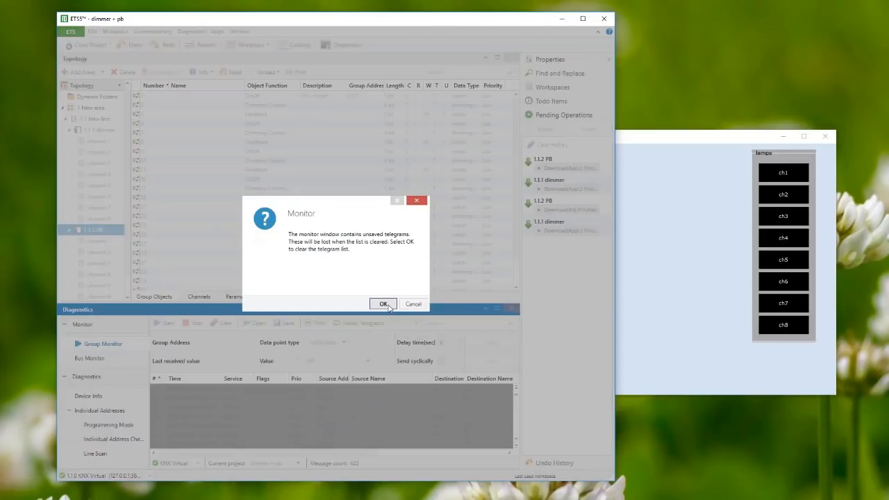
click(383, 304)
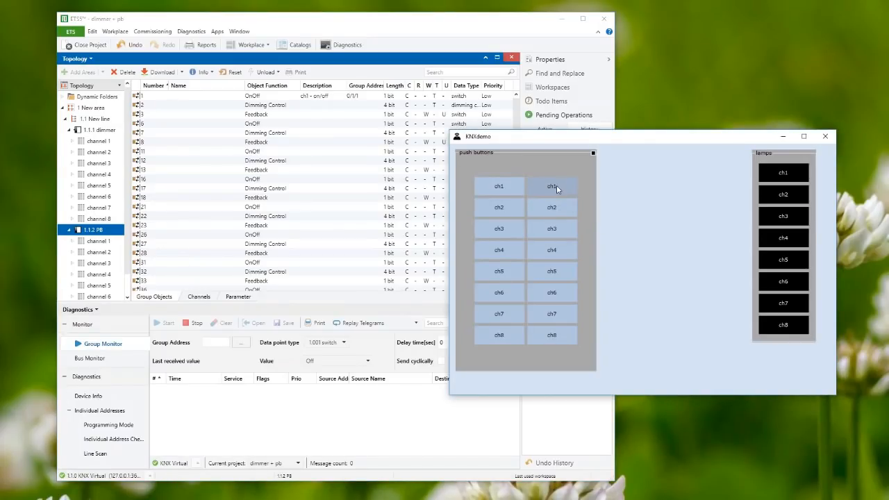
Step: Switch lamp ch1 on and back off from the KNXdemo push buttons, logging two telegrams to 0/1/1
click(551, 186)
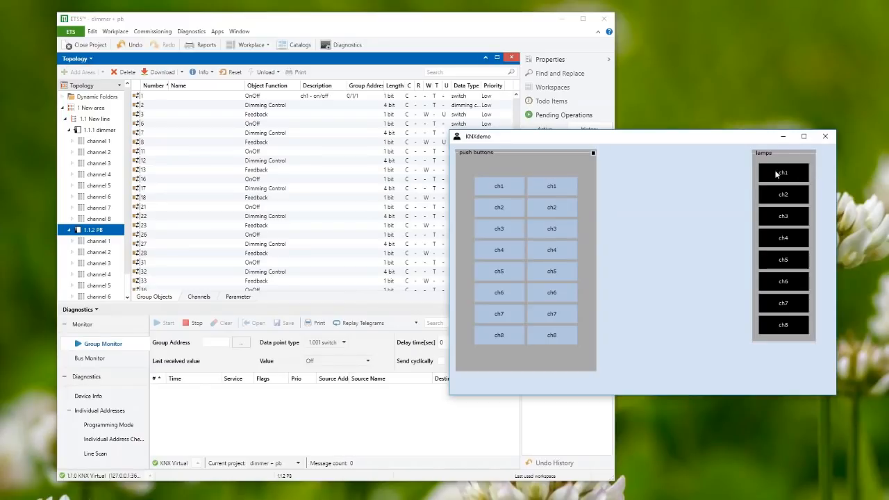
click(551, 186)
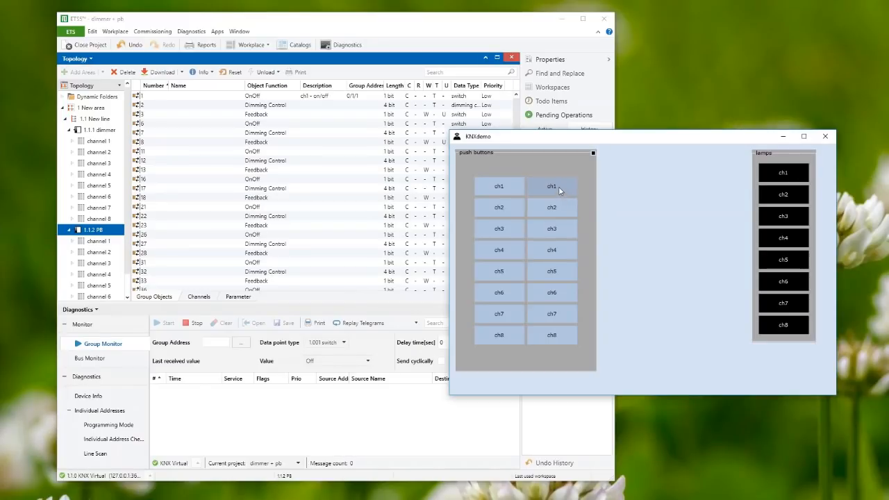
click(551, 186)
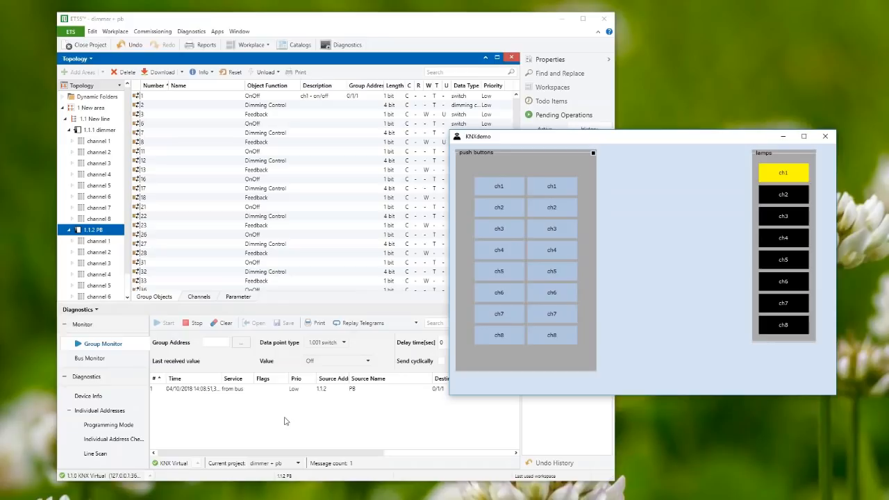
mouse_move(669, 147)
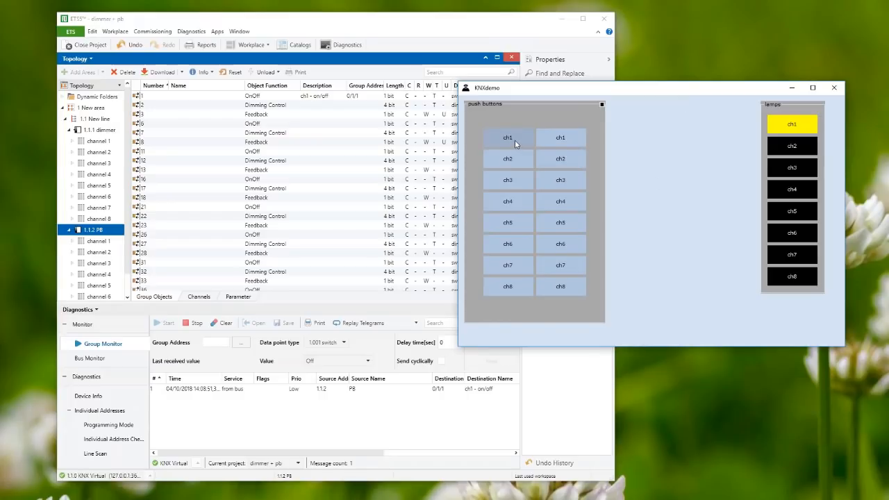
click(507, 137)
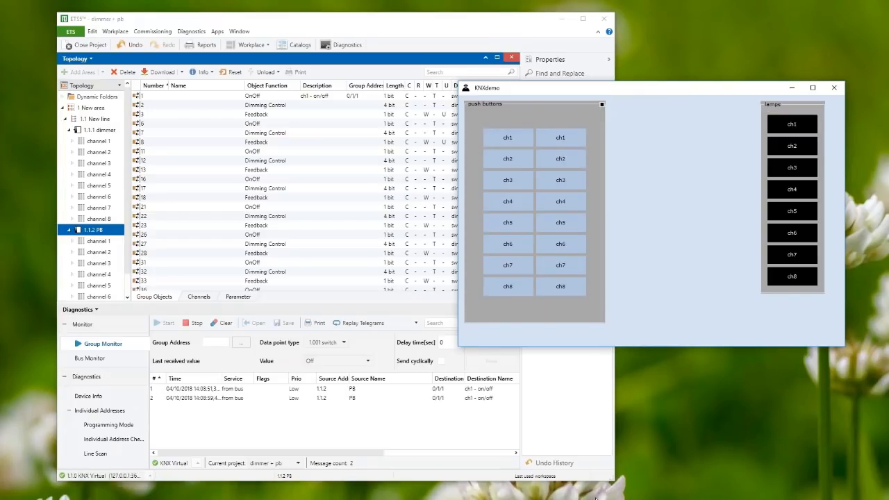
mouse_move(450, 375)
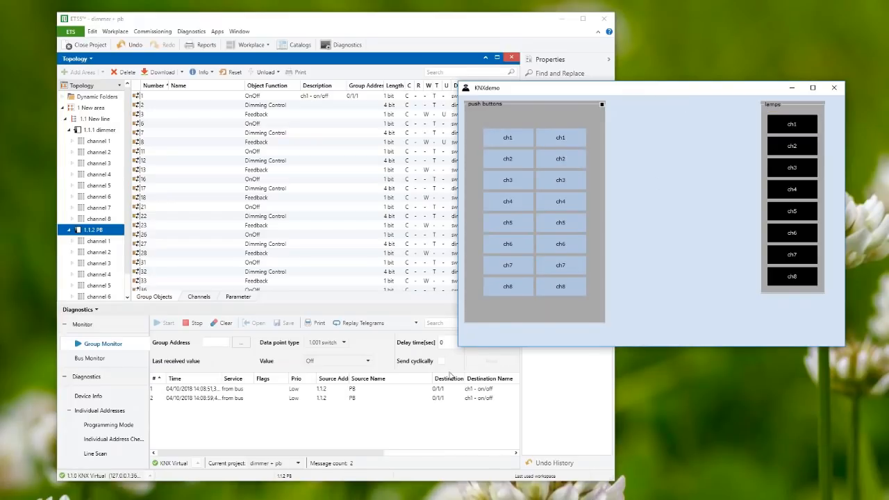
mouse_move(350, 126)
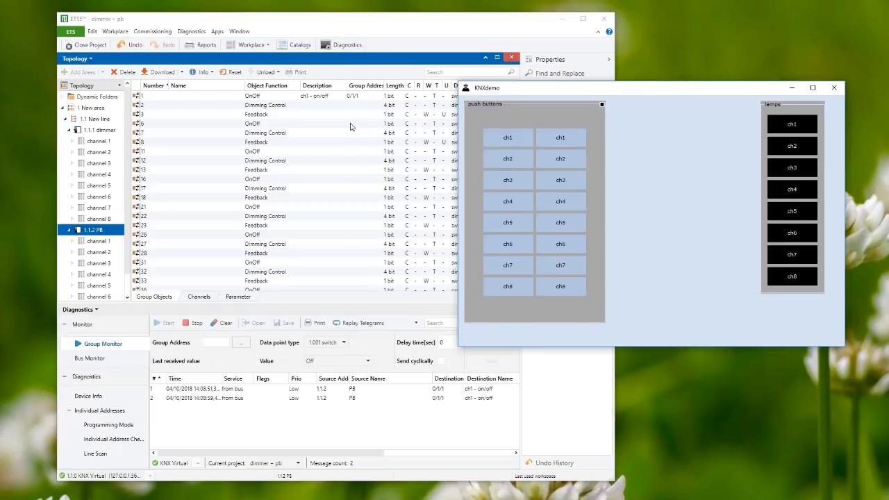
mouse_move(334, 178)
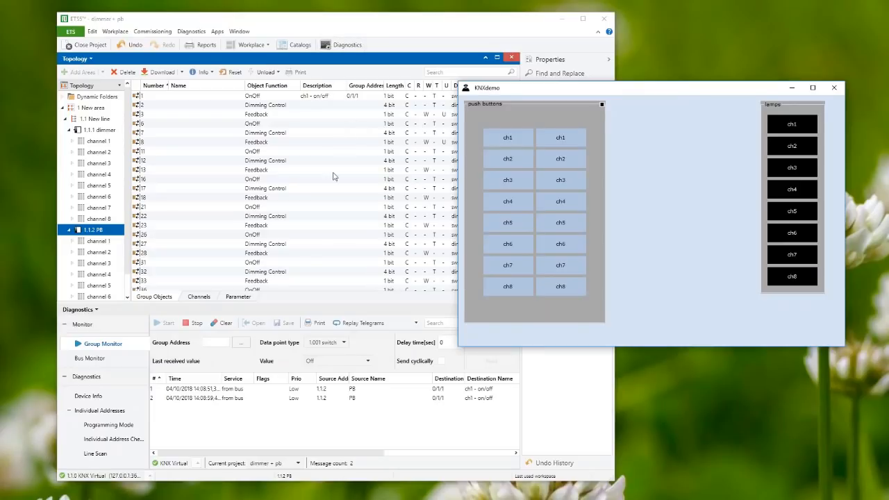
mouse_move(561, 179)
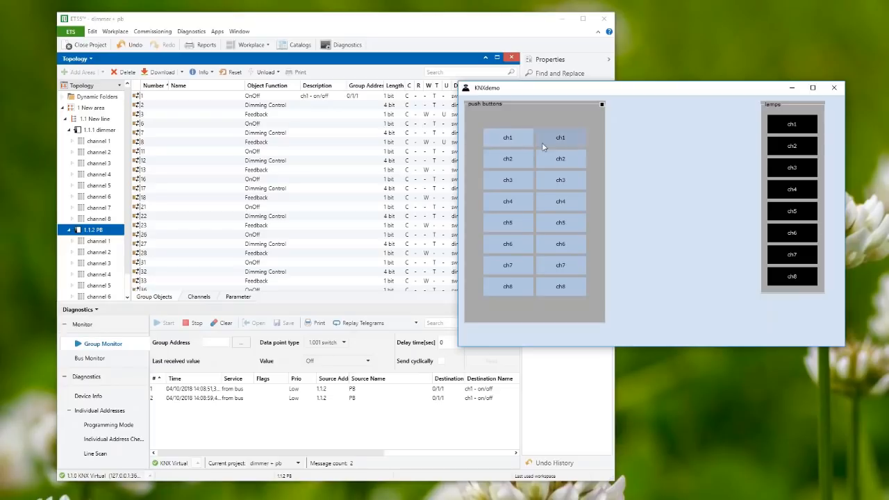
Step: Send a third 0/1/1 telegram from the second ch1 push button; lamp stays off
click(561, 138)
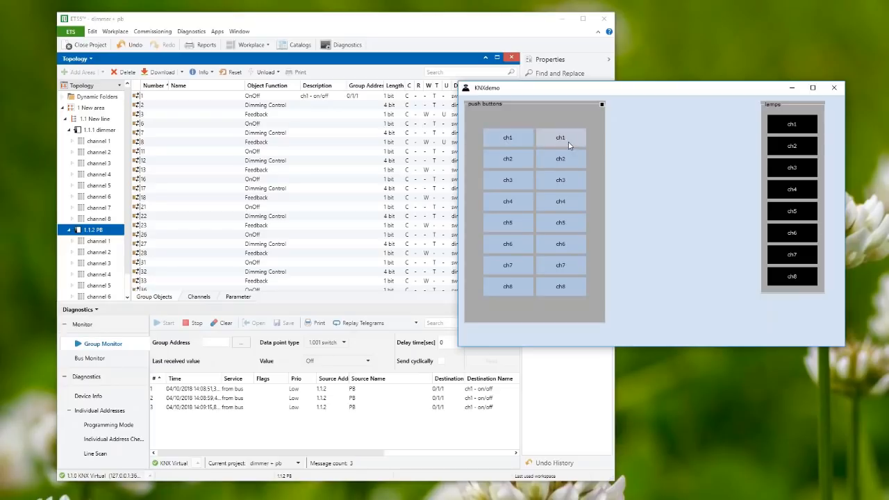
mouse_move(507, 146)
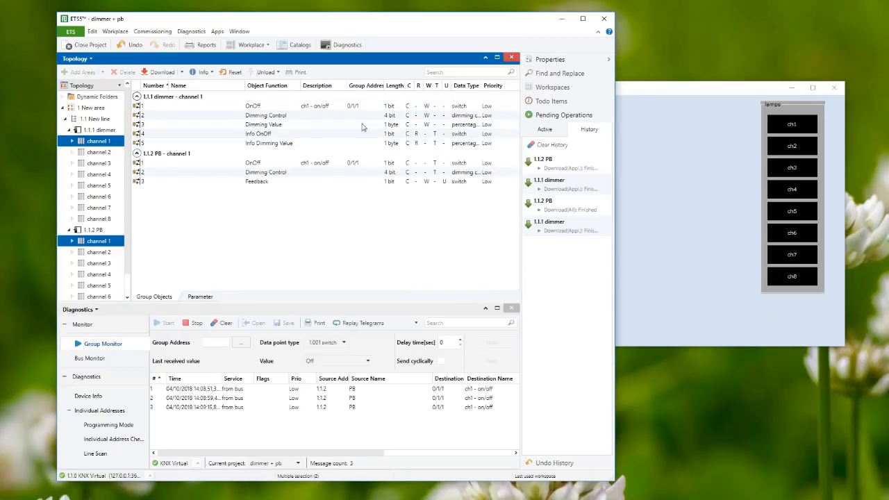
mouse_move(283, 128)
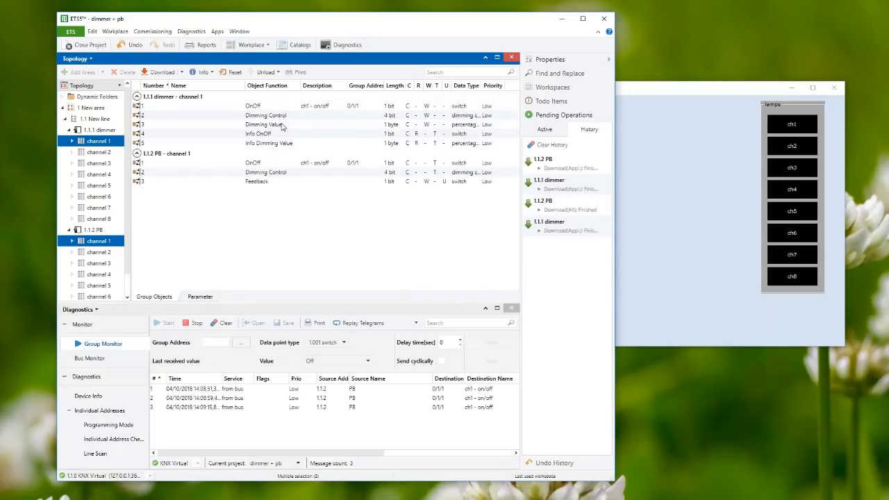
mouse_move(283, 125)
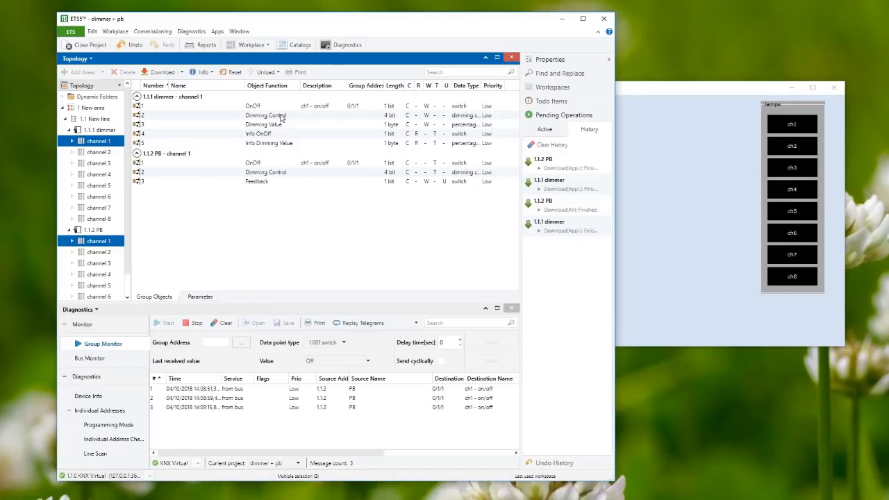
Step: Link both ch1 Dimming Control objects to 0/0/2 ch1 - dimming control, then dismiss the Replay Telegrams dialog
click(267, 114)
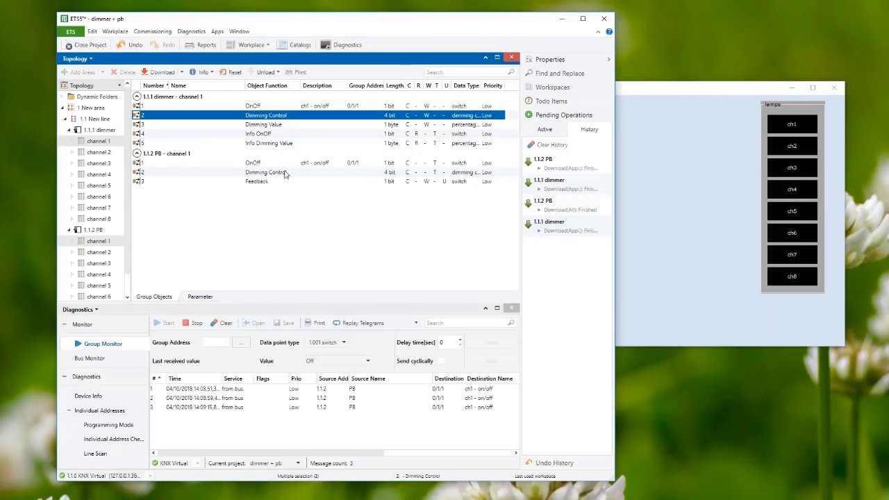
click(267, 172)
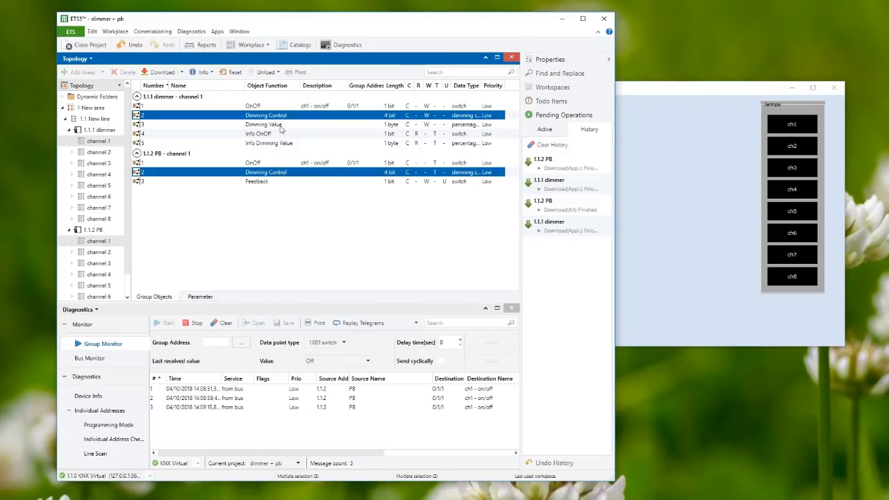
right_click(281, 125)
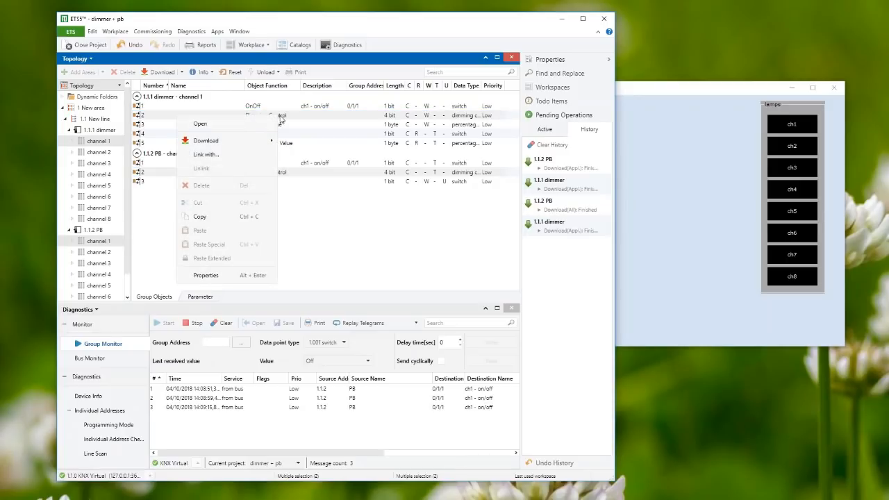
click(205, 155)
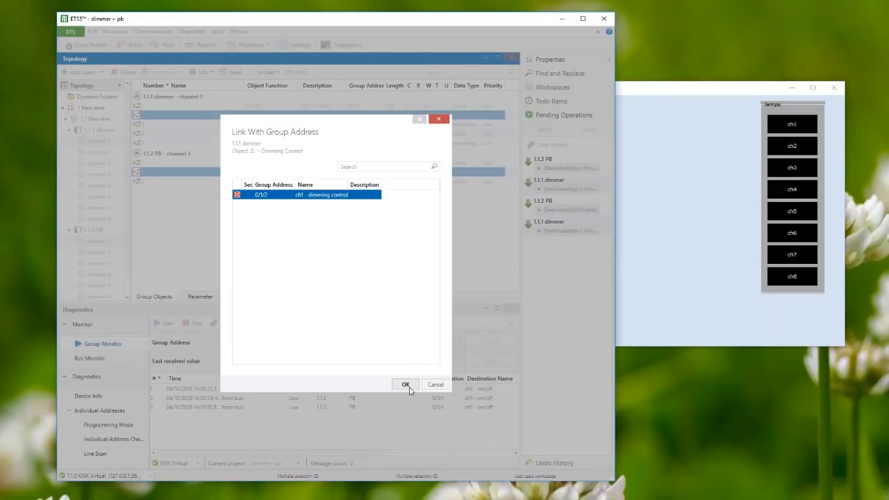
click(405, 383)
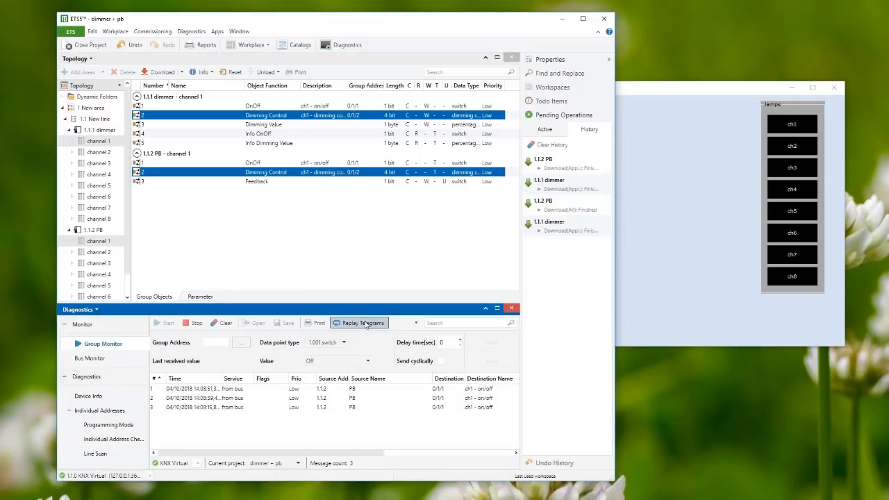
click(360, 322)
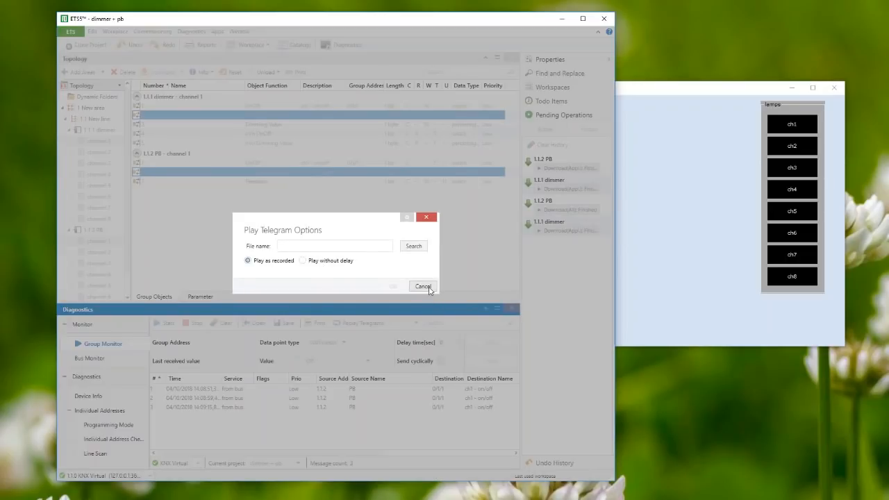
click(422, 286)
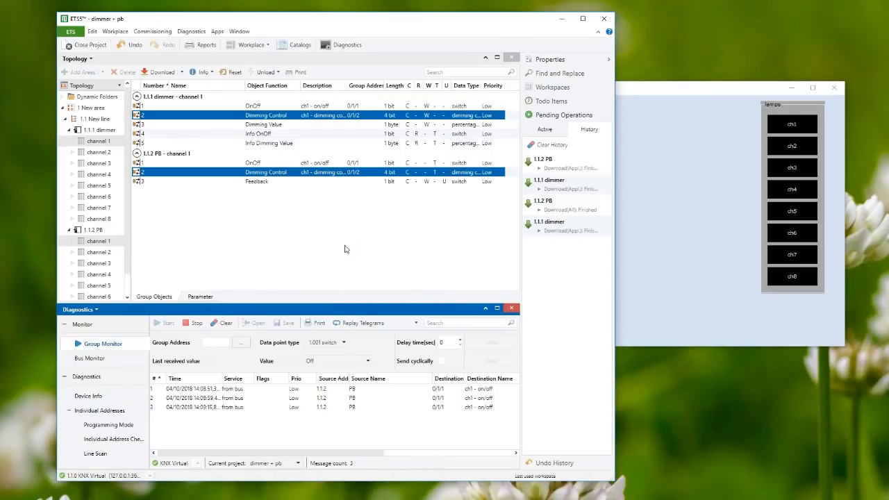
mouse_move(294, 267)
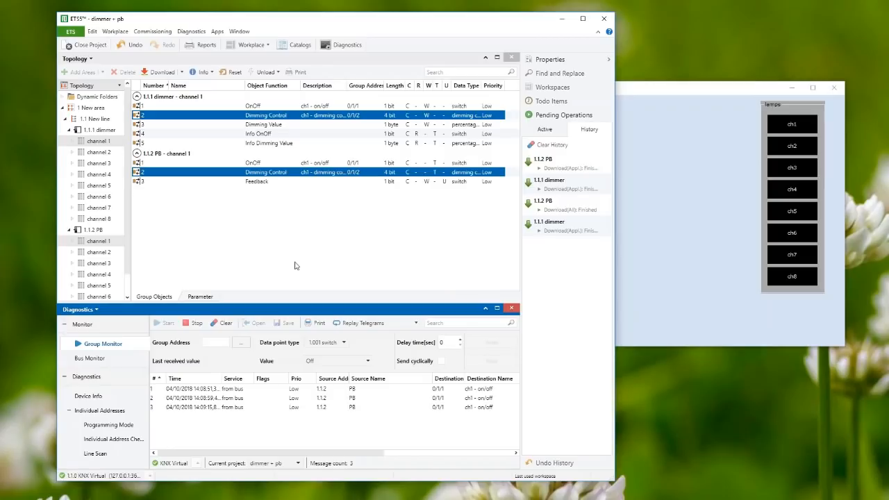
mouse_move(244, 242)
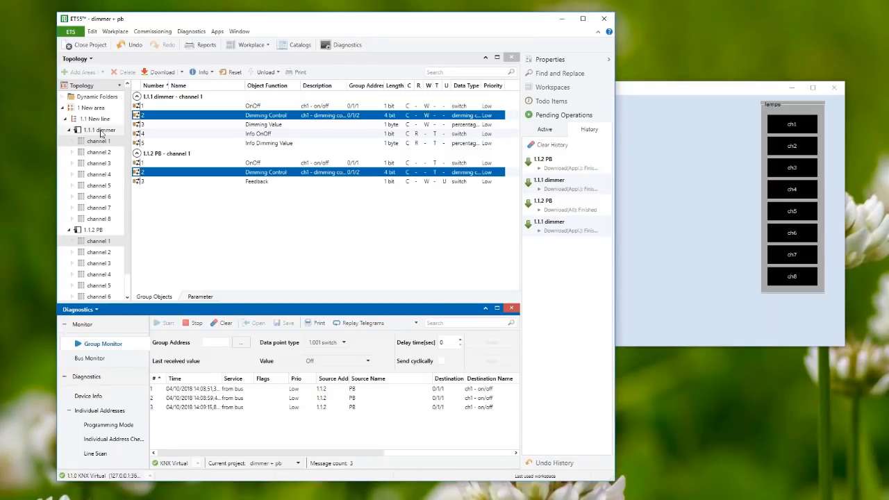
Step: Run a partial download to the 1.1.1 dimmer and to the 1.1.2 PB device
right_click(95, 131)
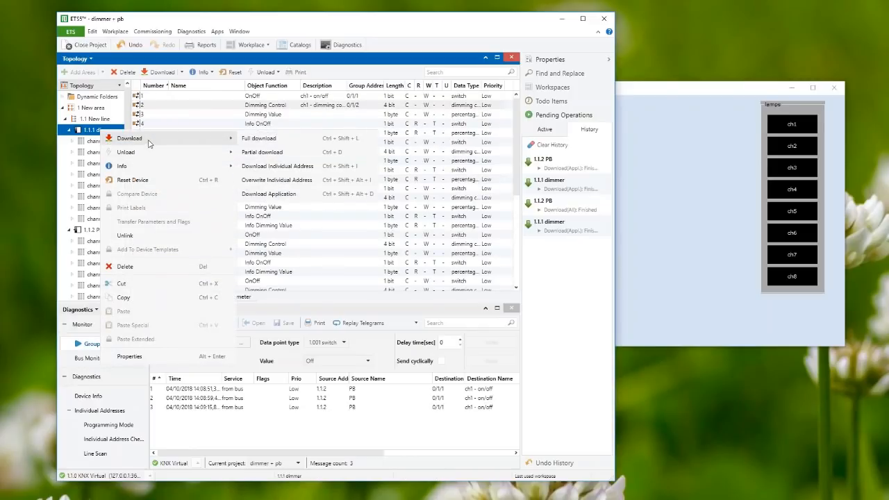
mouse_move(270, 137)
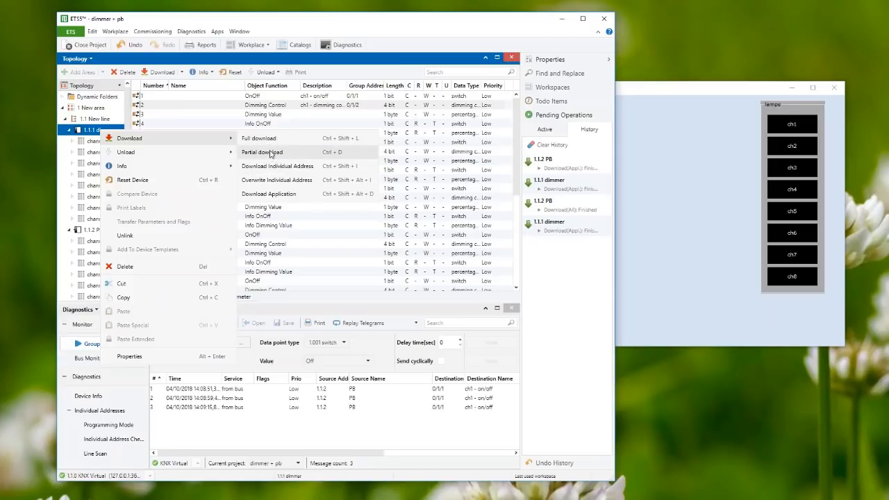
mouse_move(271, 154)
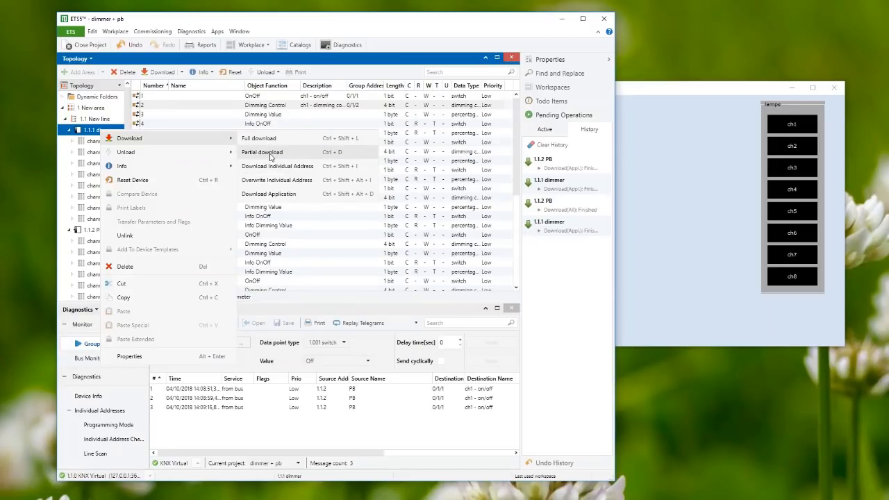
click(261, 151)
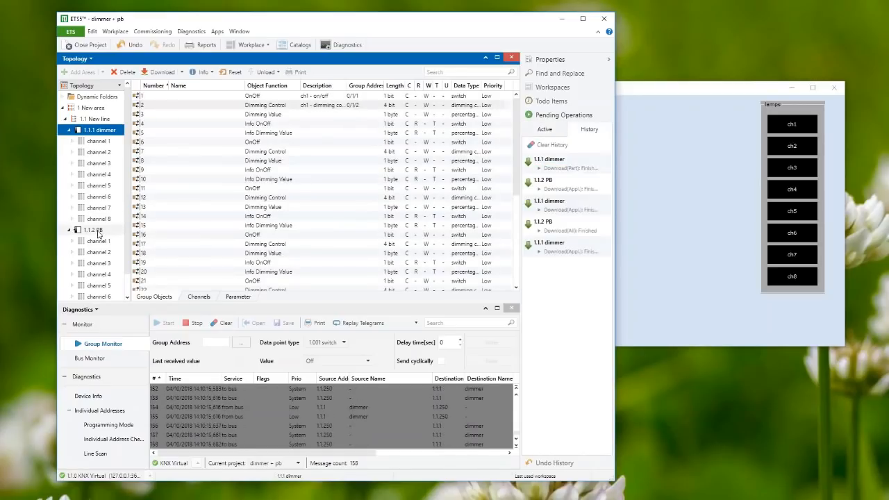
right_click(94, 230)
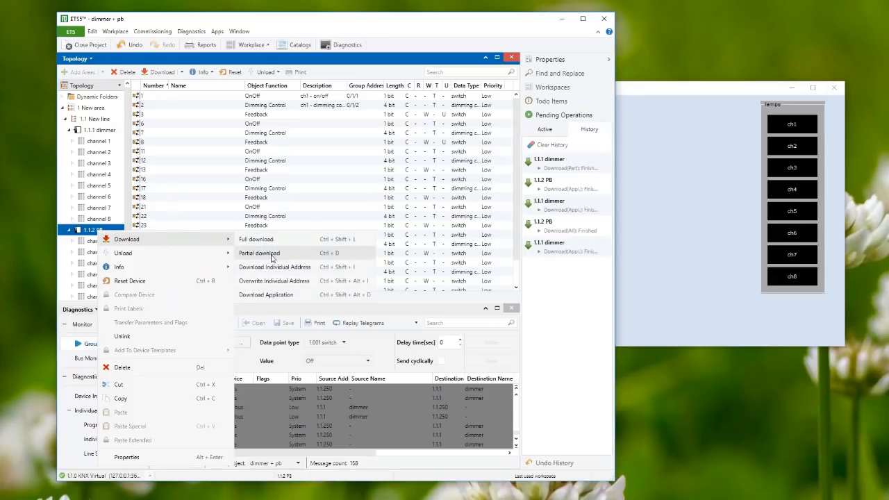
click(258, 253)
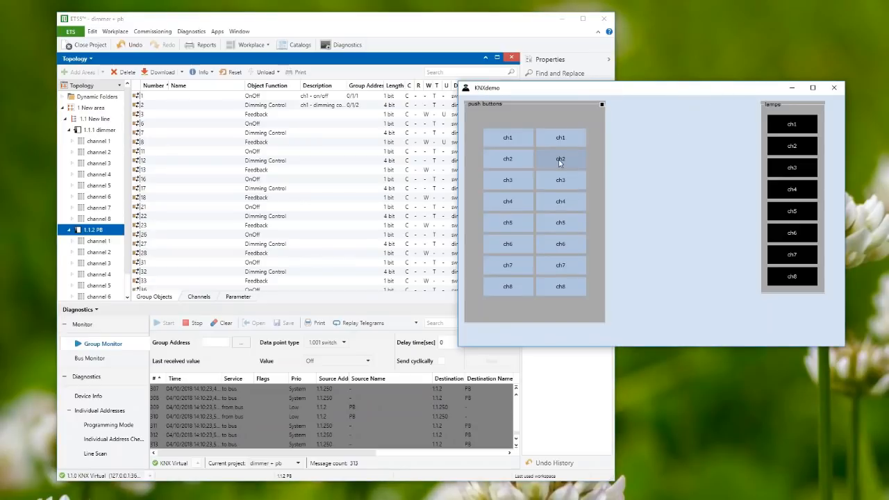
mouse_move(561, 138)
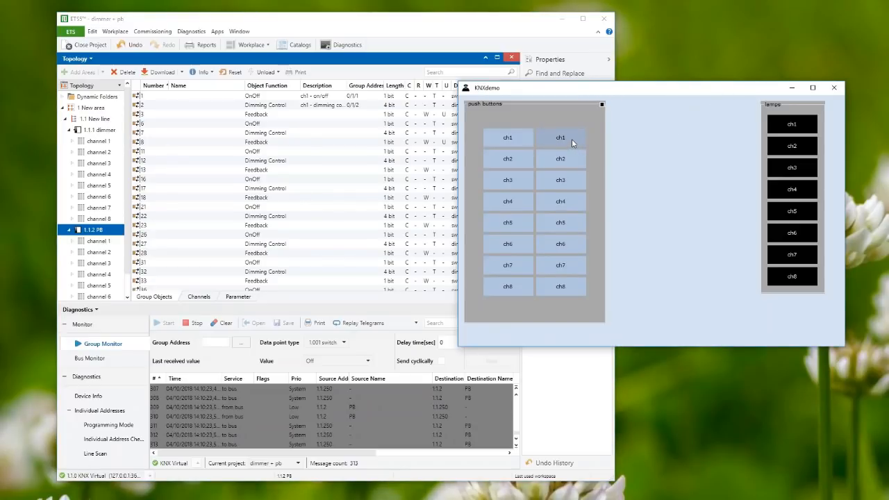
Step: Press ch1 in KNXdemo once, then clear the Group Monitor's recorded telegrams
click(561, 137)
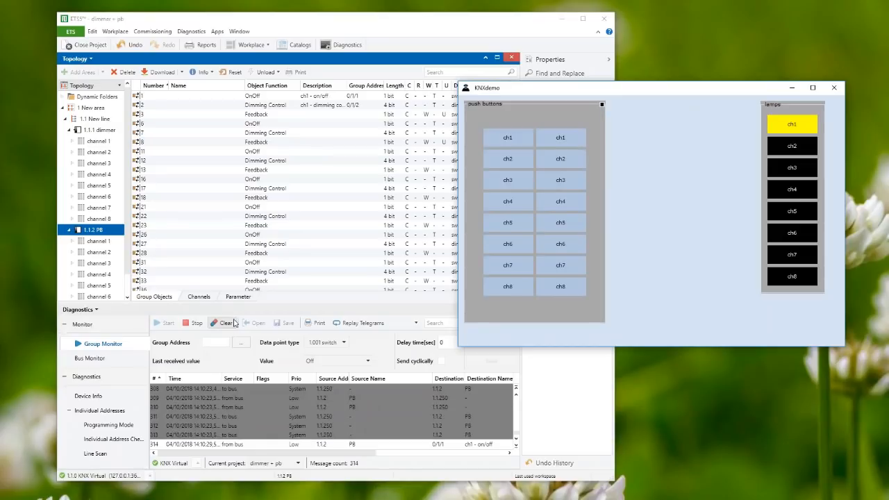
click(224, 322)
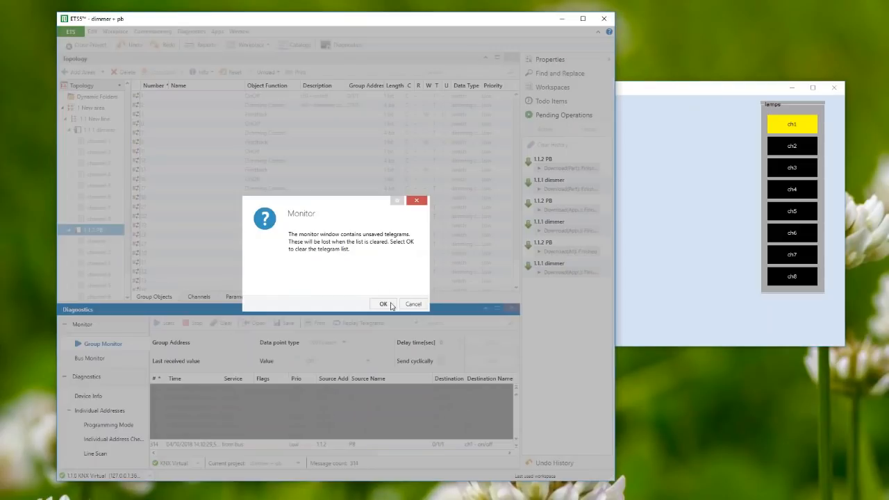
click(383, 302)
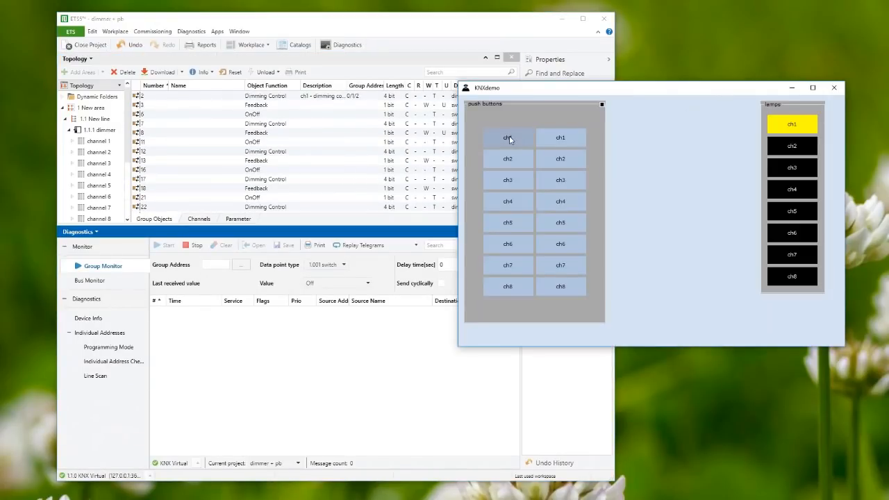
Step: Press the two ch1 push buttons repeatedly, logging on/off and dimming control telegrams until lamp 1 is off
click(508, 137)
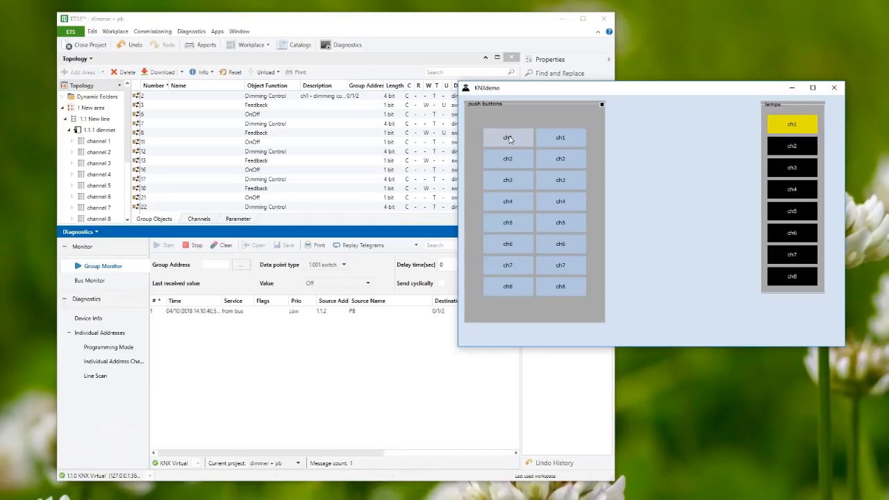
click(561, 137)
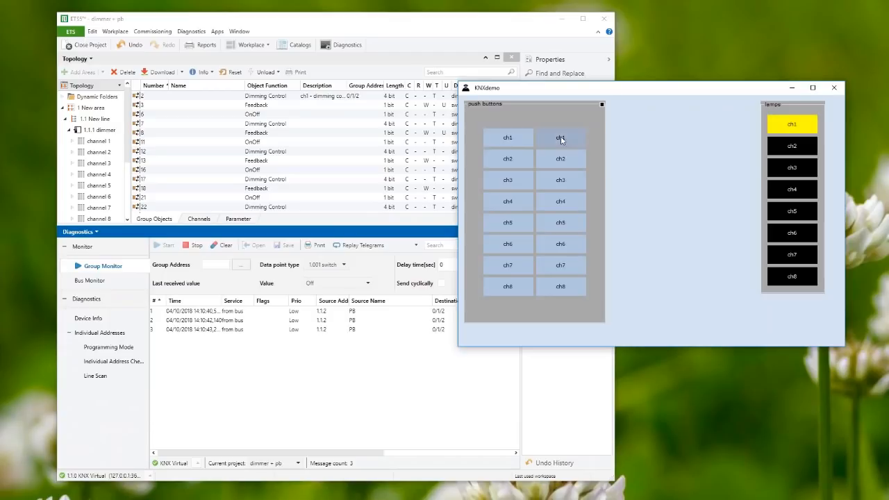
click(507, 137)
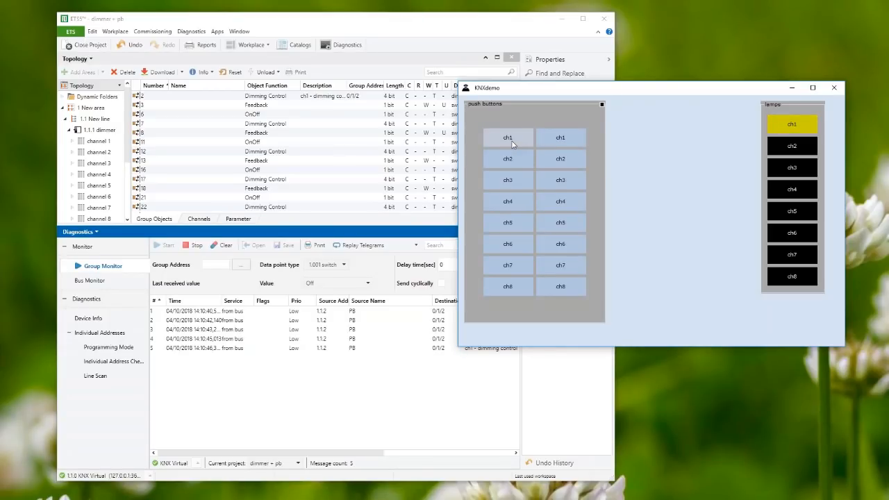
click(561, 138)
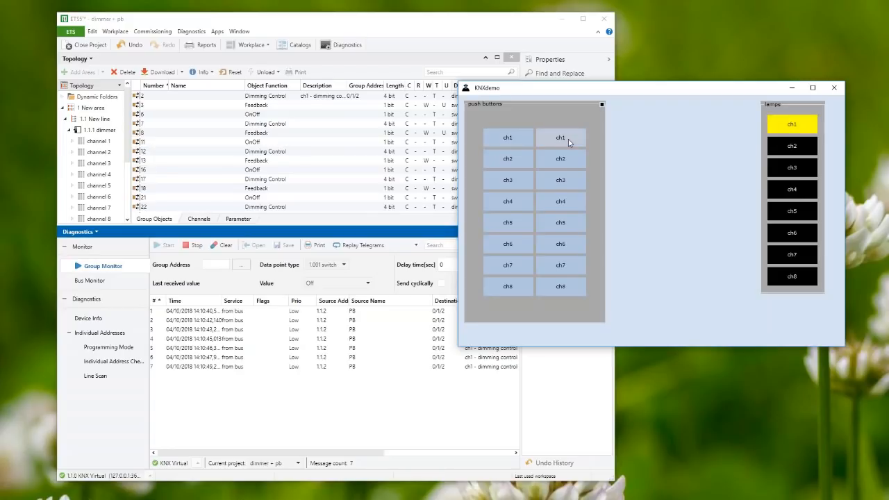
click(507, 138)
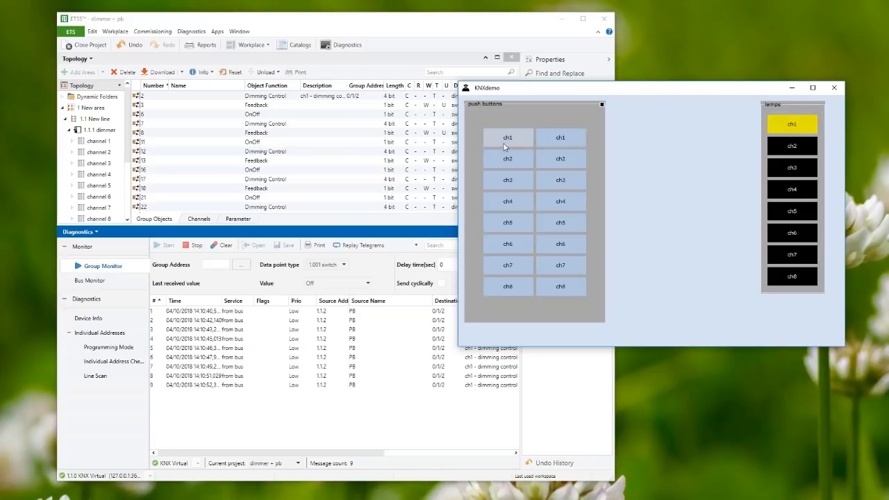
click(506, 138)
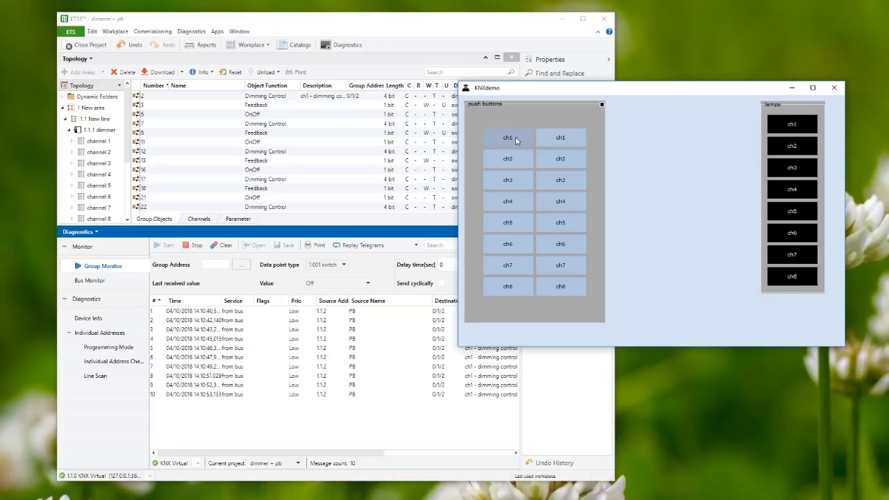
click(507, 138)
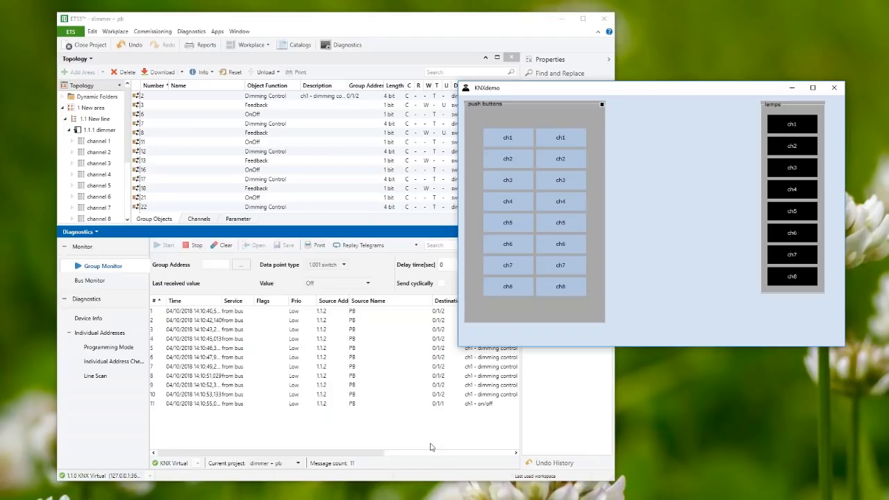
mouse_move(390, 278)
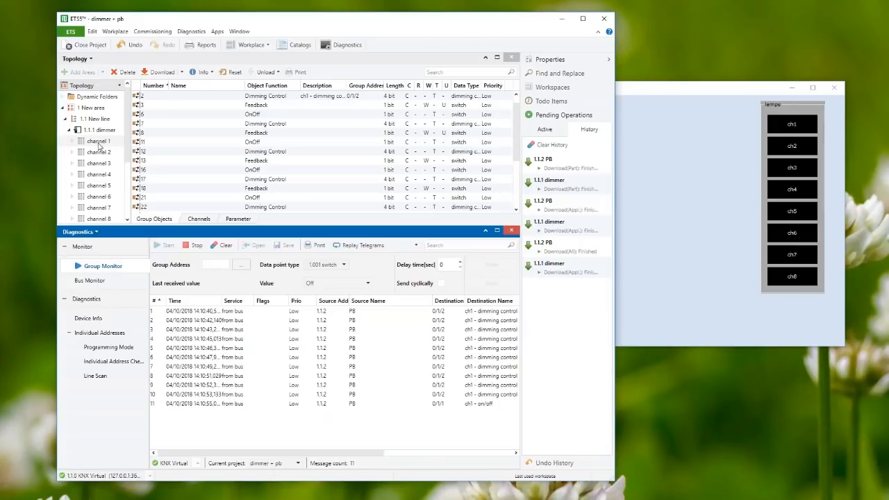
Step: Link the dimmer's channel 1 Dimming Value object to group address 0/1/3 ch1 dimming value
click(100, 152)
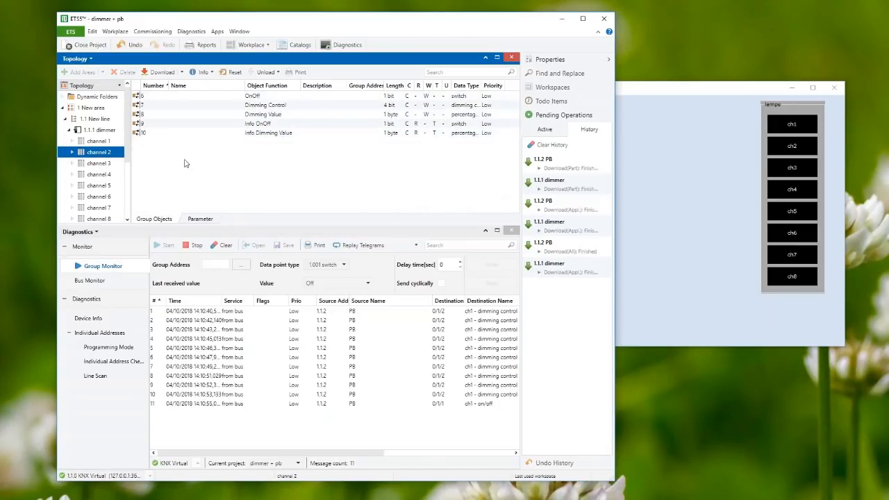
mouse_move(260, 122)
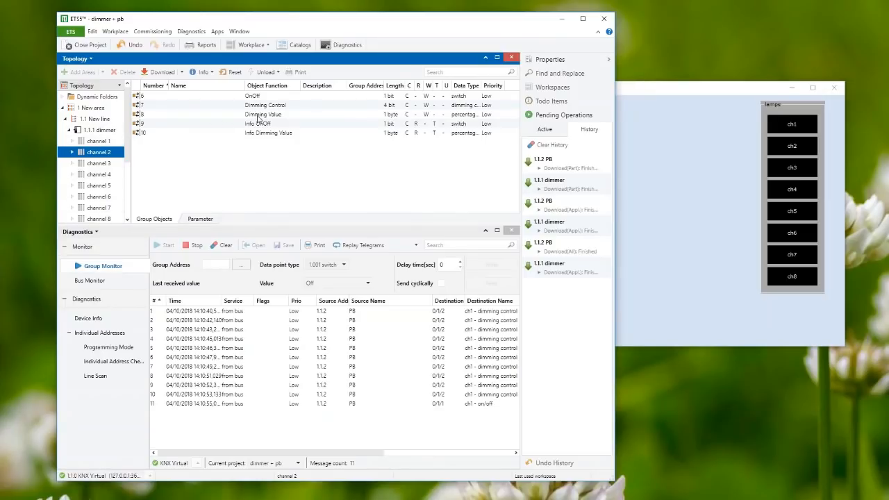
click(263, 114)
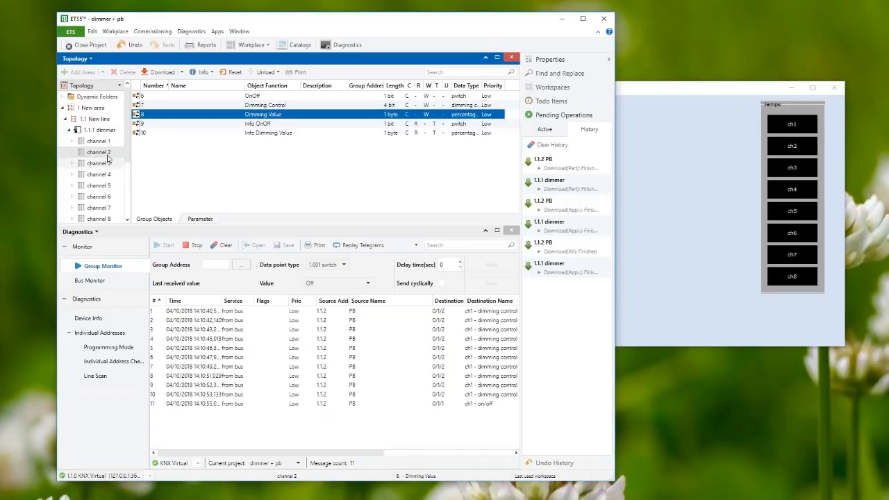
click(97, 140)
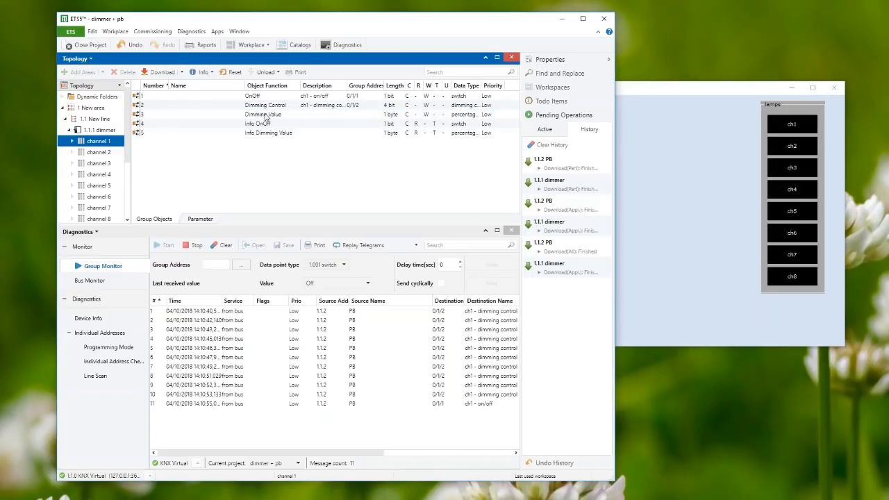
right_click(264, 114)
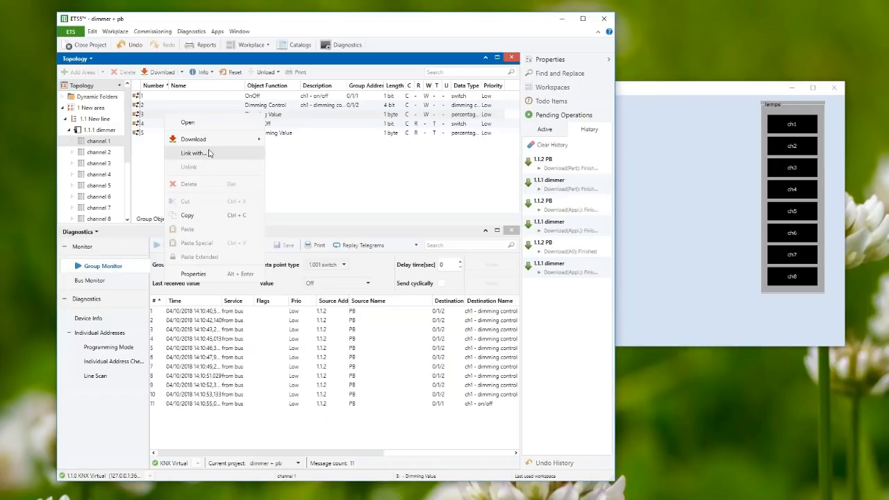
click(195, 152)
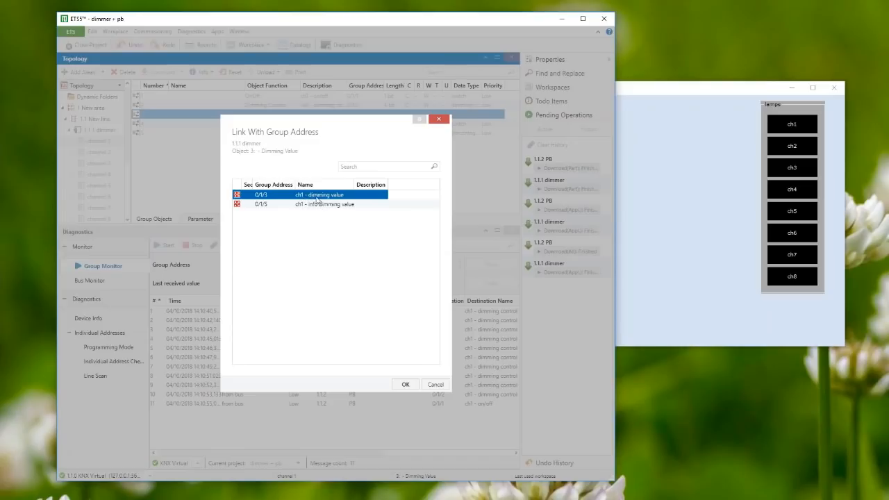
mouse_move(406, 384)
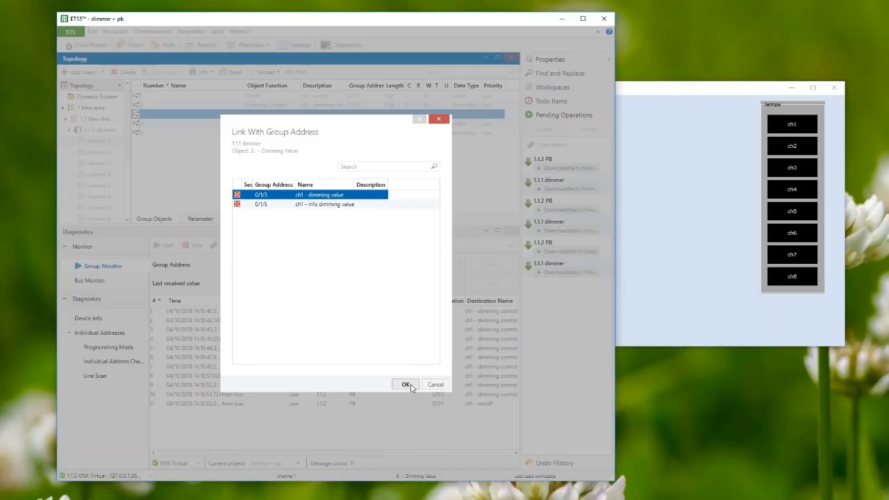
click(406, 383)
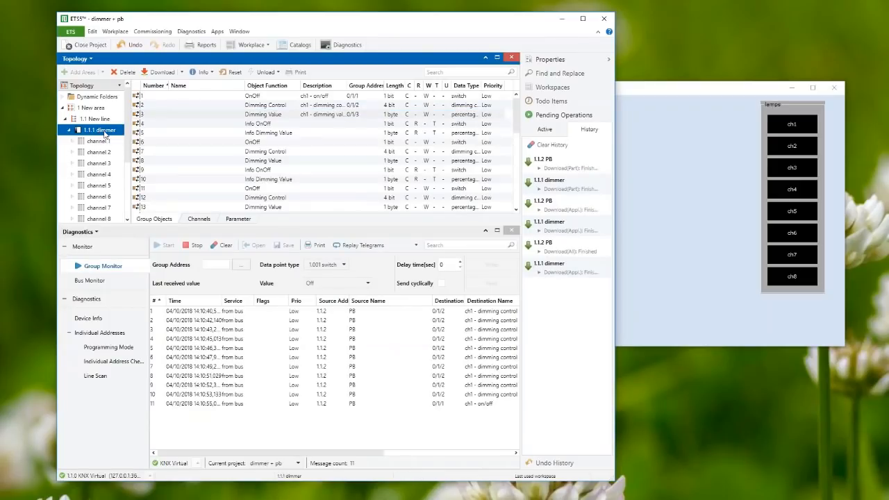
Step: Clear the group monitor's telegram log after the dimmer download
right_click(100, 130)
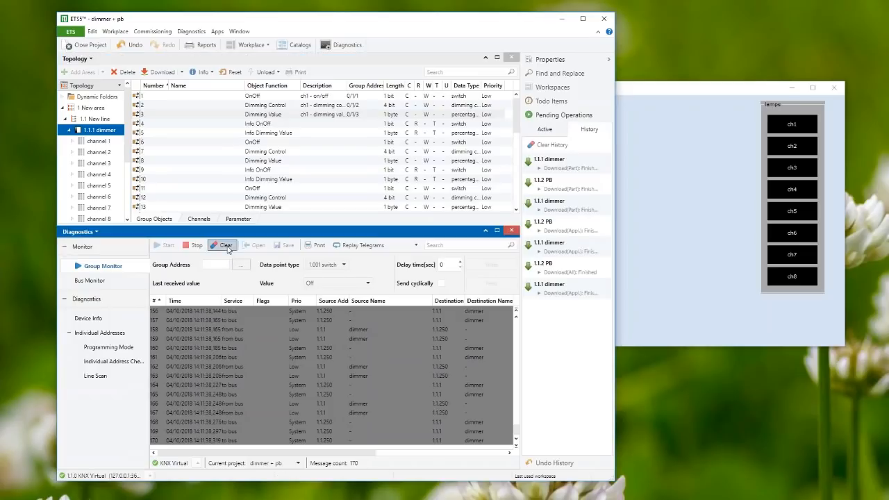
click(222, 244)
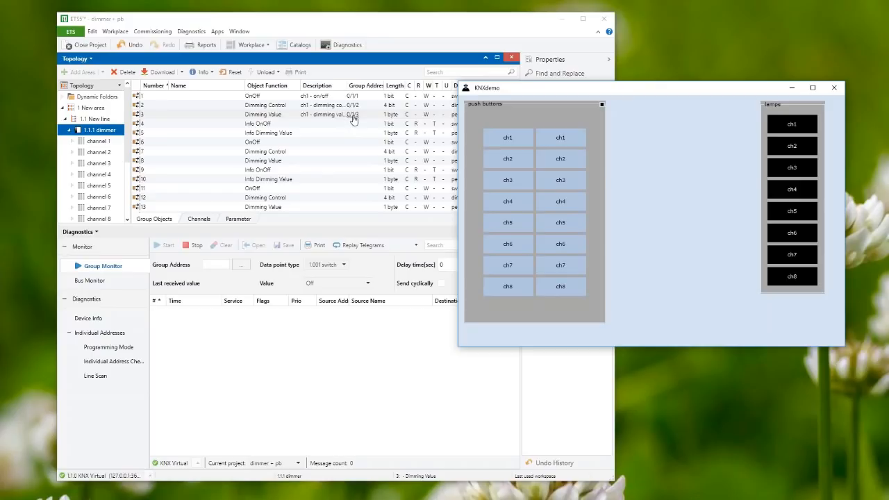
mouse_move(356, 114)
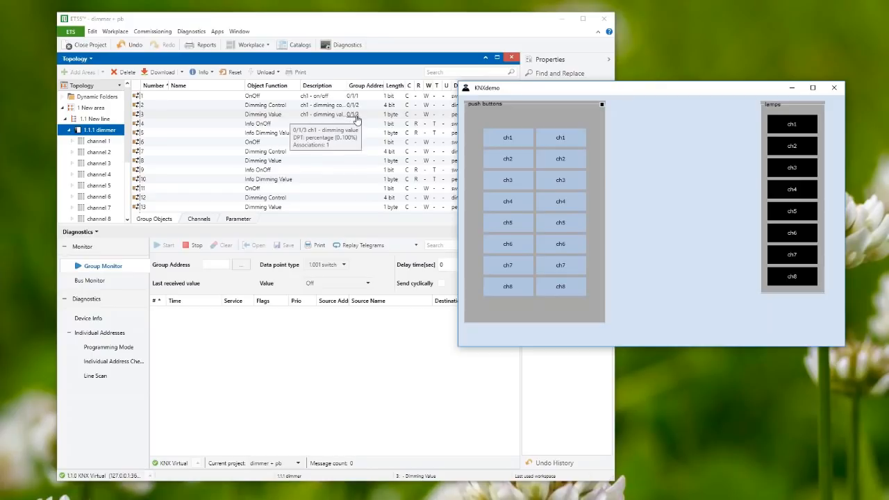
mouse_move(255, 287)
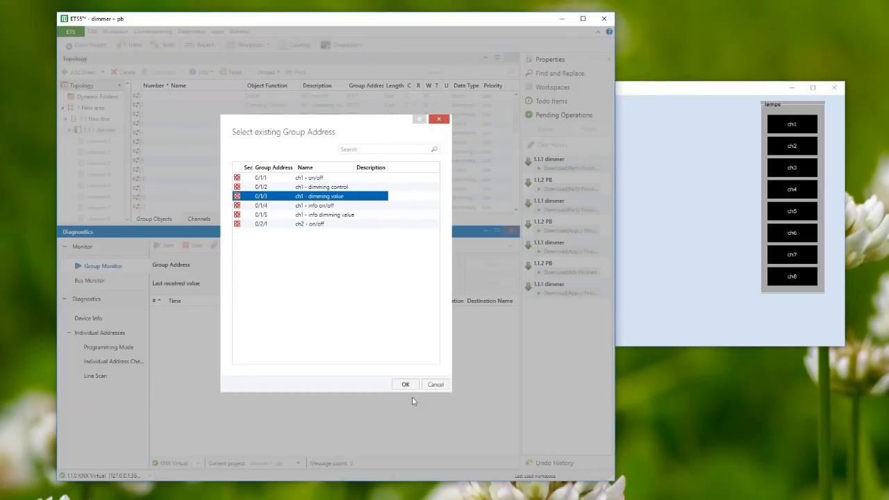
Step: Write the value 60 to group address 0/1/3 from the group monitor
click(406, 383)
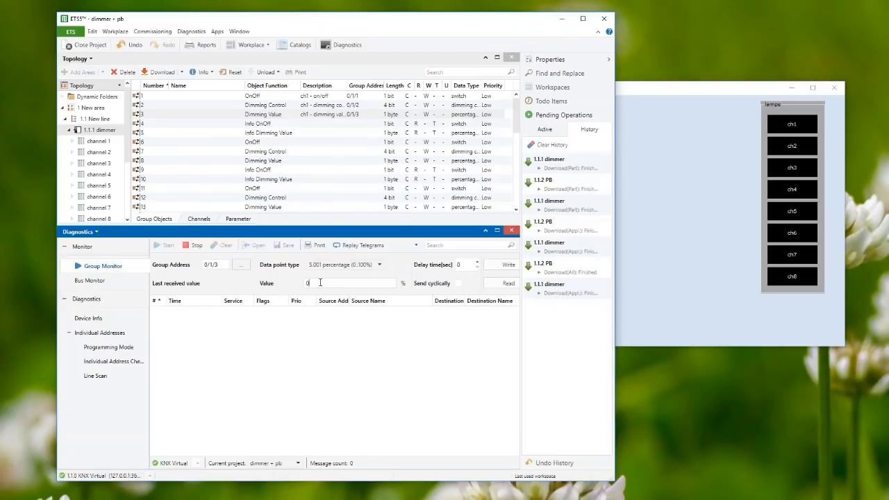
text(60)
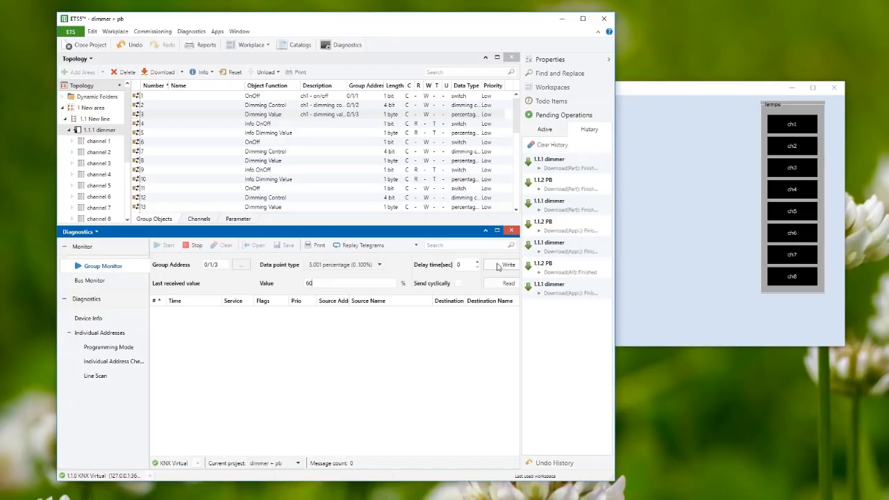
click(505, 264)
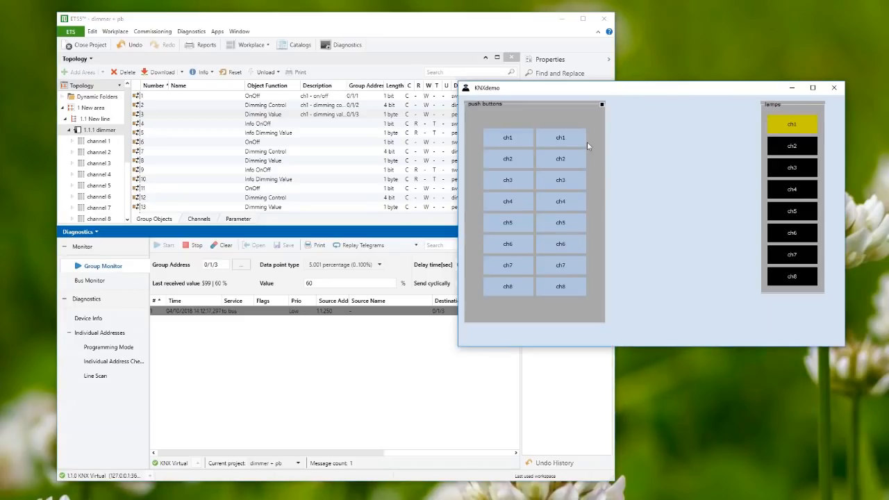
Step: Toggle channel 1 twice from the simulator push button while the monitor logs telegrams
click(561, 137)
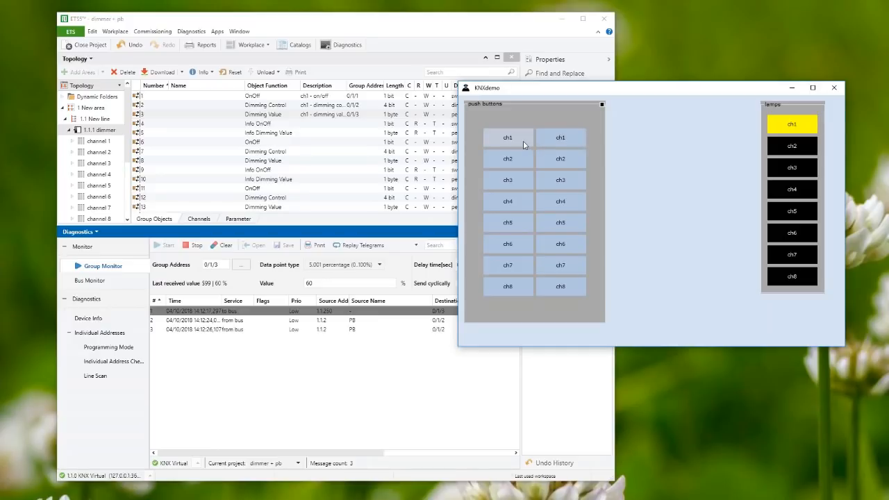
click(506, 138)
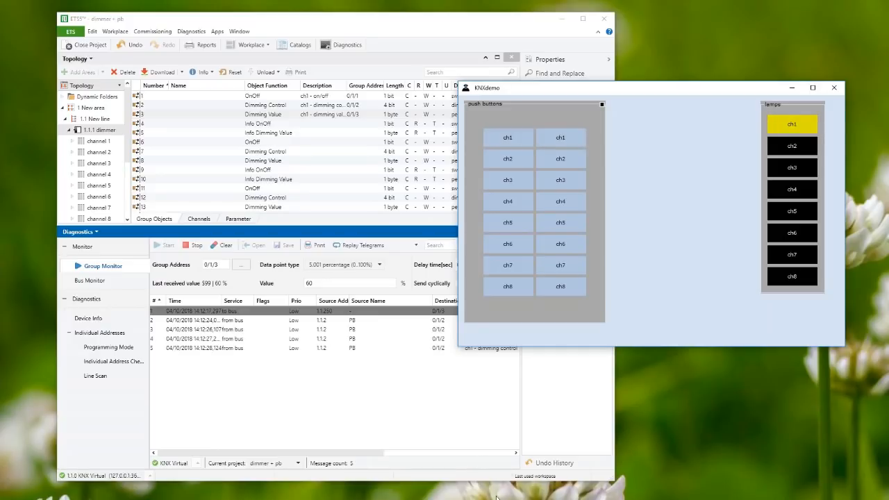
mouse_move(504, 427)
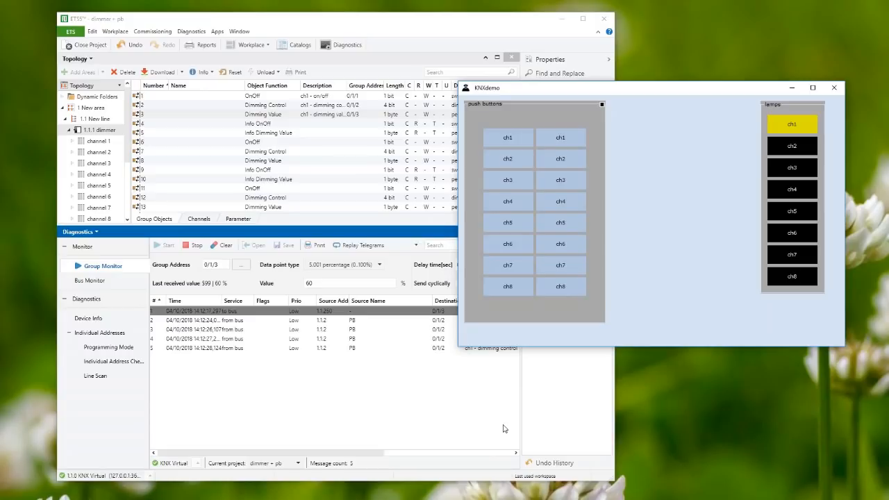
mouse_move(287, 280)
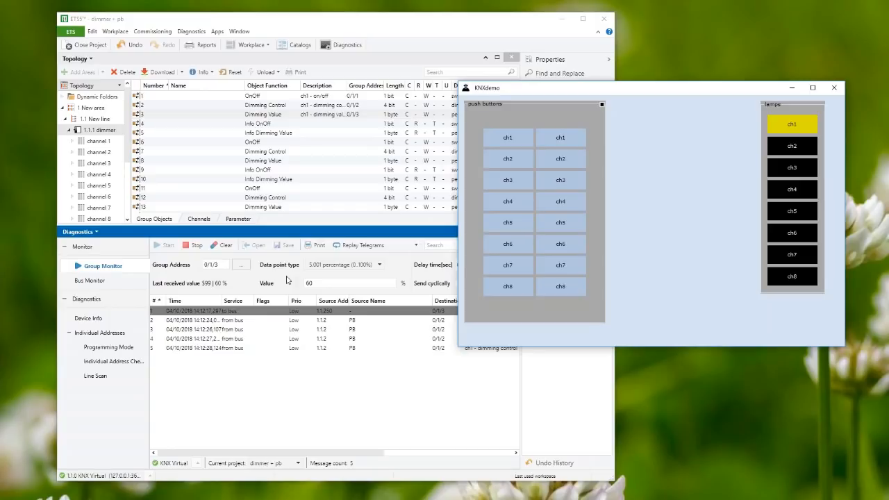
mouse_move(300, 146)
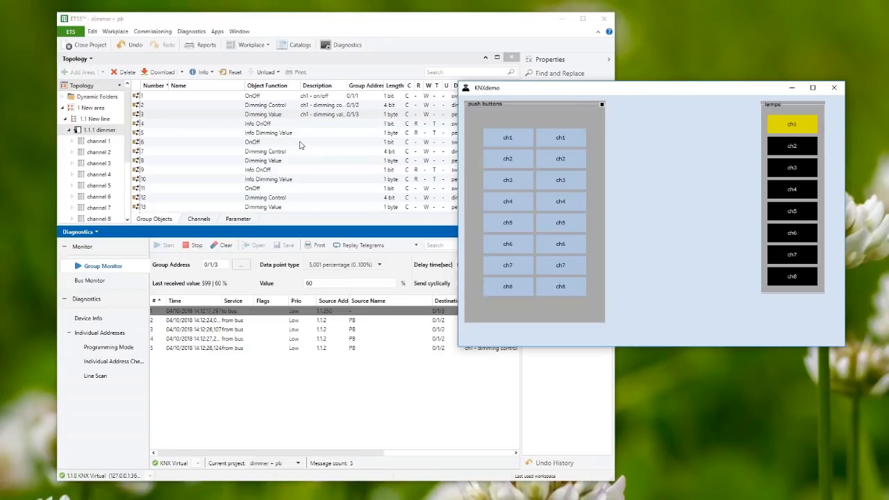
mouse_move(425, 108)
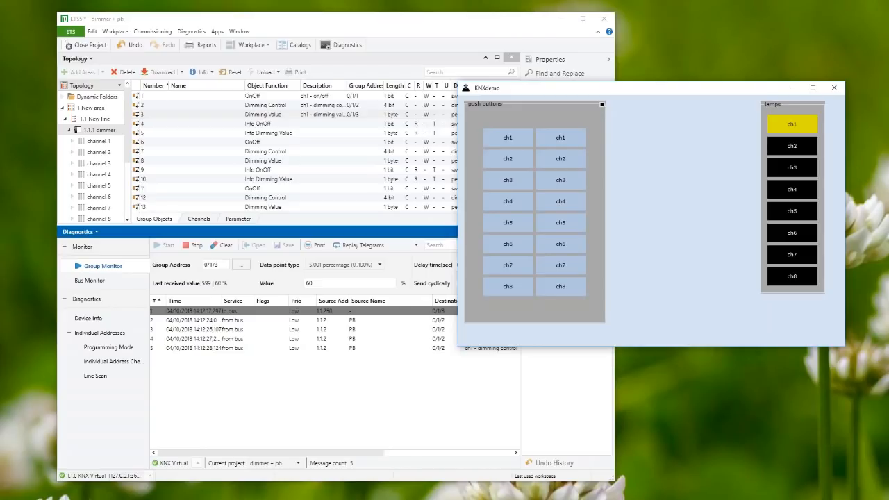
click(508, 137)
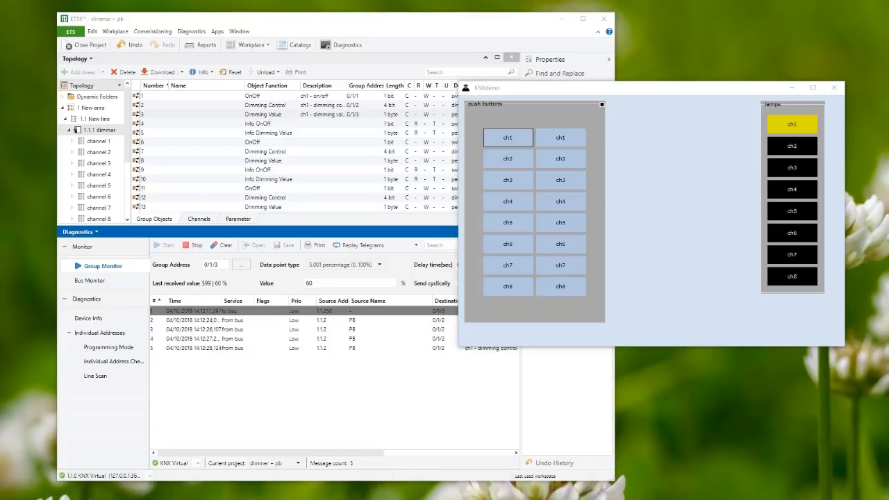
mouse_move(53, 97)
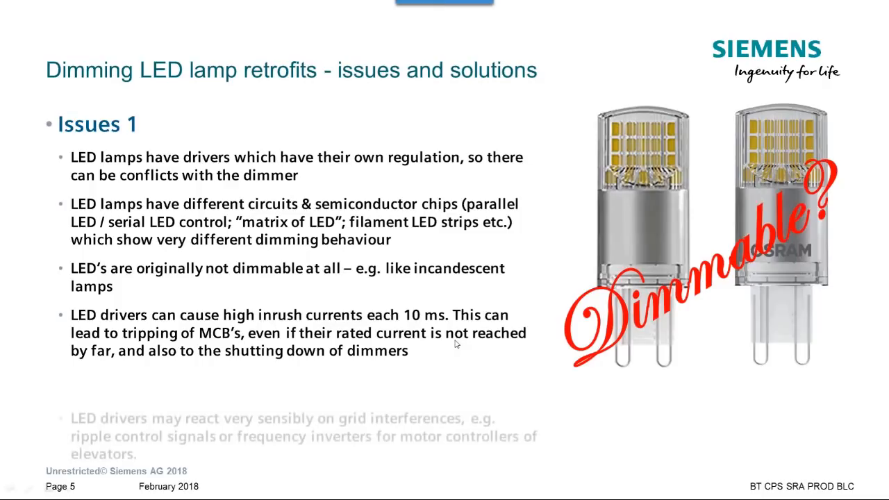
Step: Advance to the 'Dimming LED lamp retrofits - issues and solutions' slide
key(Right)
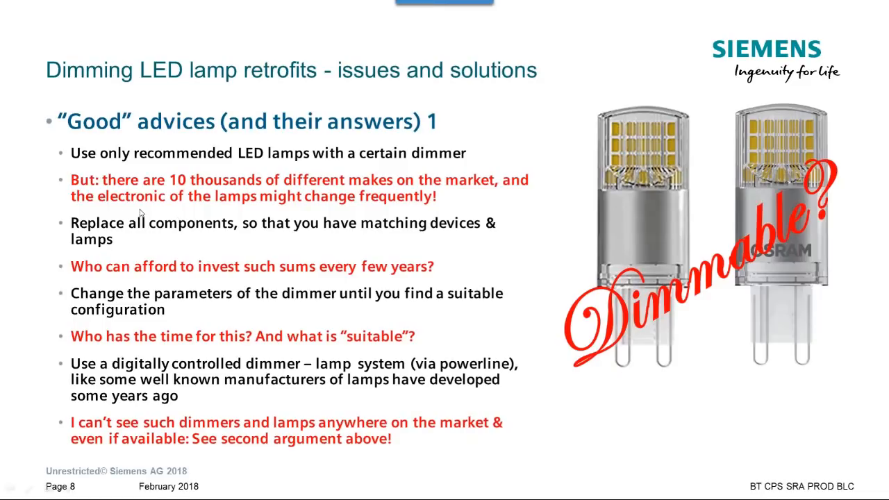
mouse_move(249, 245)
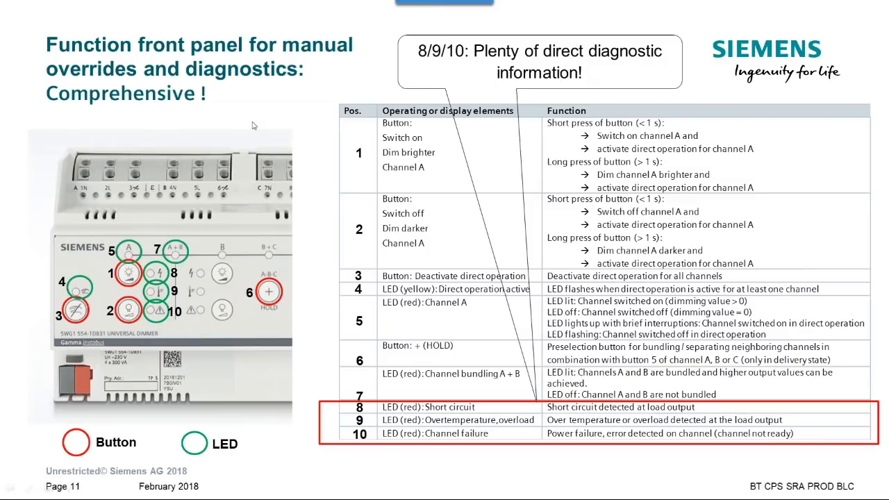
mouse_move(247, 326)
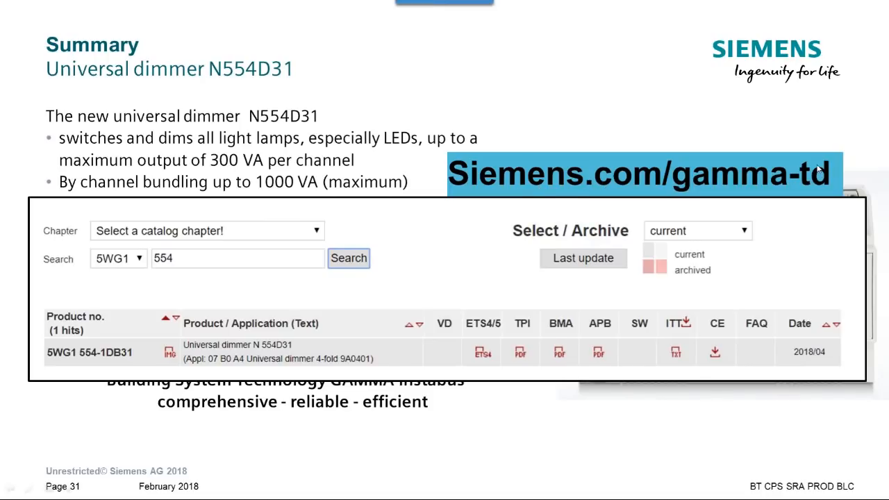
mouse_move(128, 278)
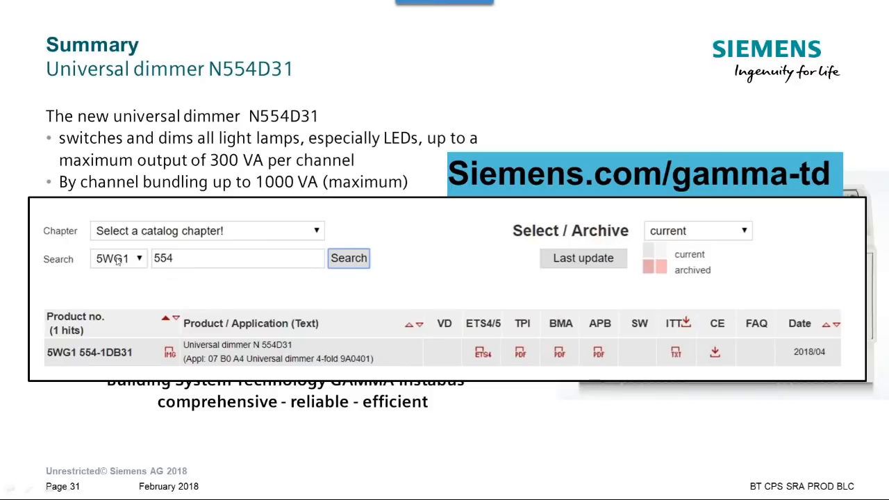
mouse_move(186, 270)
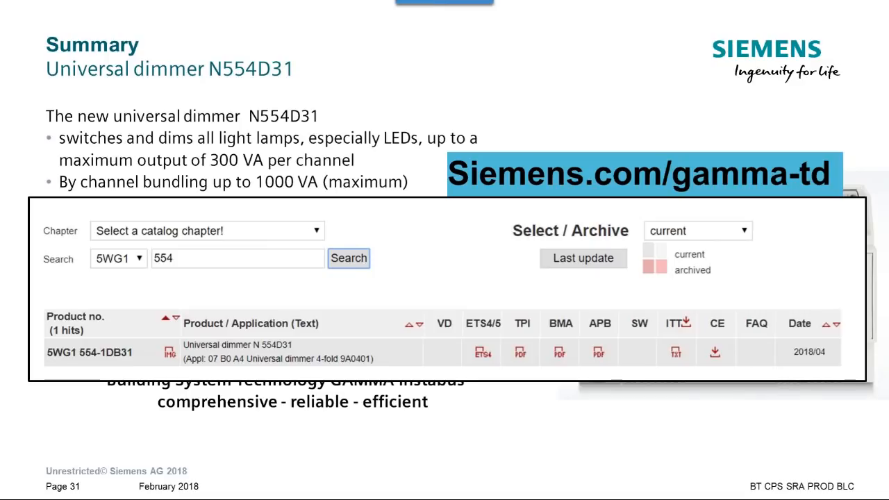
mouse_move(3, 382)
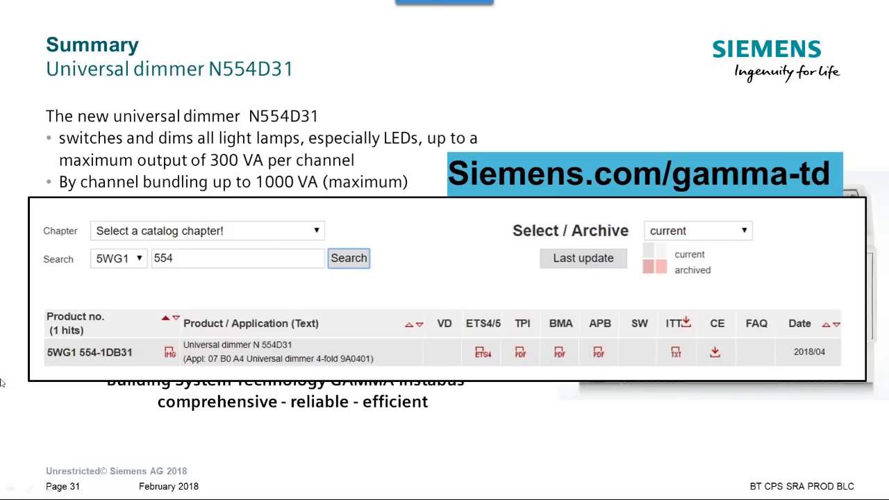
mouse_move(451, 264)
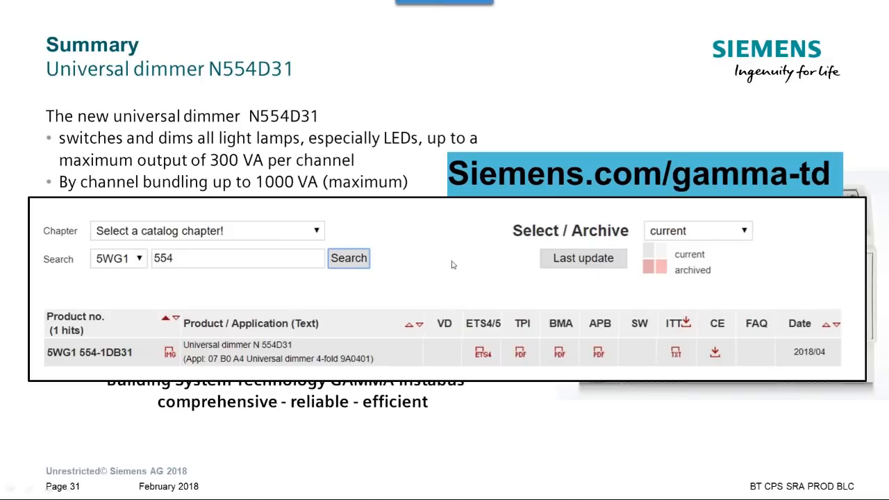
mouse_move(459, 264)
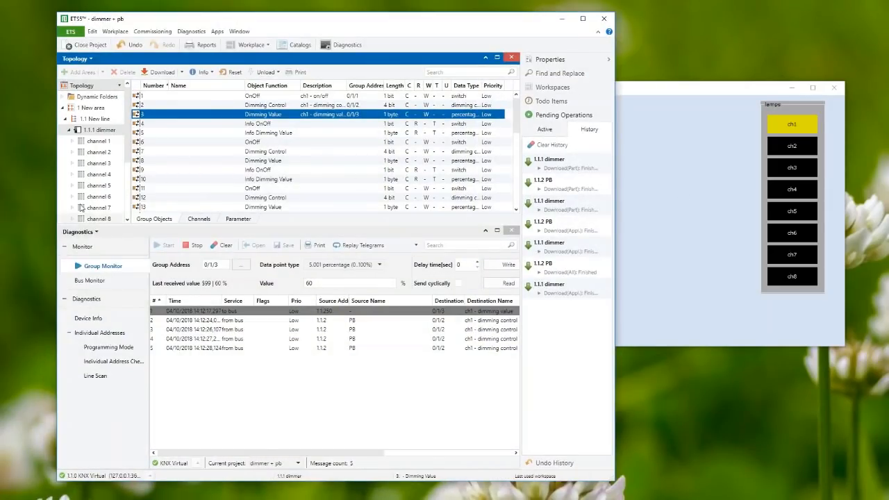
Step: Add the push button's channel 1 so both devices' channel 1 objects are listed
click(100, 141)
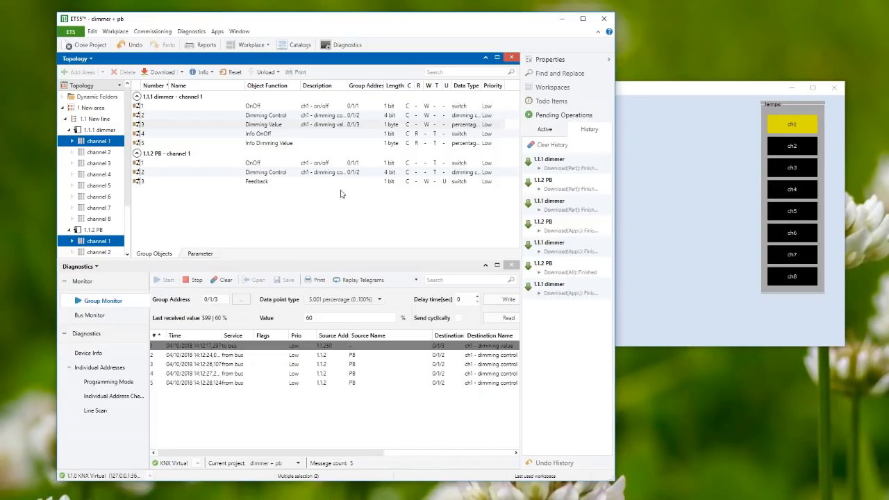
mouse_move(388, 190)
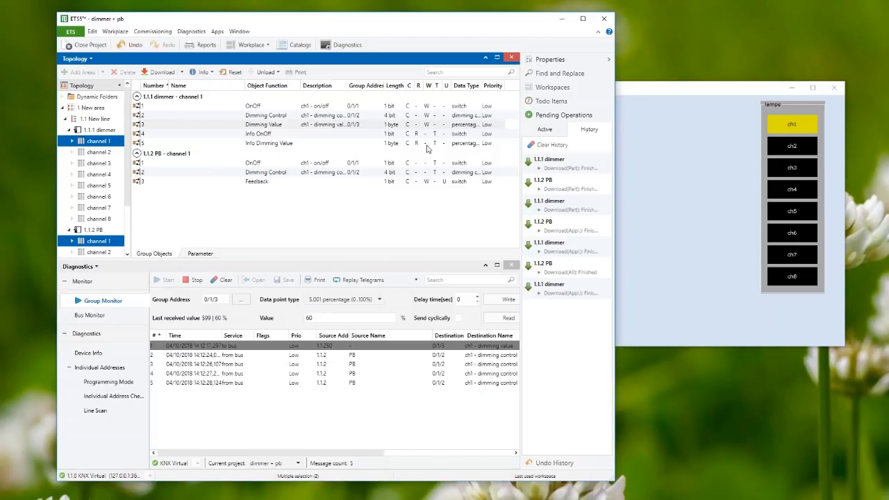
mouse_move(268, 143)
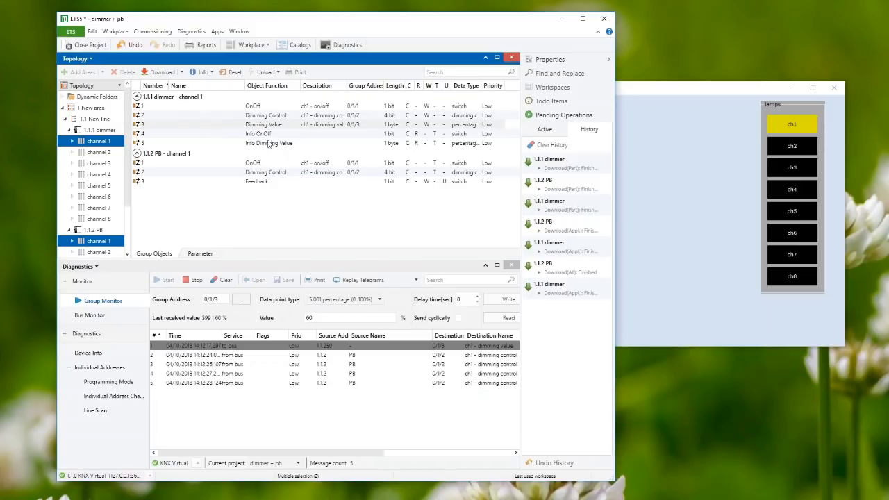
mouse_move(264, 138)
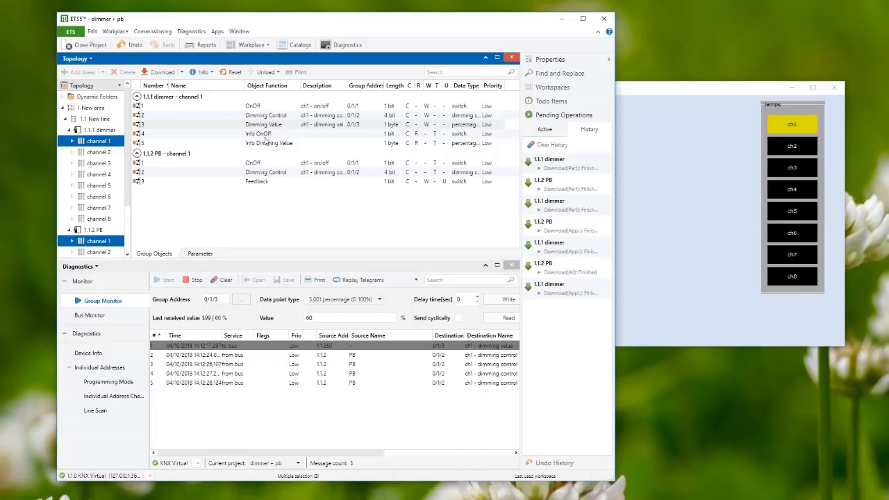
mouse_move(266, 136)
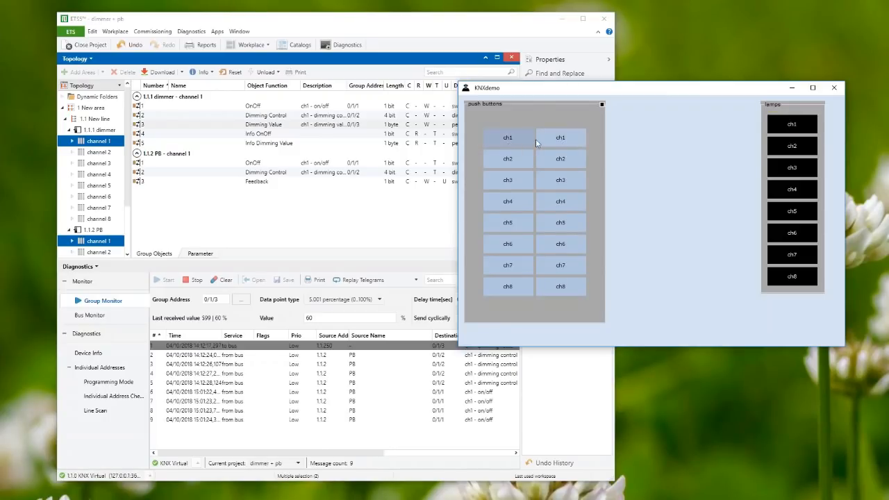
Step: Switch the ch1 lamp on, off and on again with the simulator push button
click(561, 137)
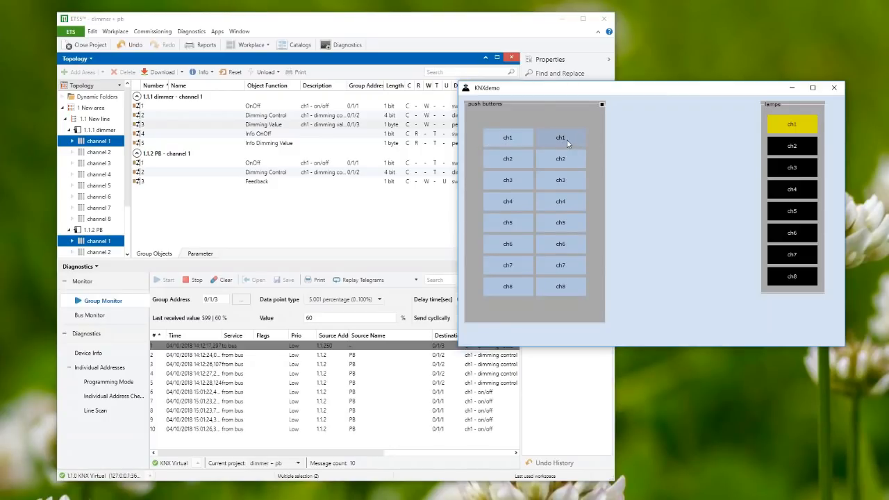
click(561, 137)
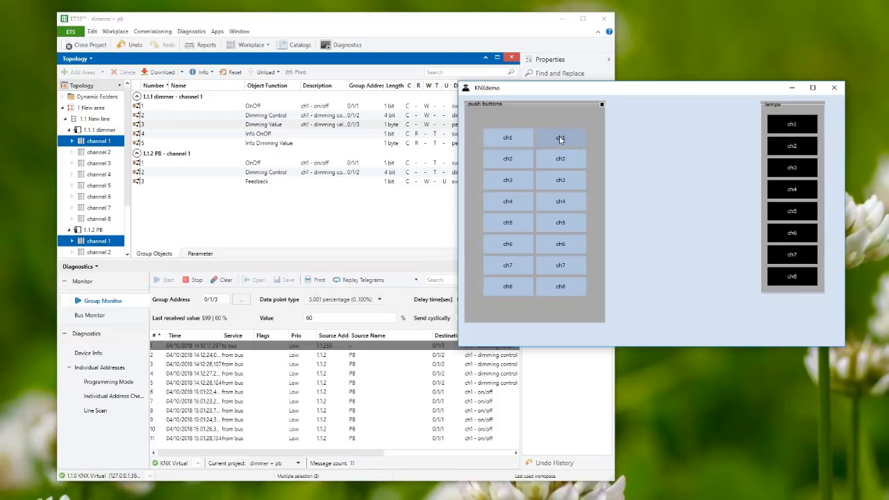
click(561, 137)
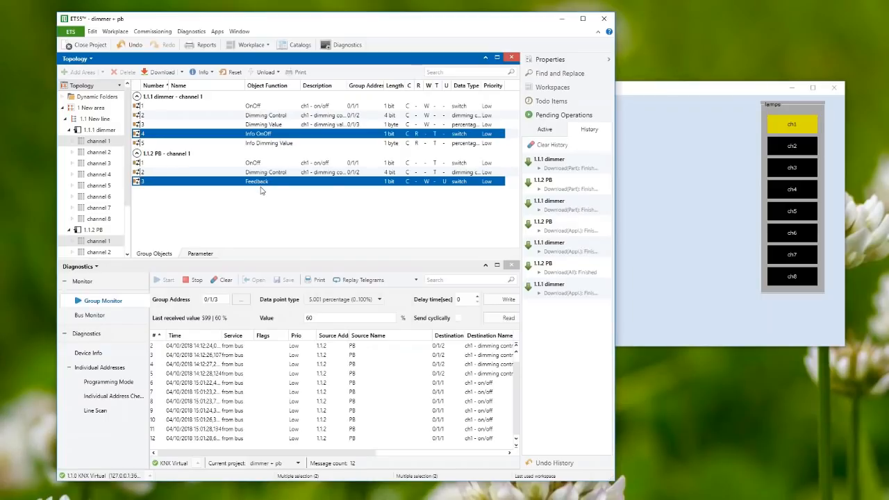
Step: Link Info On/Off and Feedback to group address 0/1/4 ch1 - info on/off
right_click(261, 189)
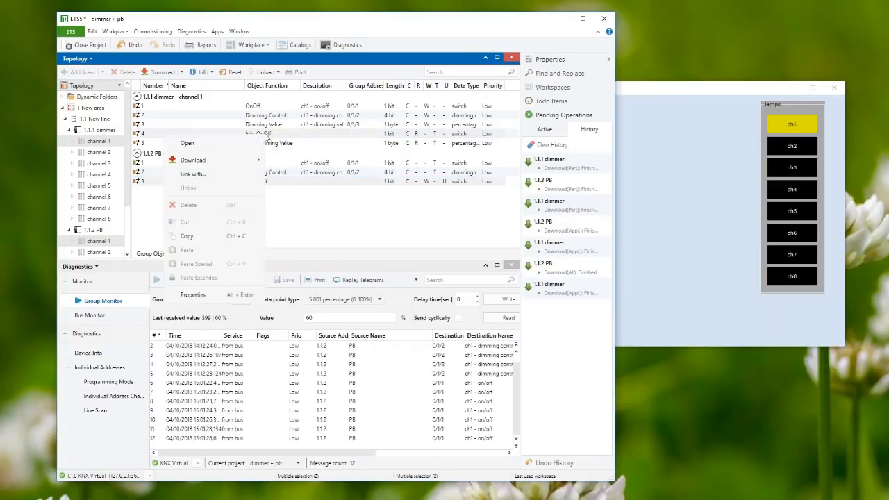
click(191, 174)
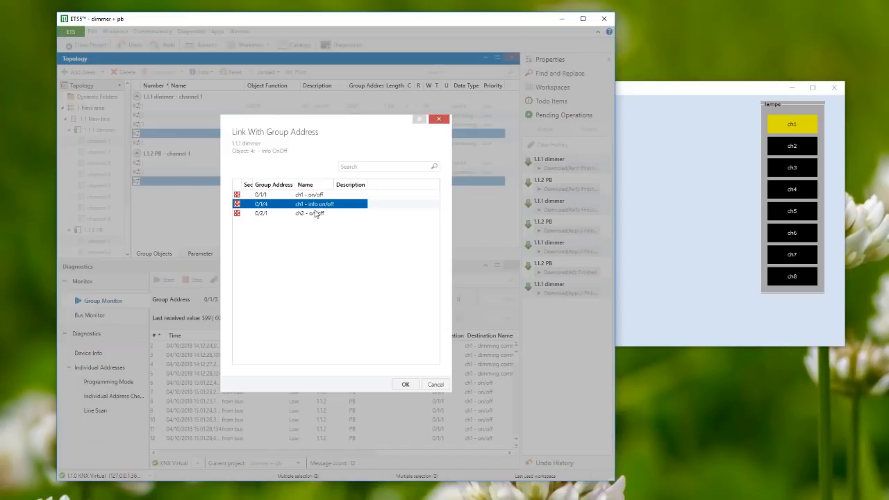
mouse_move(313, 214)
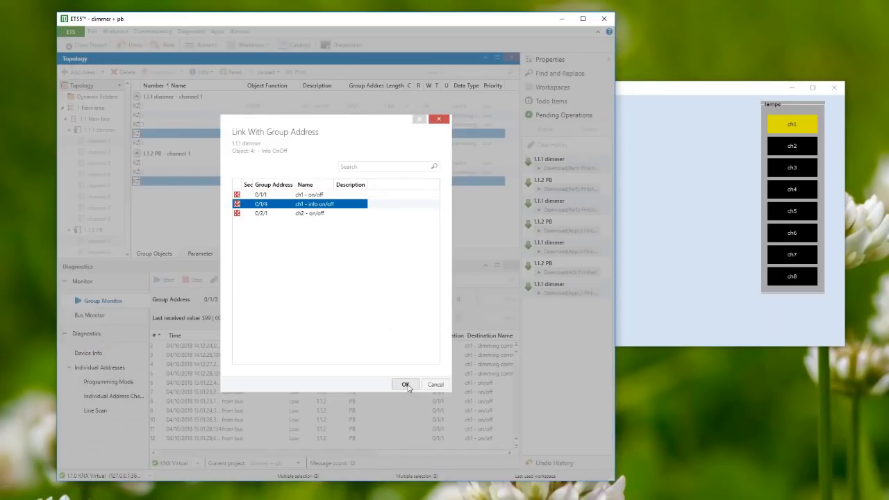
click(406, 383)
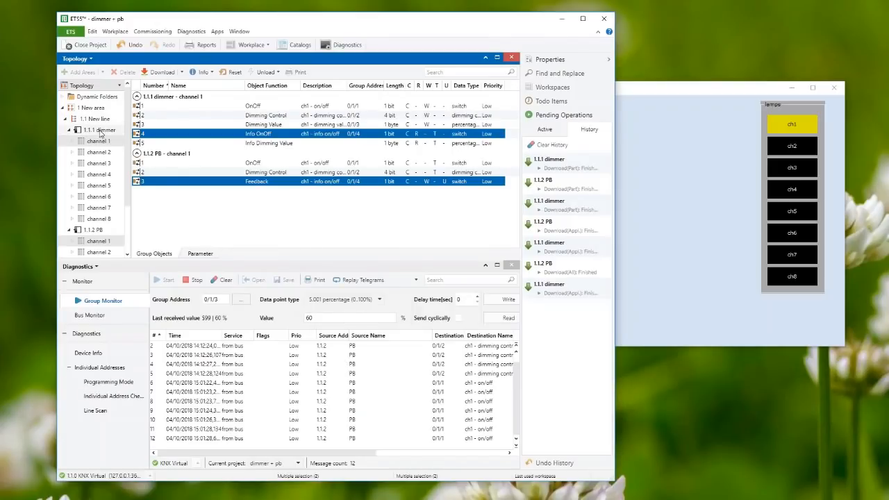
Step: Run partial downloads to the 1.1.1 dimmer and the 1.1.2 PB push-button device
right_click(99, 131)
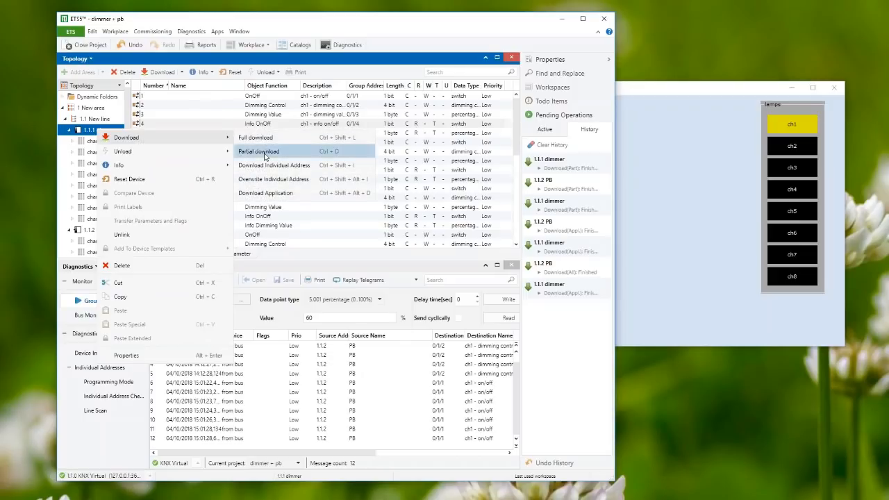
click(258, 149)
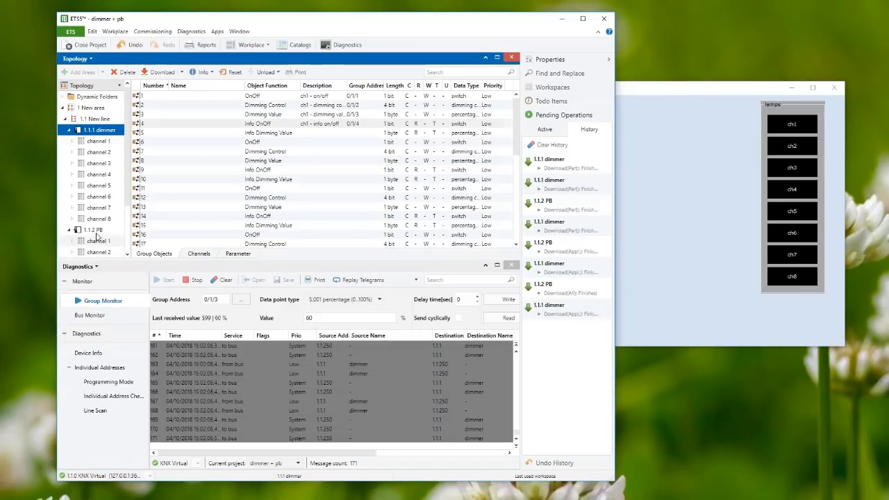
right_click(91, 230)
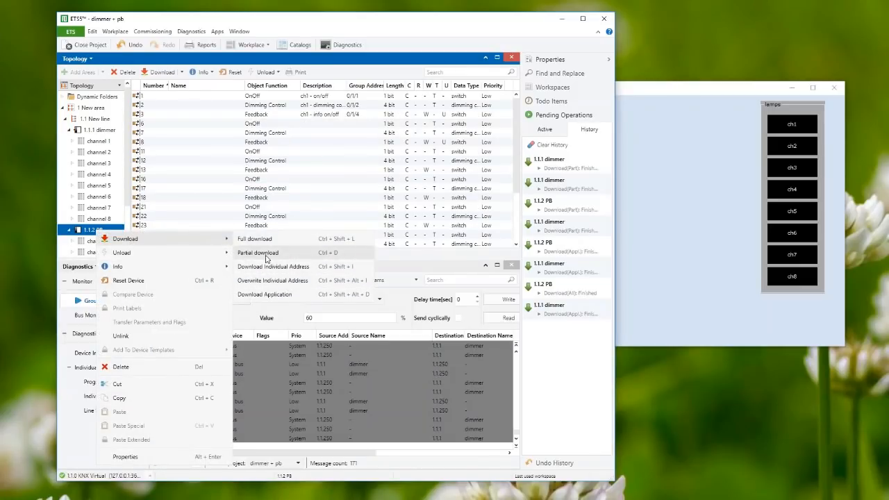
click(258, 253)
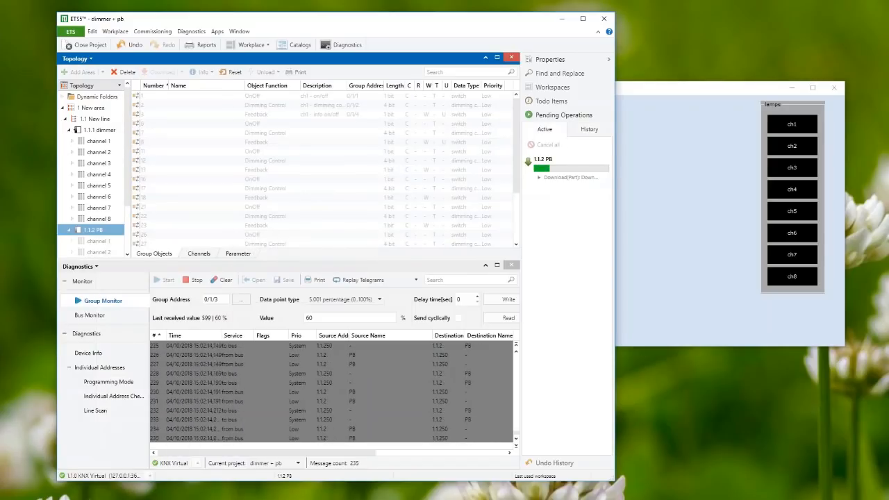
click(222, 279)
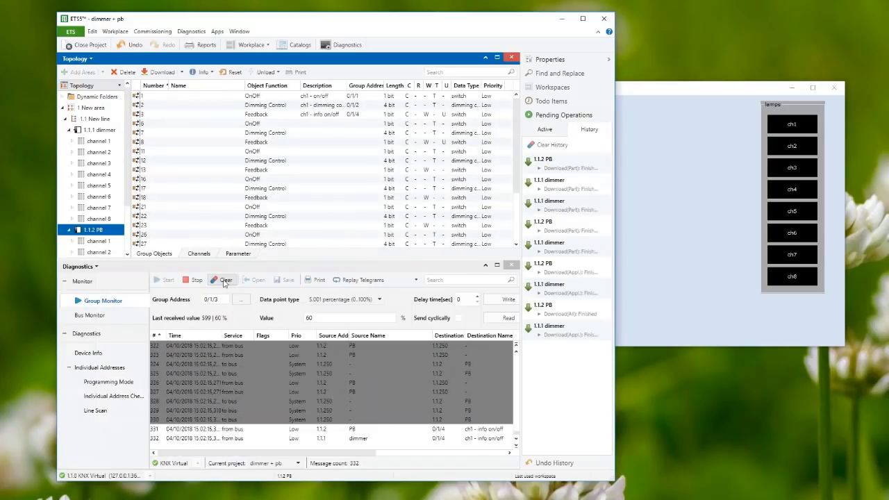
Step: Clear the monitor, then toggle the ch1 lamp from both push buttons, watching the red feedback
click(222, 281)
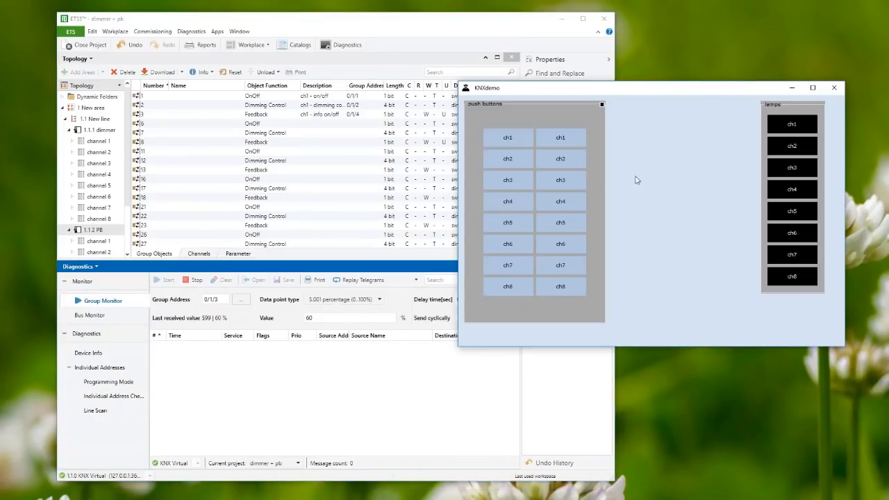
mouse_move(628, 147)
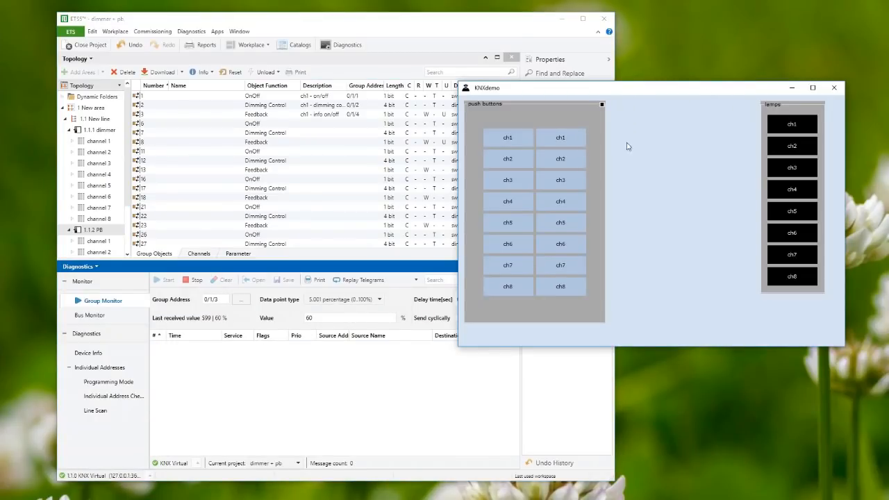
click(561, 137)
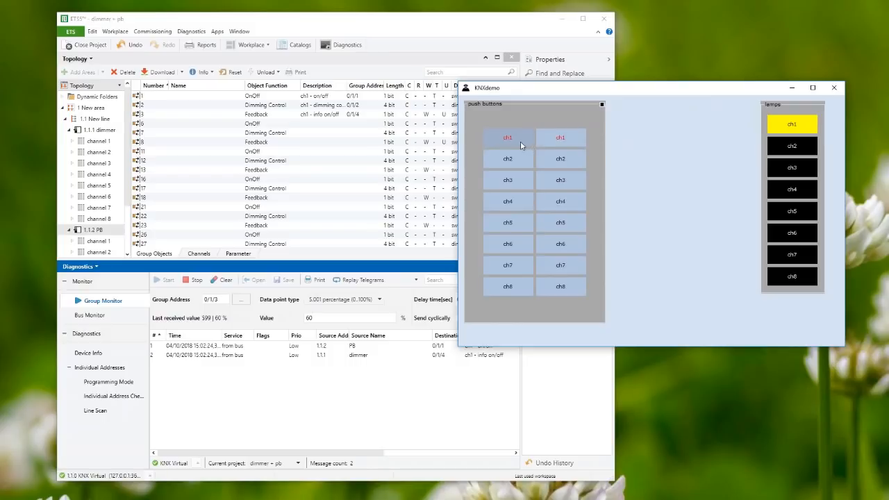
mouse_move(517, 141)
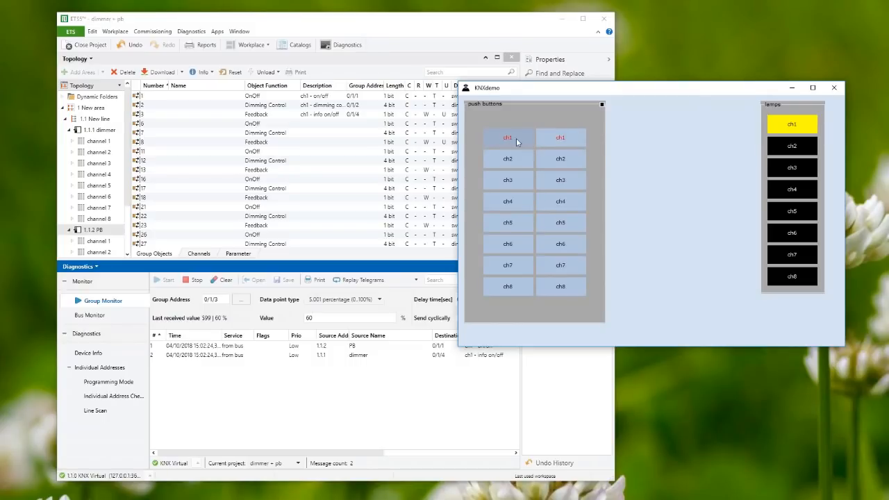
mouse_move(516, 142)
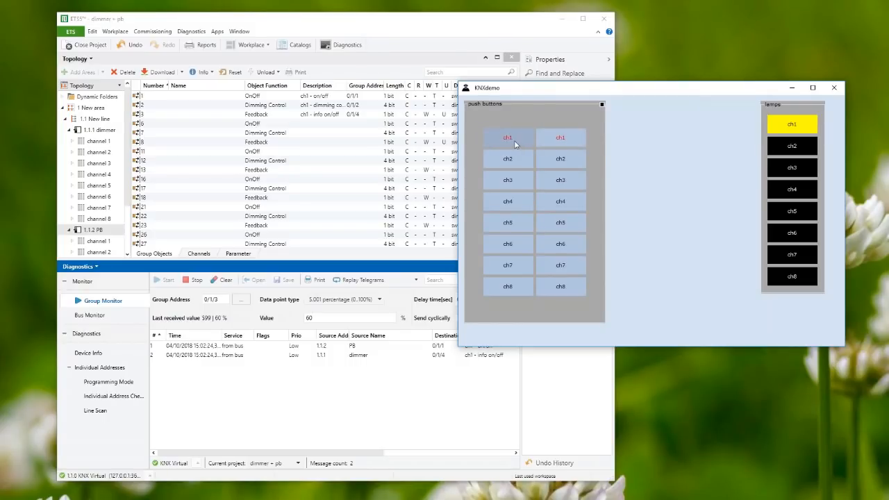
click(507, 138)
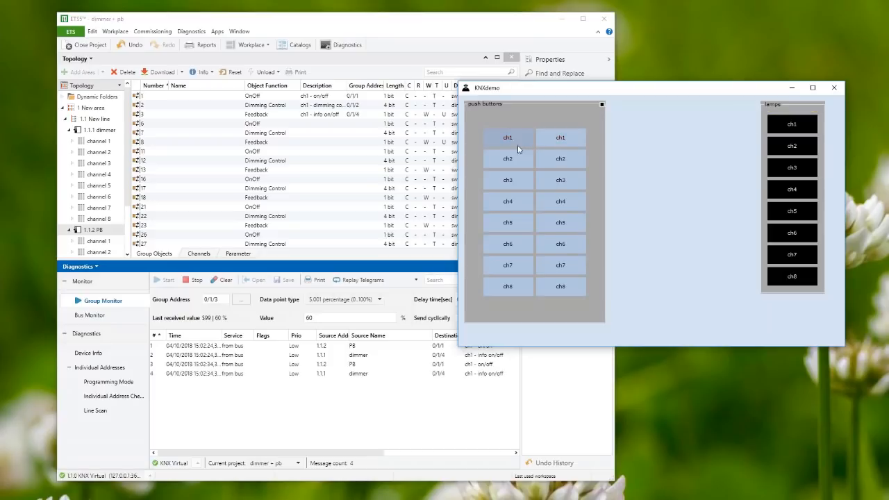
mouse_move(516, 143)
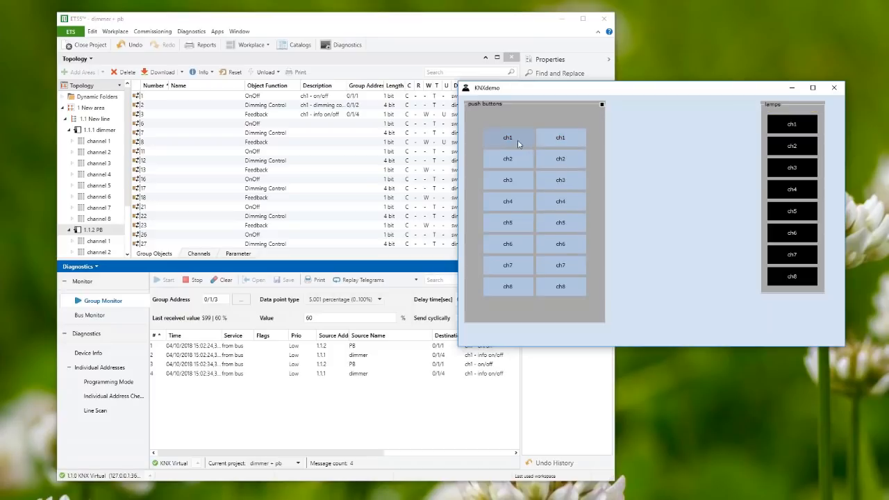
click(507, 138)
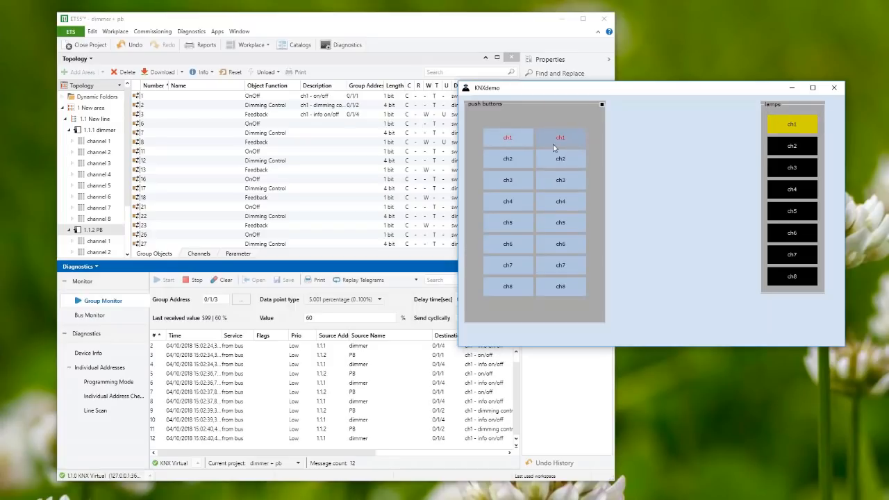
mouse_move(591, 145)
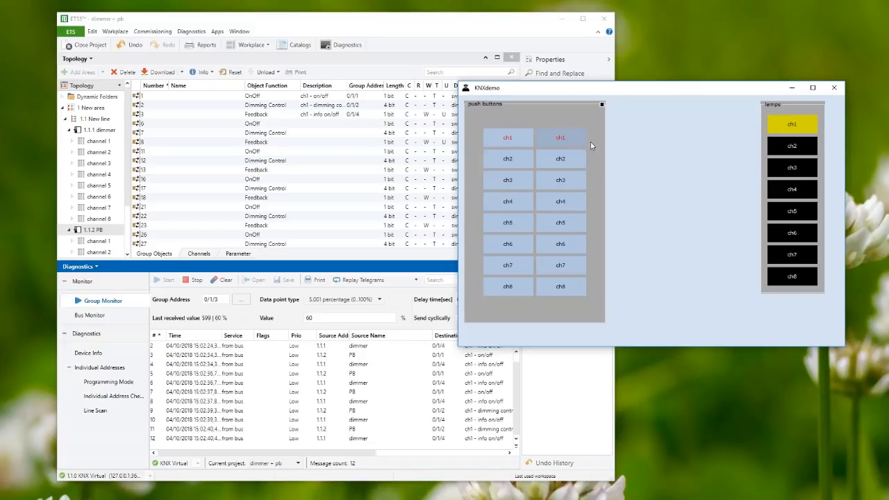
mouse_move(576, 147)
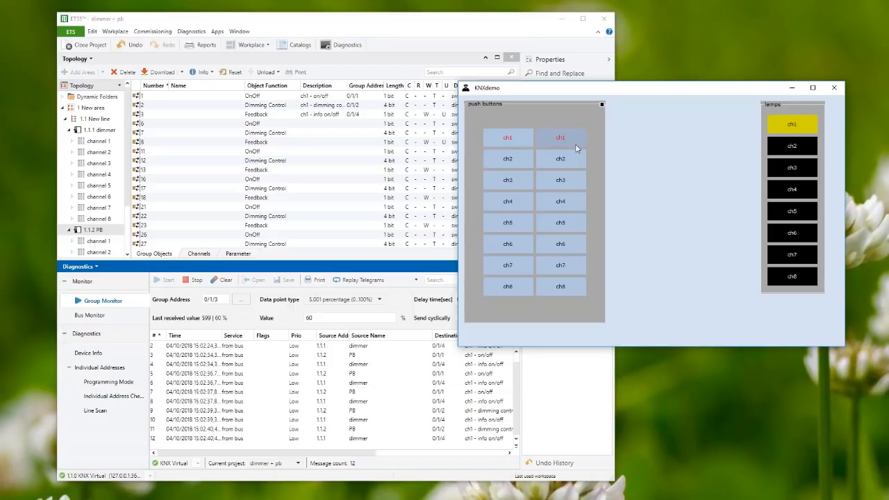
click(560, 138)
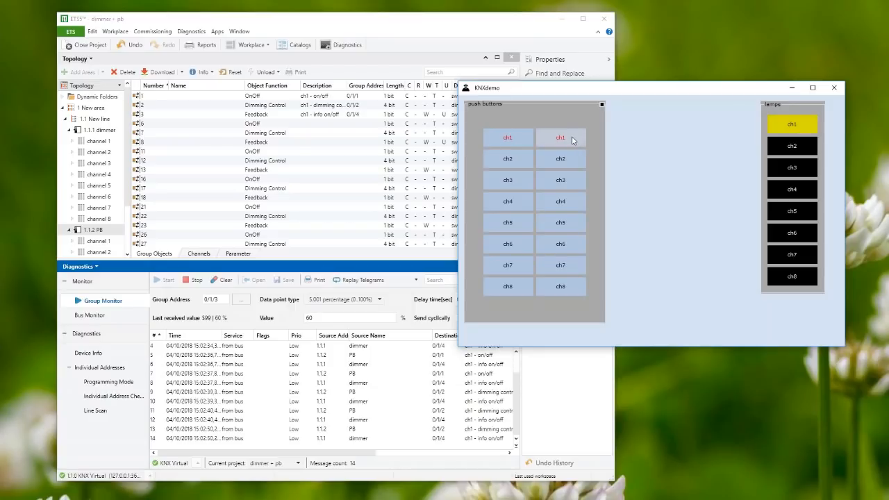